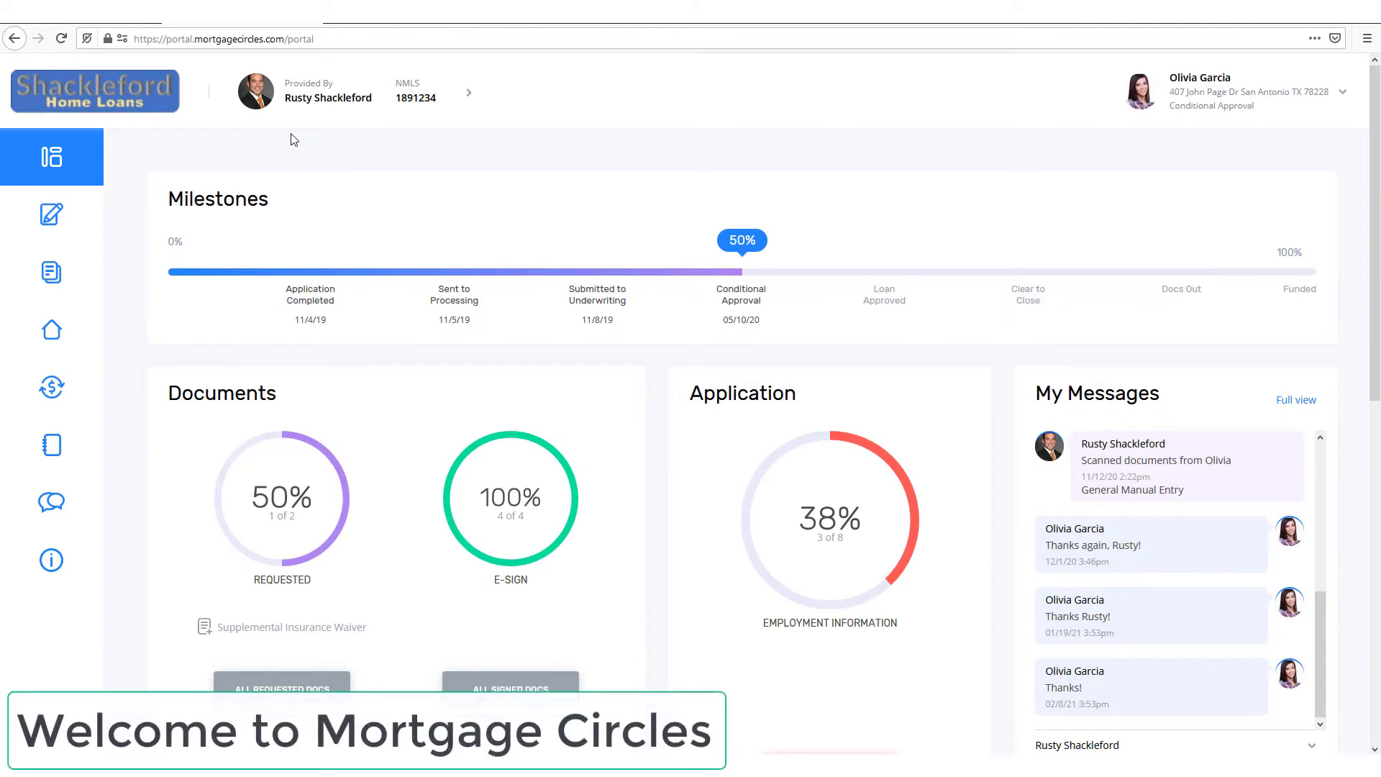
- Scroll through the portal dashboard and homepage, then go to My Documents in the sidebar
{"action": "scroll", "scroll_direction": "down", "scroll_amount": 3}
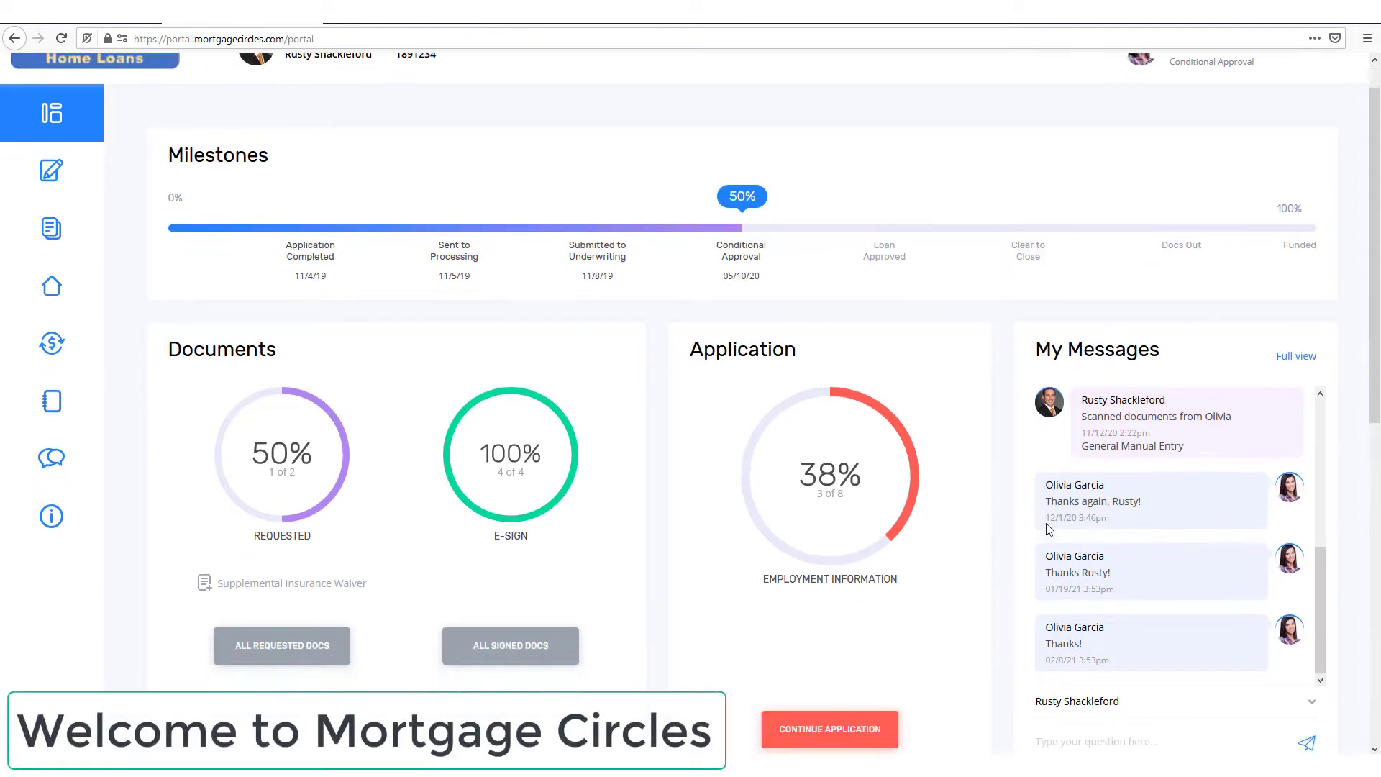
{"action": "scroll", "scroll_direction": "down", "scroll_amount": 3}
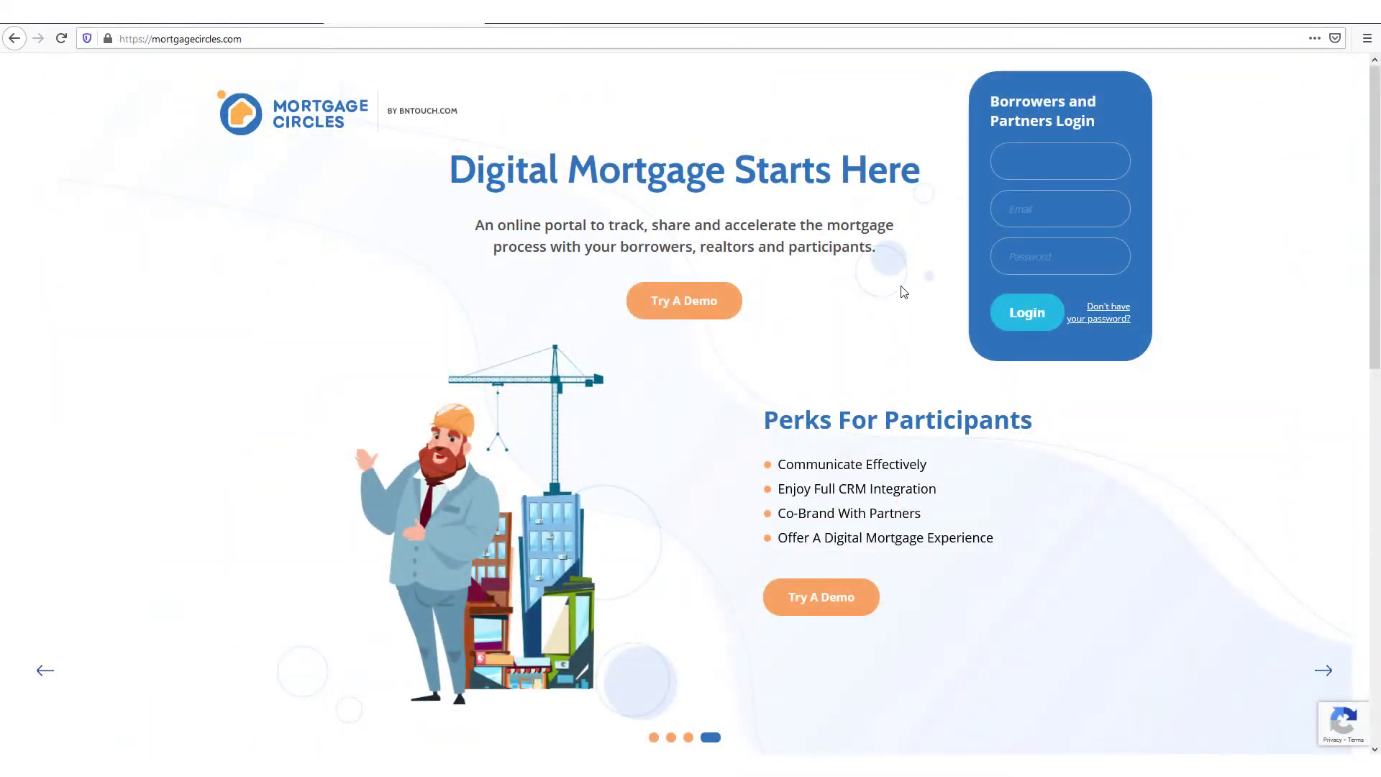
{"action": "scroll", "scroll_direction": "down", "scroll_amount": 3}
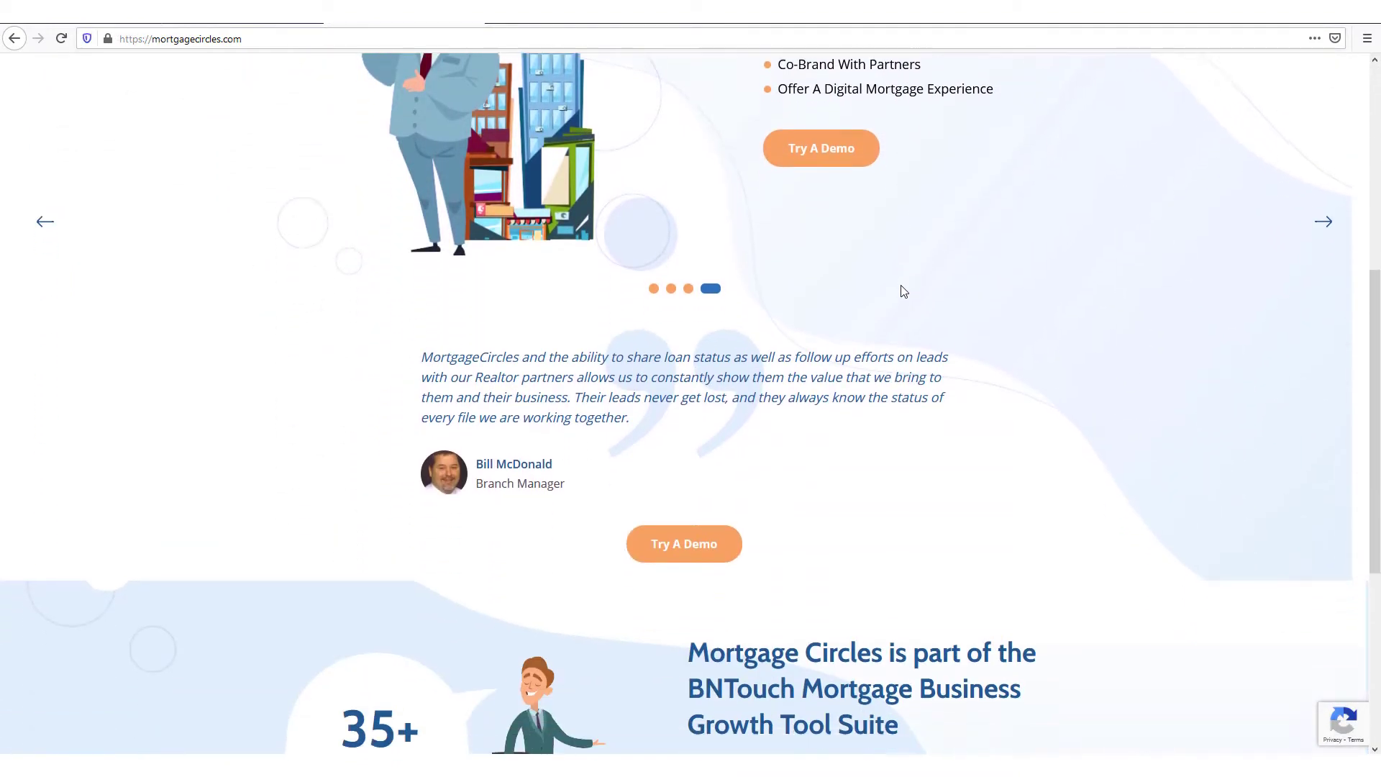
{"action": "scroll", "scroll_direction": "down", "scroll_amount": 3}
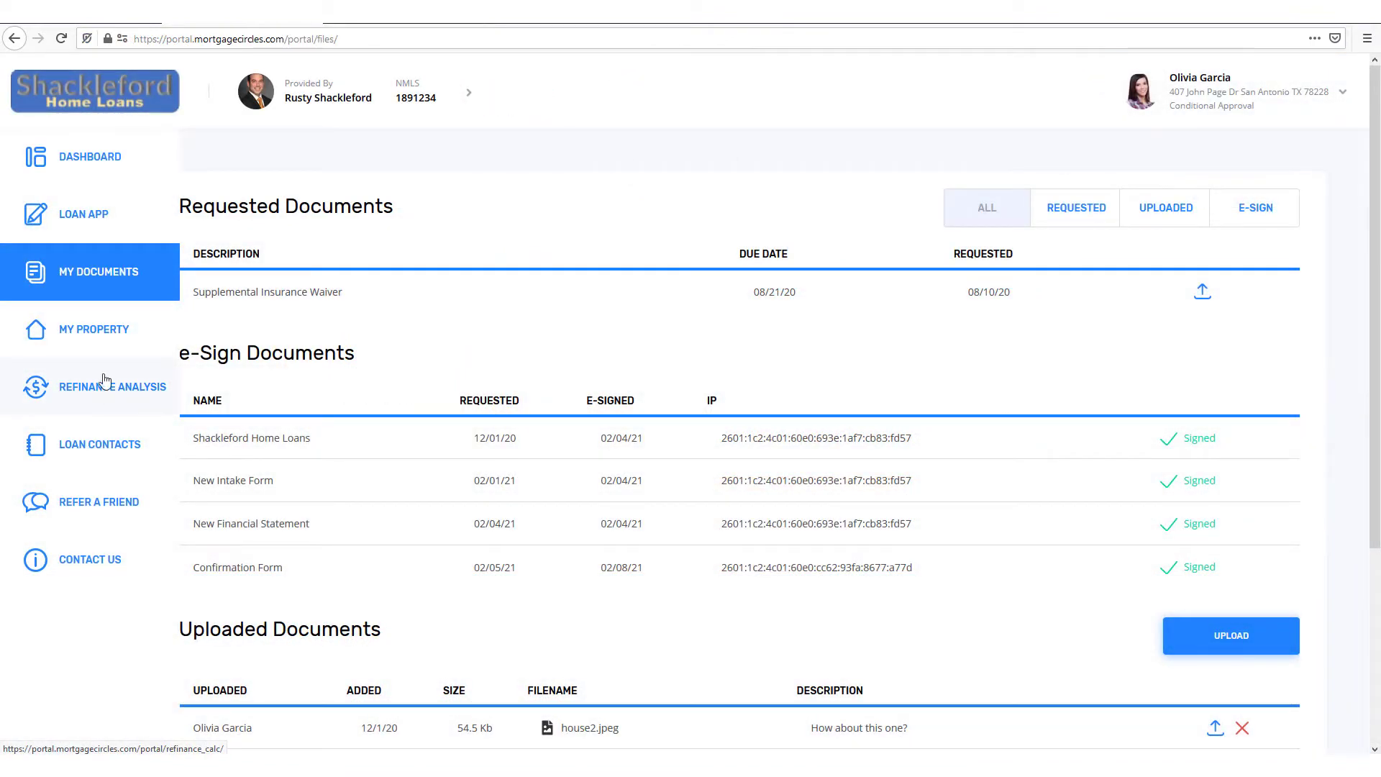
{"action": "left_click", "coordinate": [84, 214]}
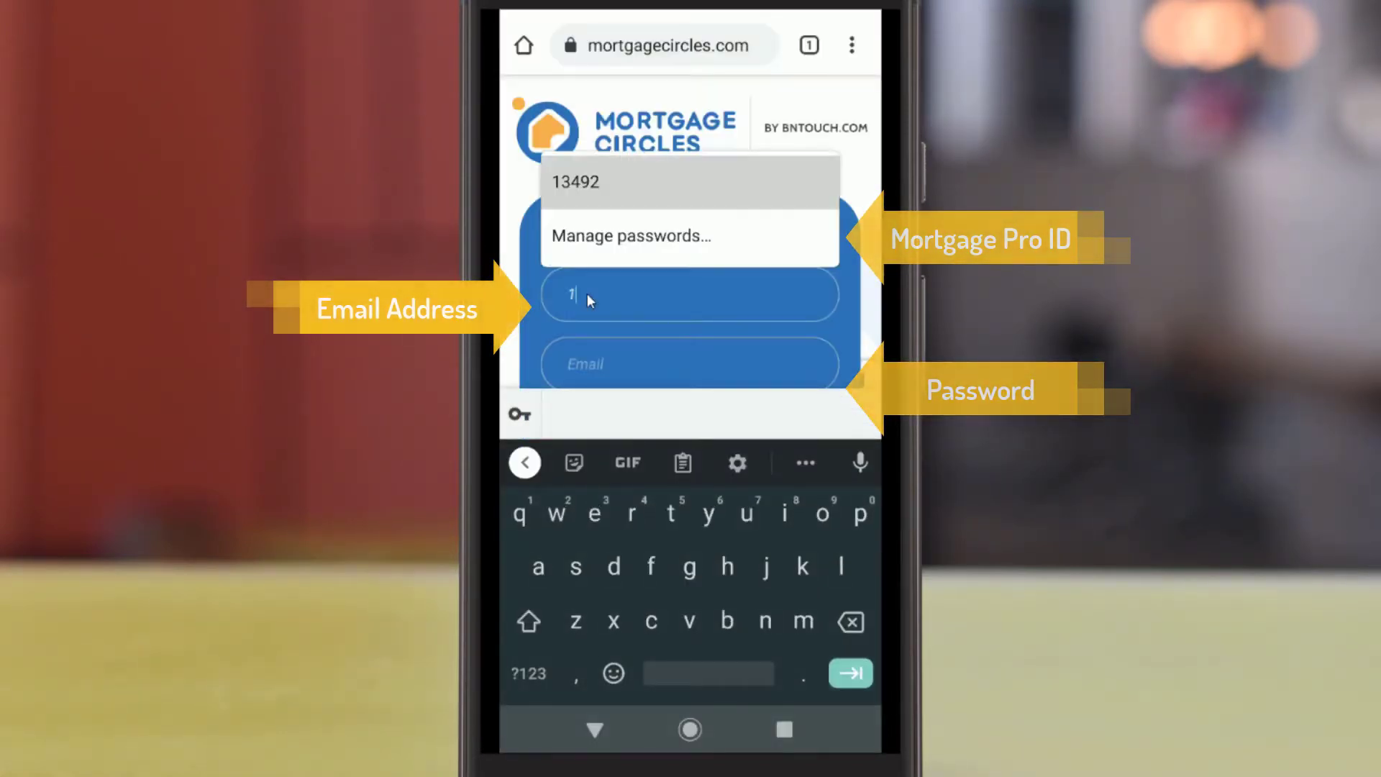
- Fill in the Mortgage Pro ID, email and password, then log in to the mobile portal
{"action": "left_click", "coordinate": [575, 181]}
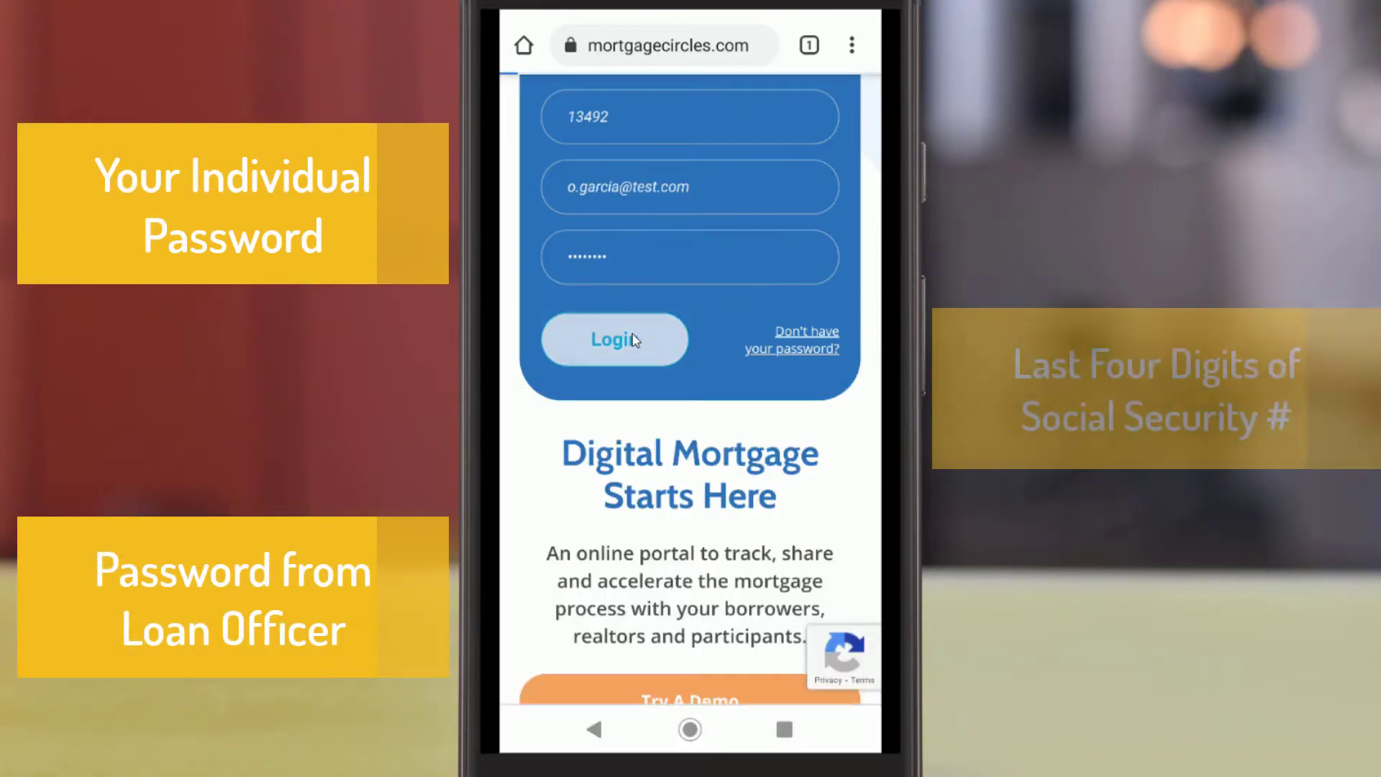
{"action": "left_click", "coordinate": [614, 340]}
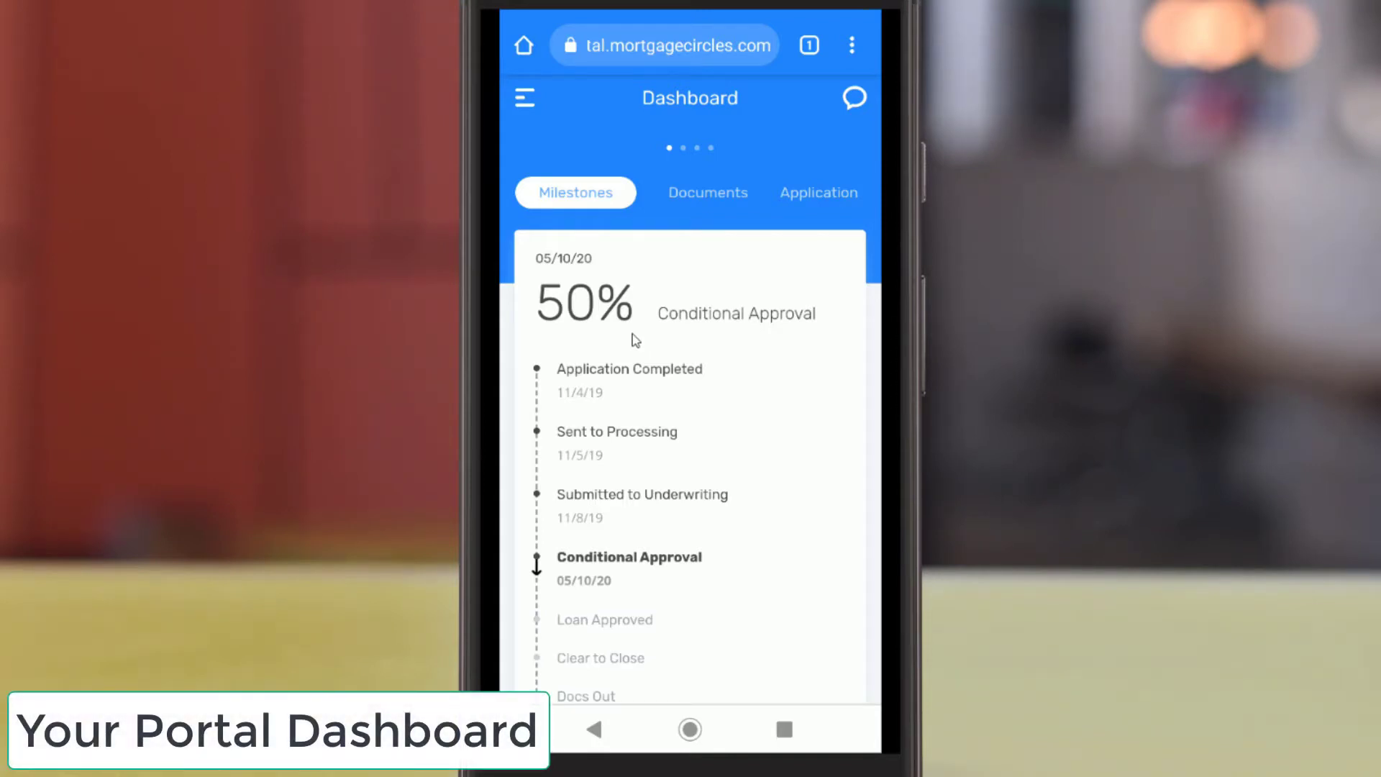
{"action": "mouse_move", "coordinate": [806, 275]}
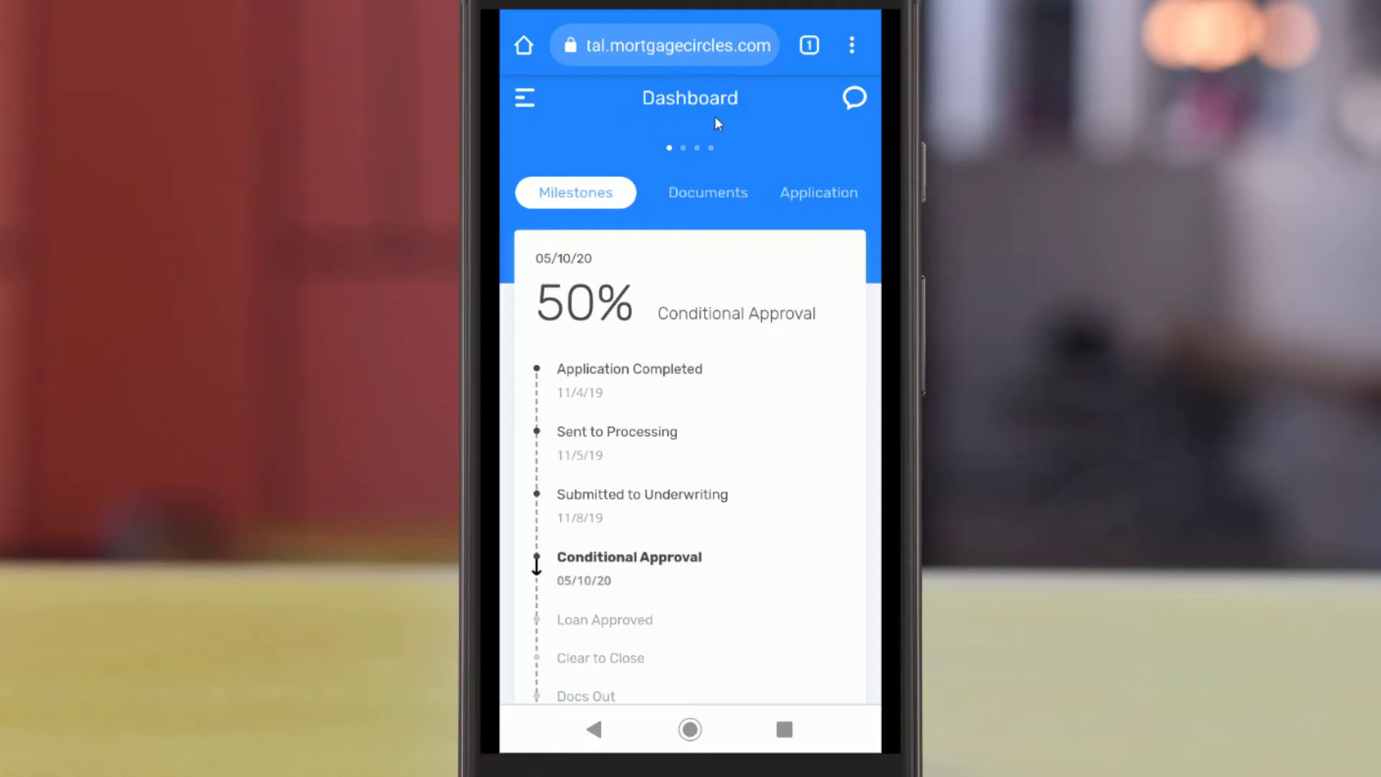
{"action": "mouse_move", "coordinate": [750, 121]}
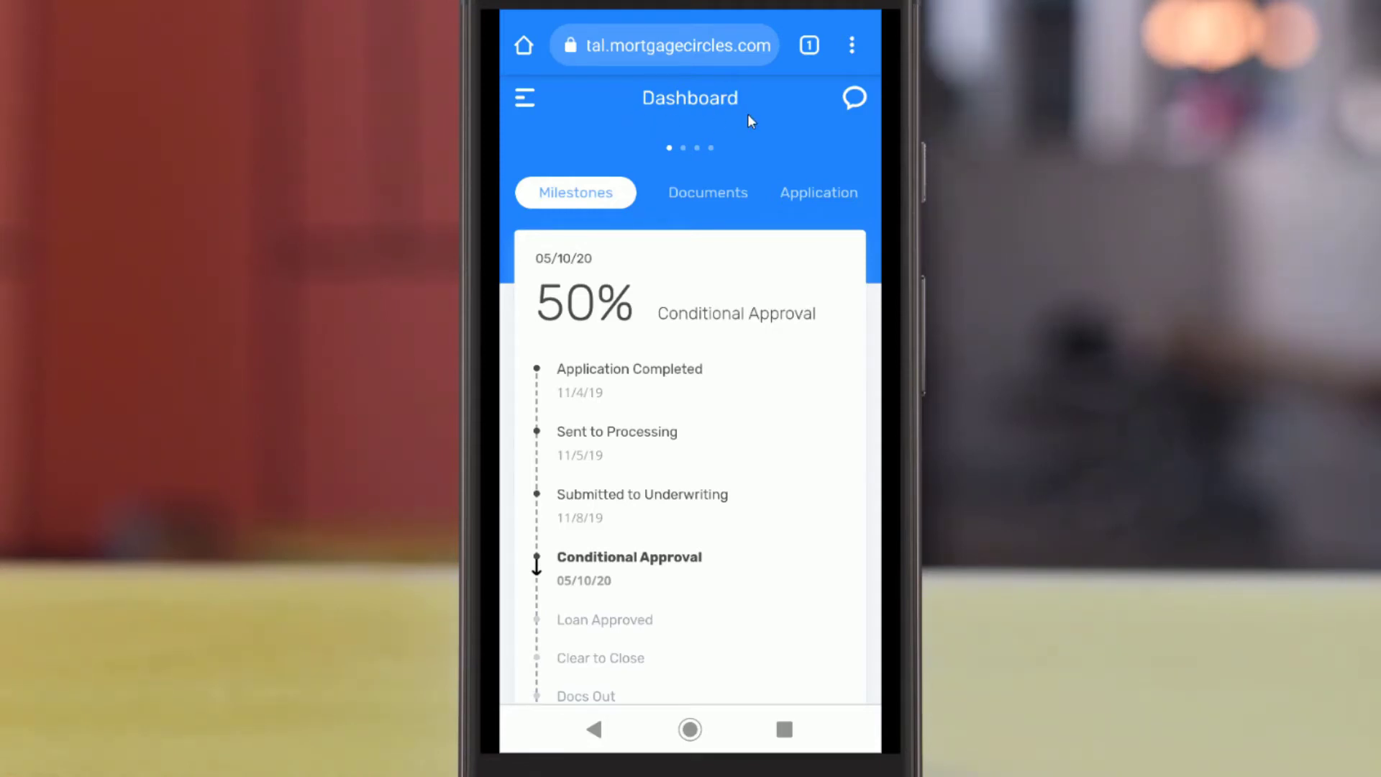
- Flip between the Documents and Application progress cards, then go to the Pre-Approval Calculator
{"action": "left_click", "coordinate": [707, 192]}
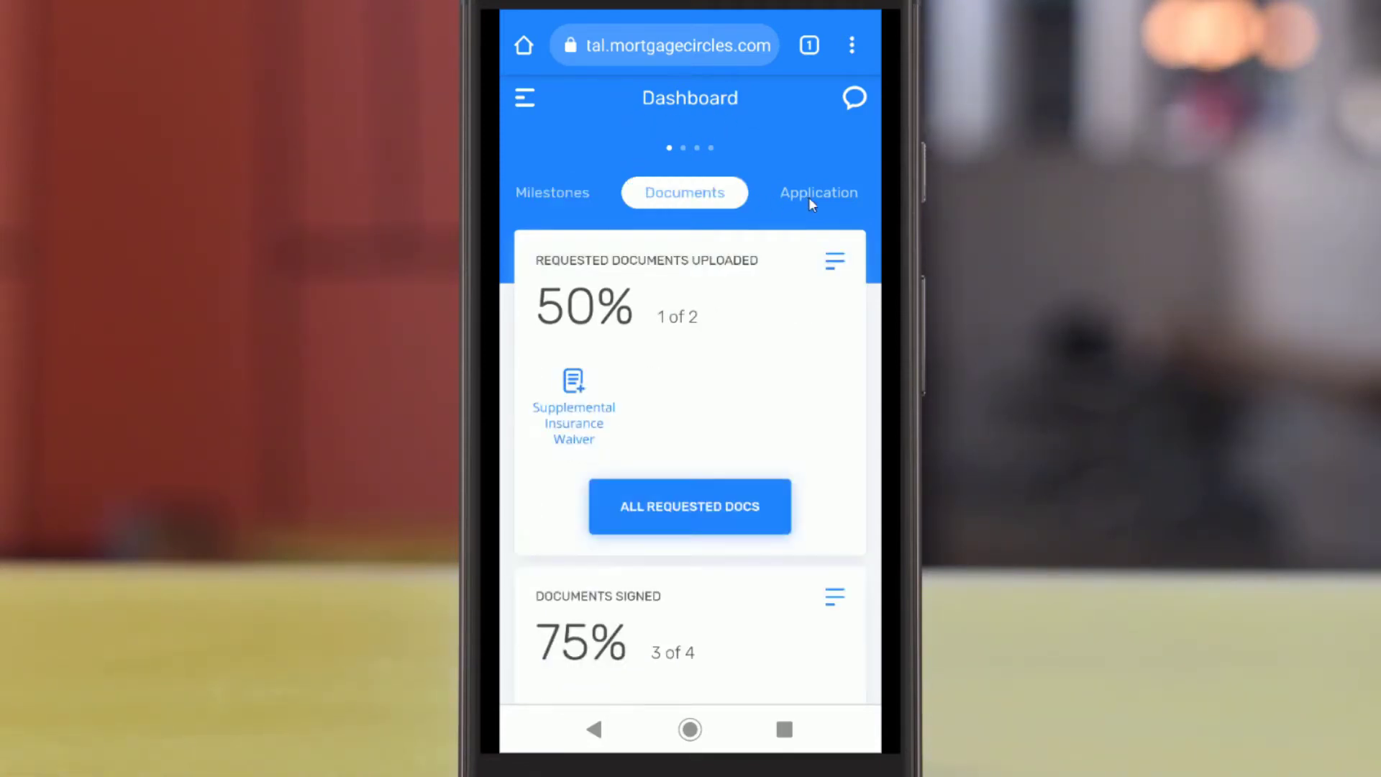
{"action": "left_click", "coordinate": [810, 195]}
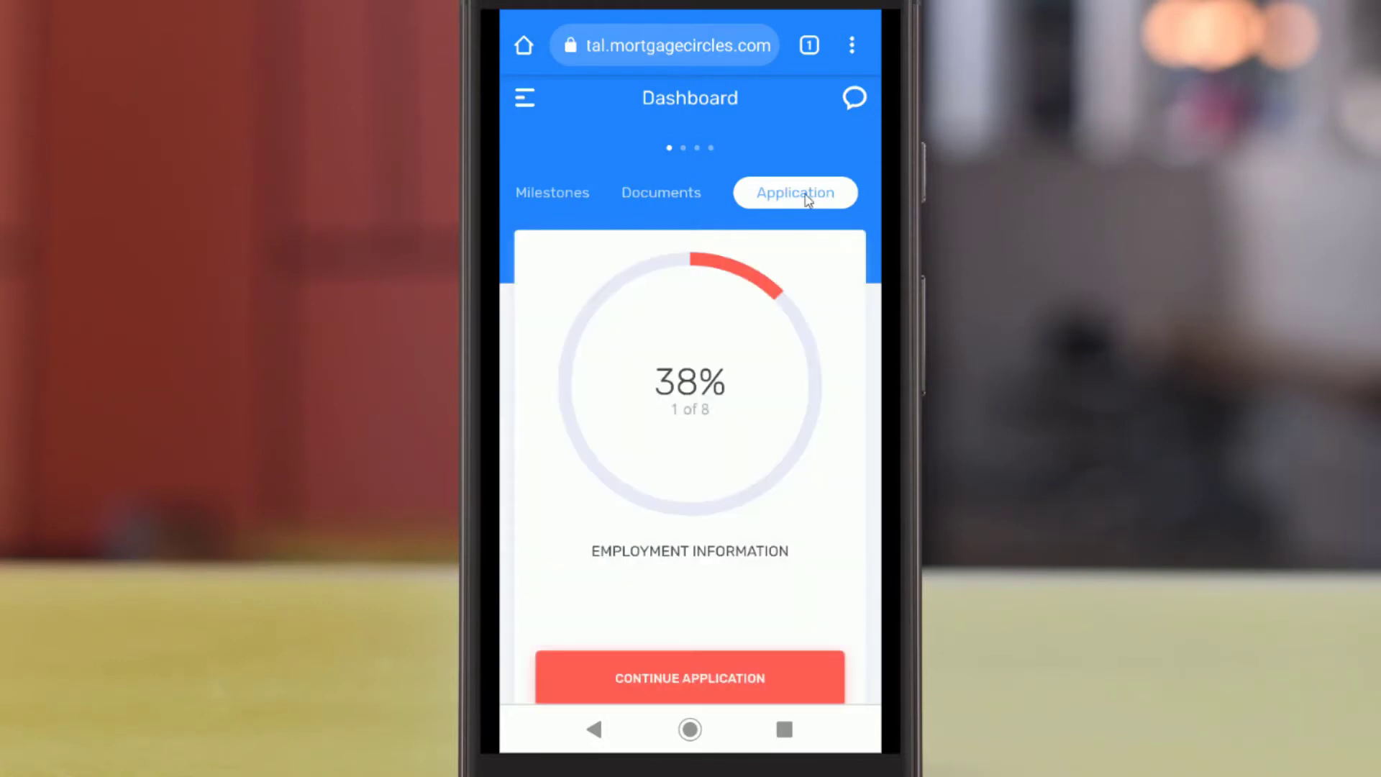
{"action": "left_click", "coordinate": [552, 192]}
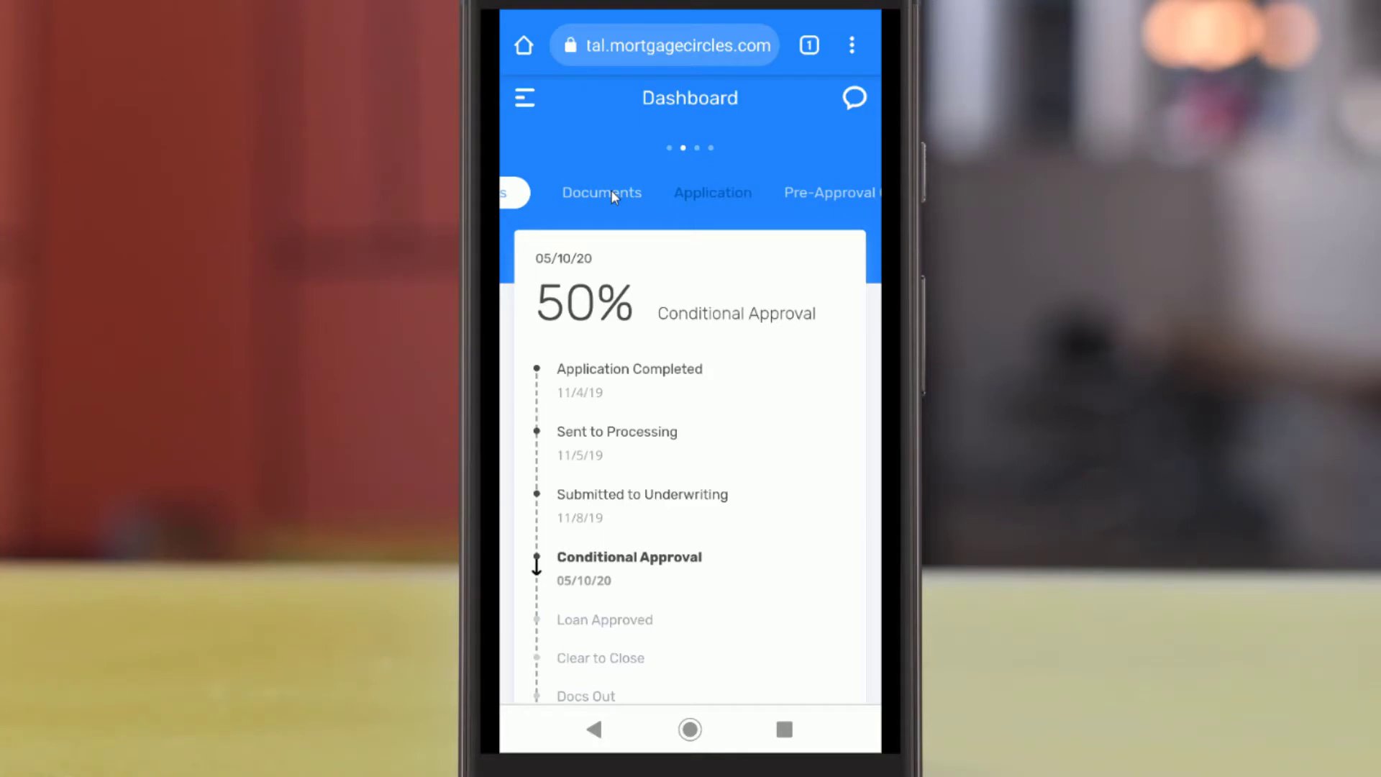
{"action": "left_click", "coordinate": [601, 192]}
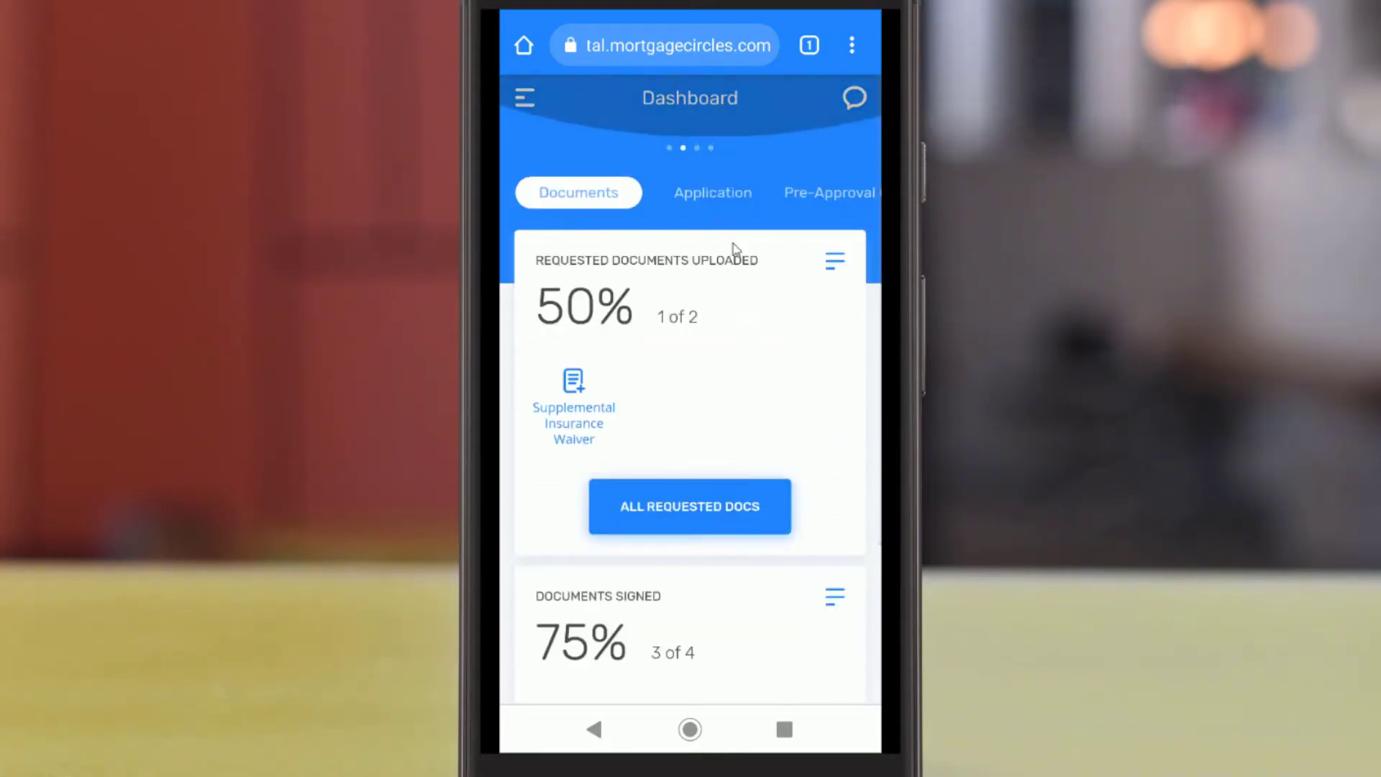
{"action": "left_click", "coordinate": [713, 192]}
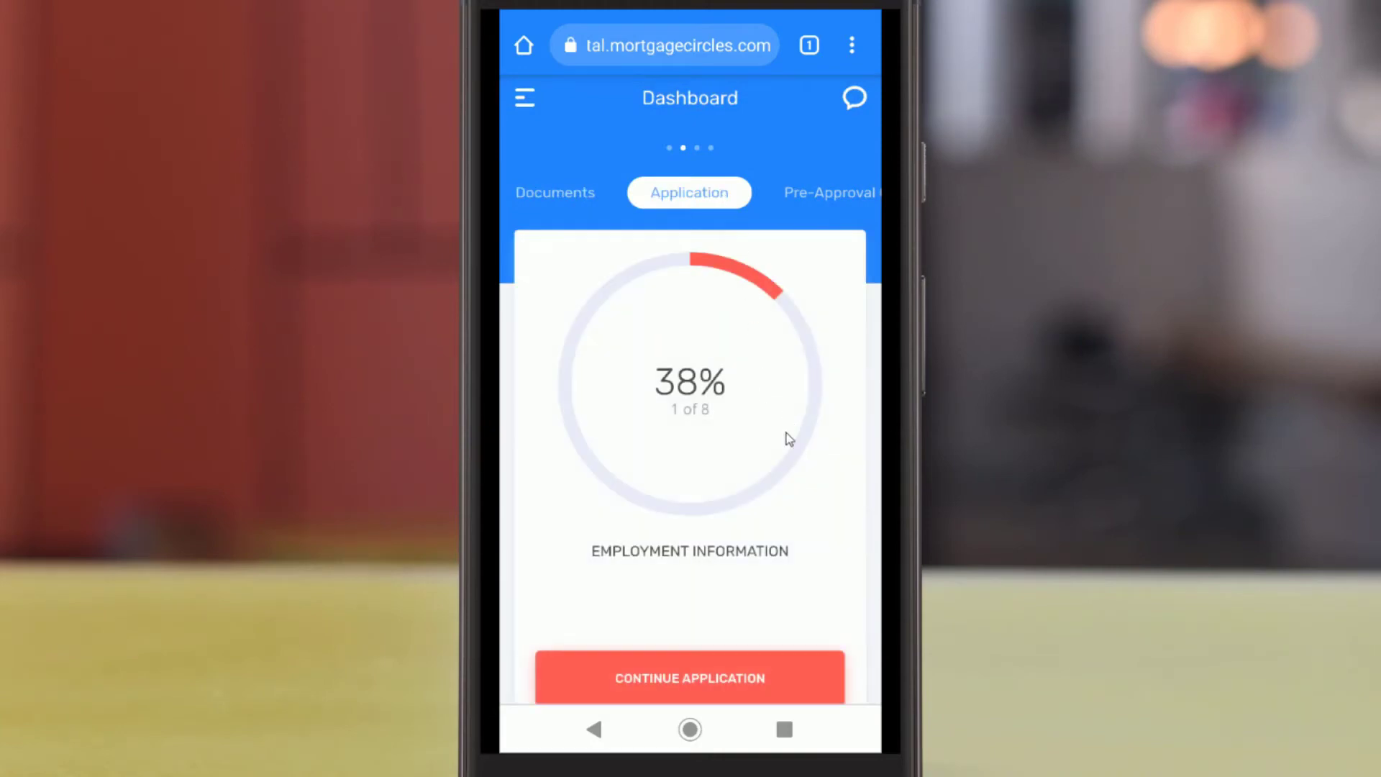
{"action": "mouse_move", "coordinate": [789, 206]}
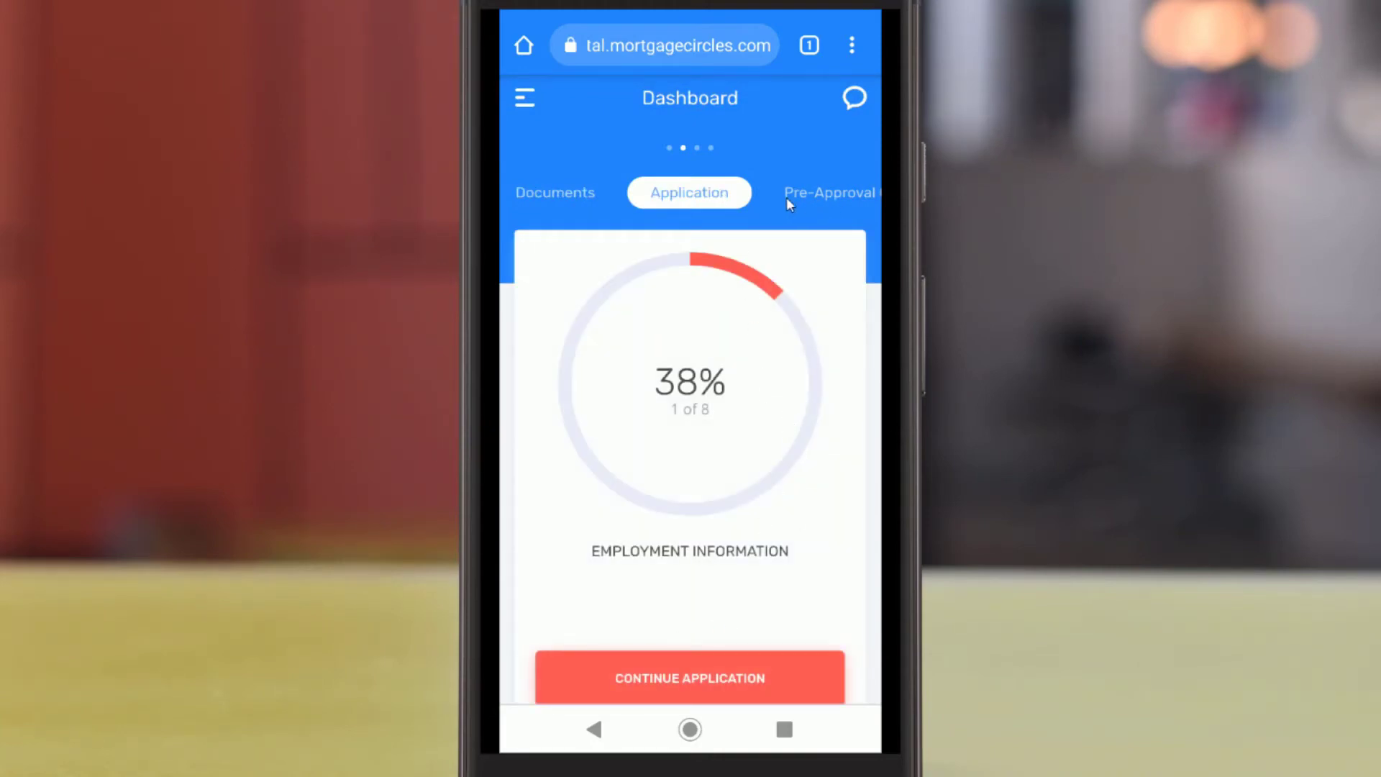
{"action": "left_click", "coordinate": [828, 192]}
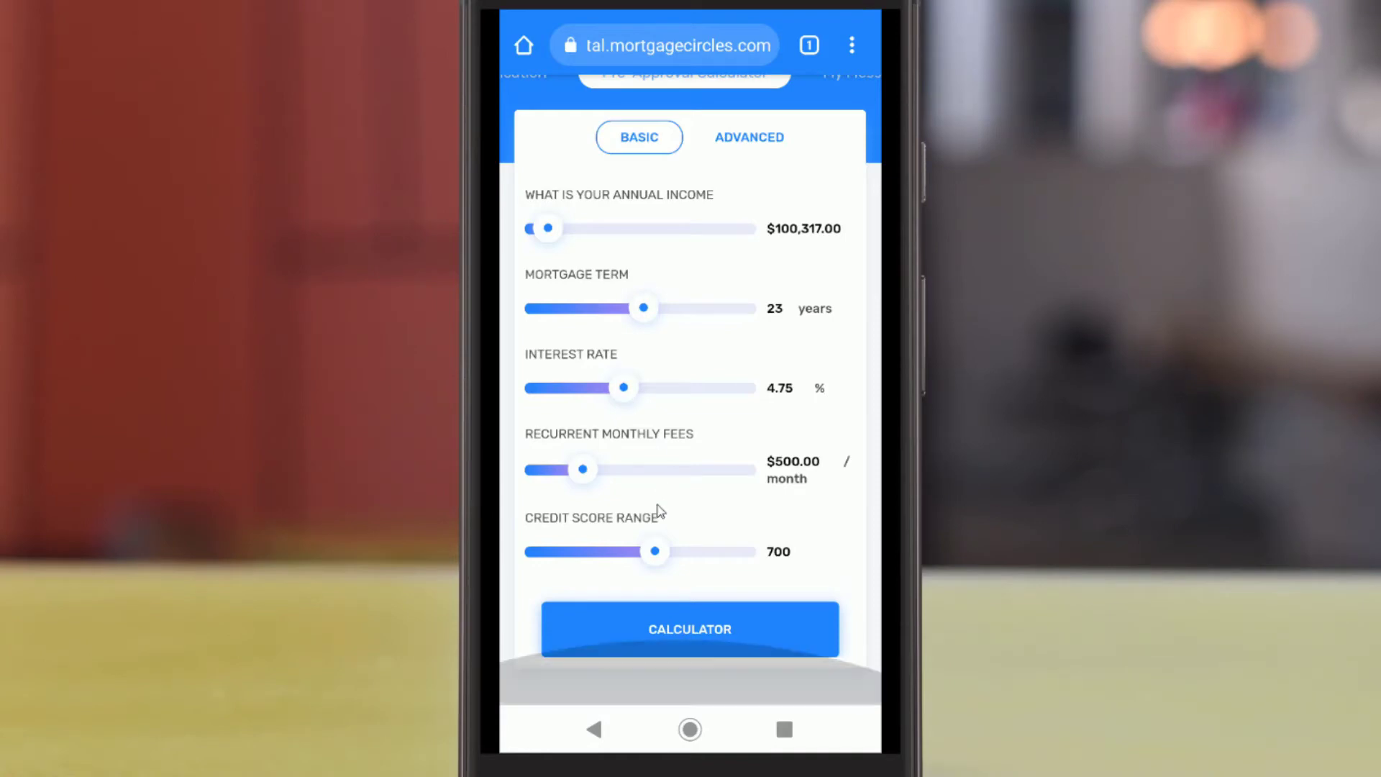
- Calculate the $308,730.63 maximum loan, view its amortization chart, then go back
{"action": "left_click", "coordinate": [689, 629]}
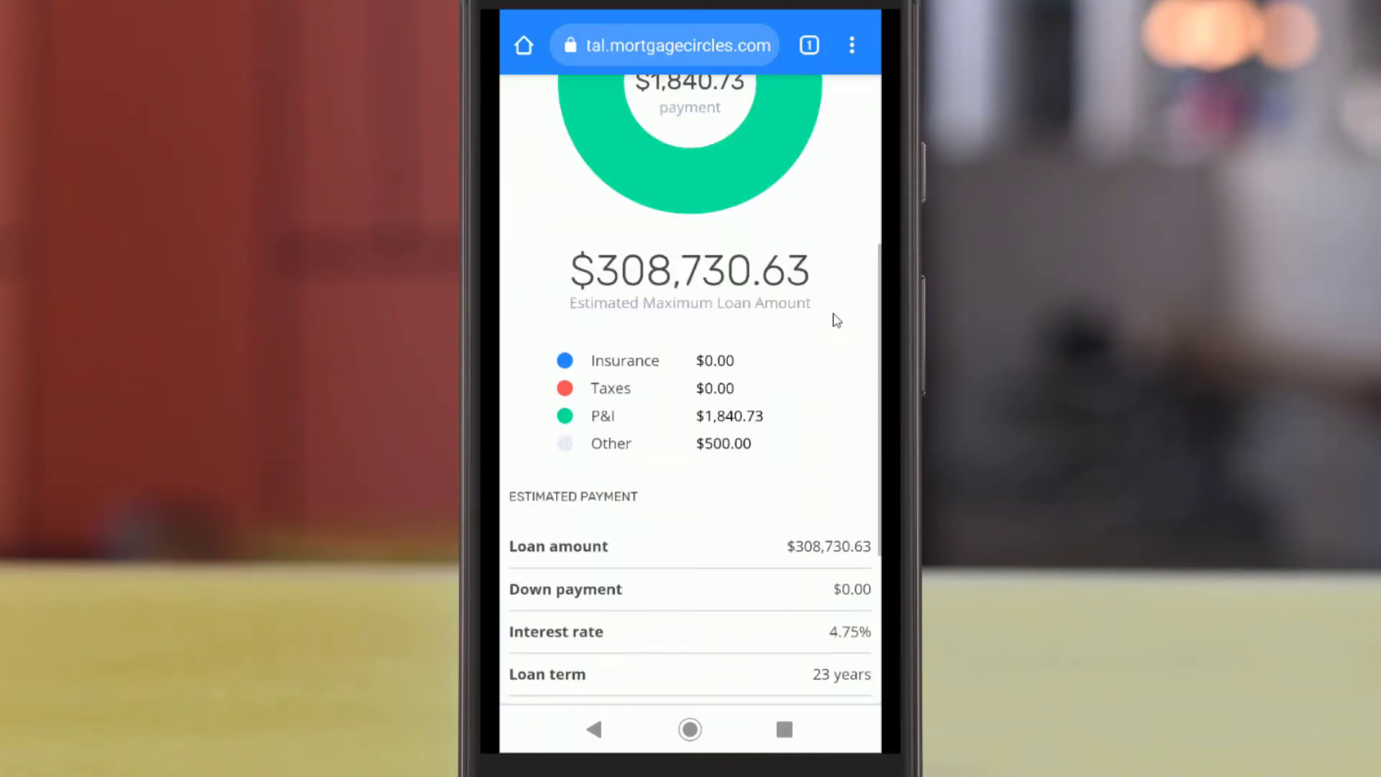
{"action": "scroll", "scroll_direction": "down", "scroll_amount": 3}
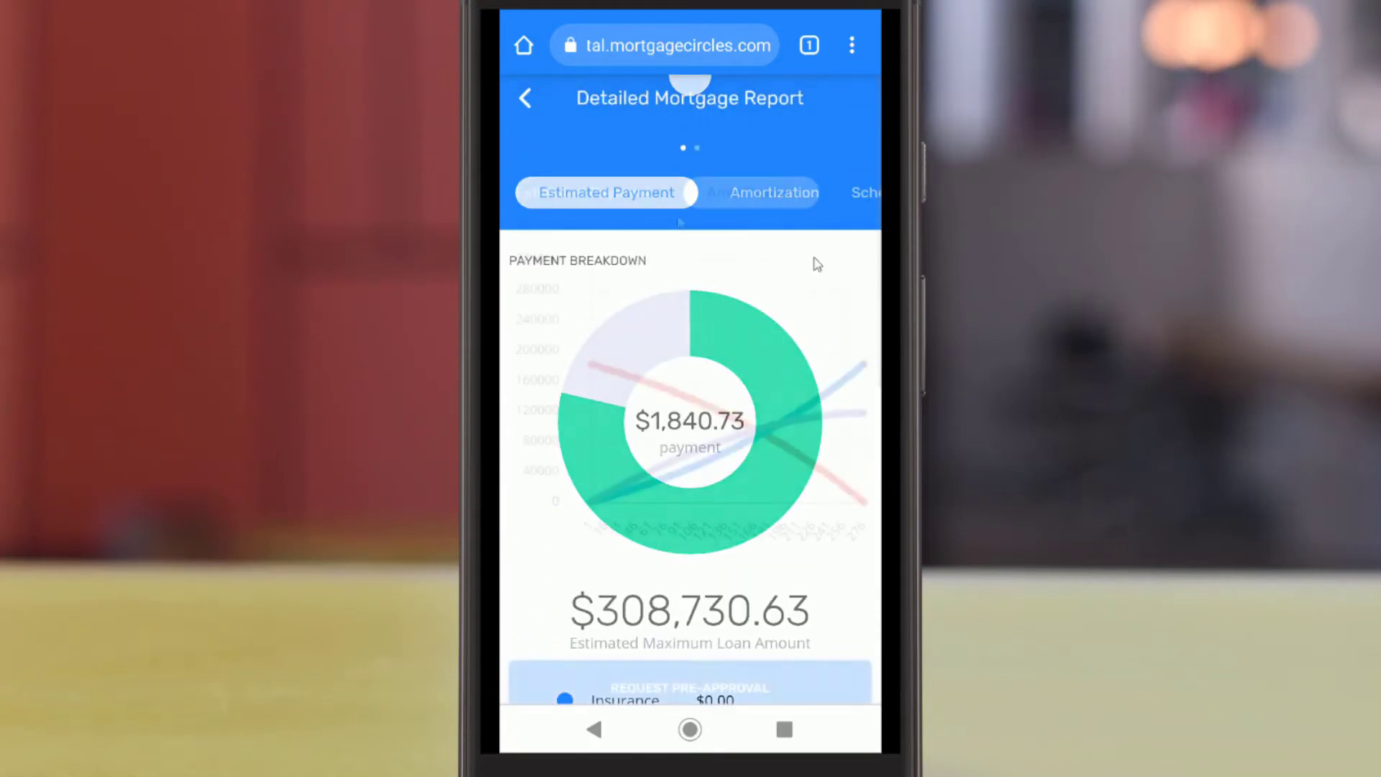
{"action": "left_click", "coordinate": [773, 192]}
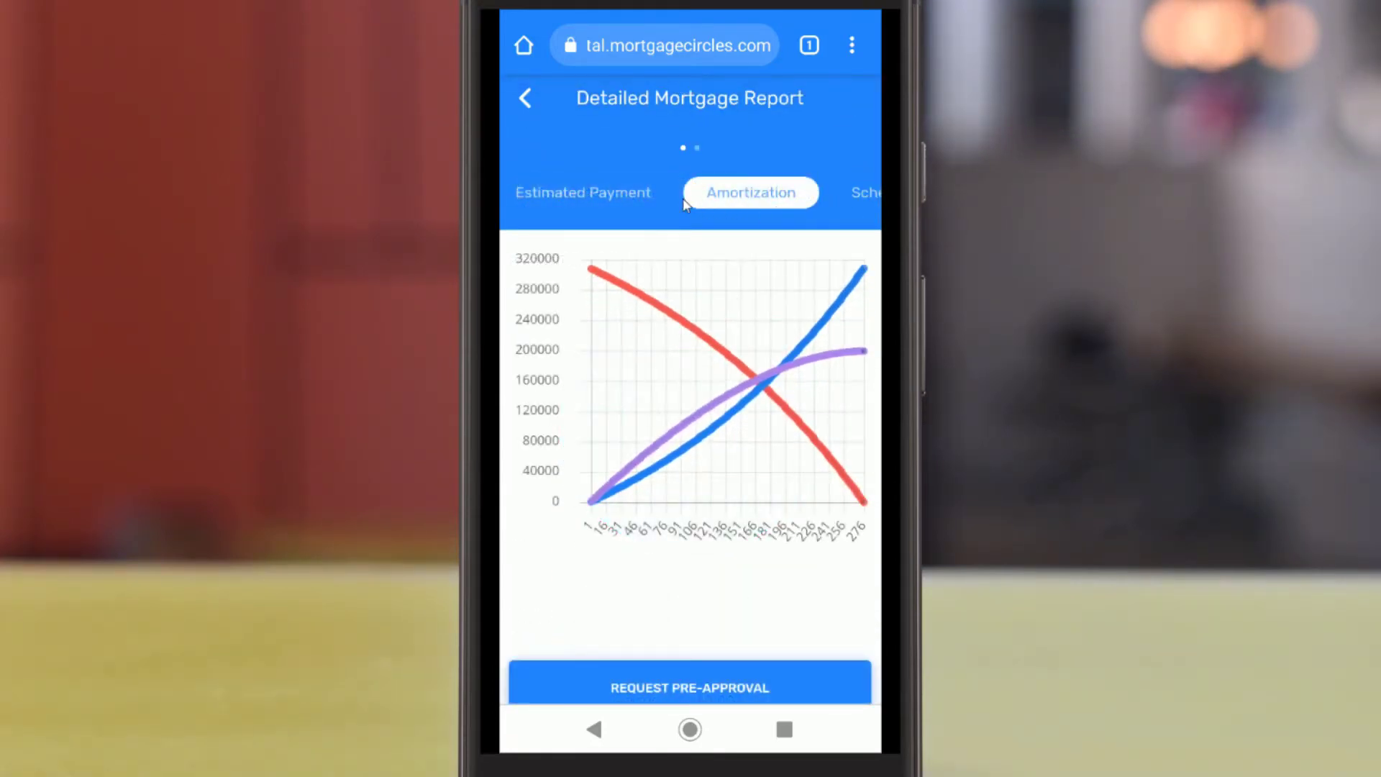
{"action": "left_click", "coordinate": [870, 192]}
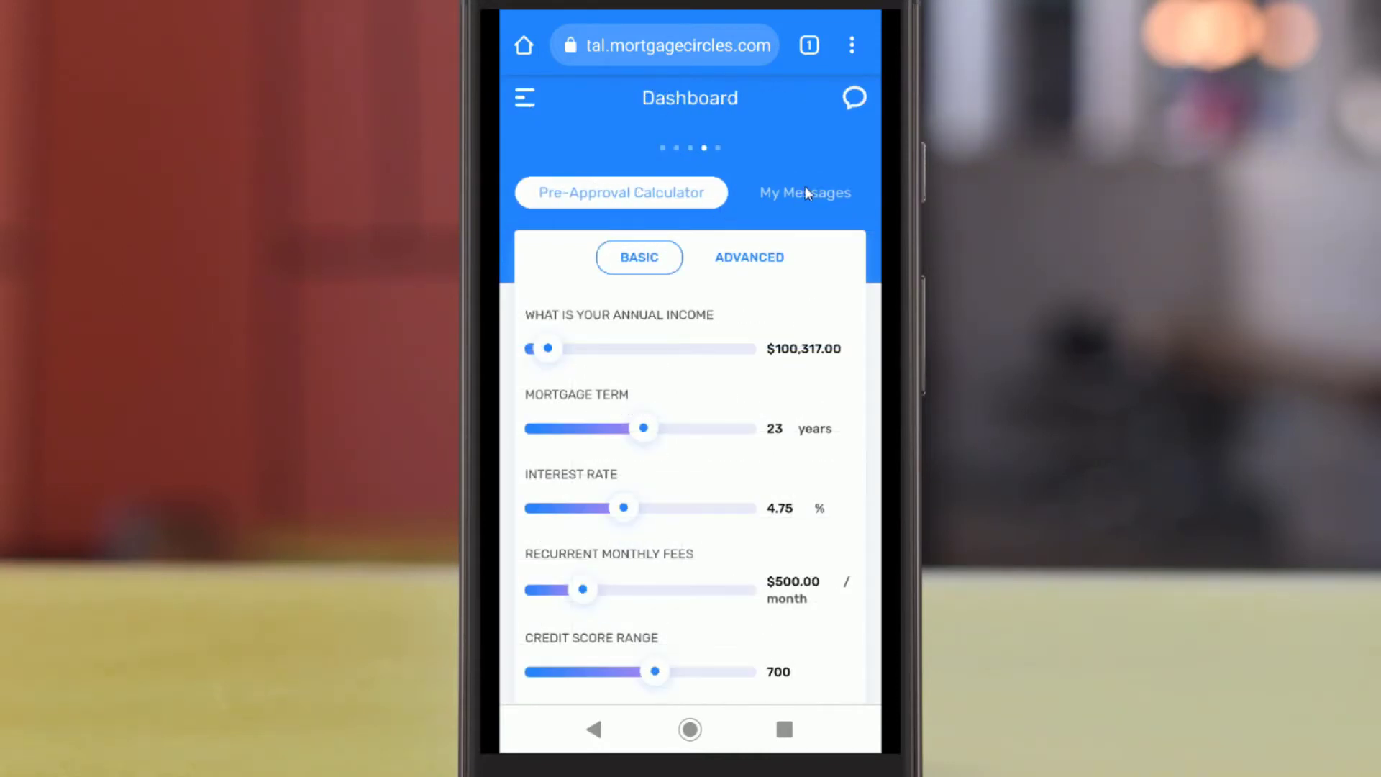
- Send a 'Thanks!' reply to the loan officer in My Messages
{"action": "left_click", "coordinate": [804, 192]}
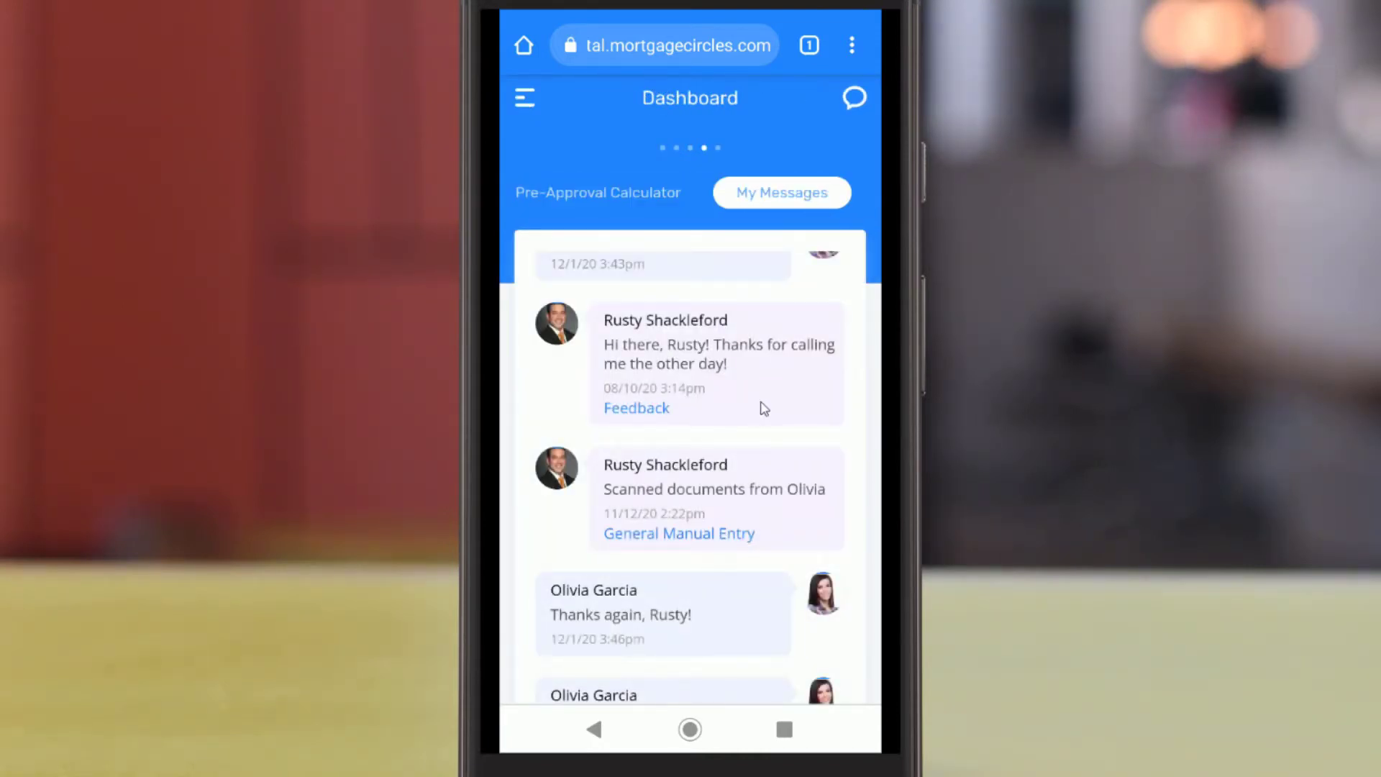
{"action": "scroll", "scroll_direction": "down", "scroll_amount": 3}
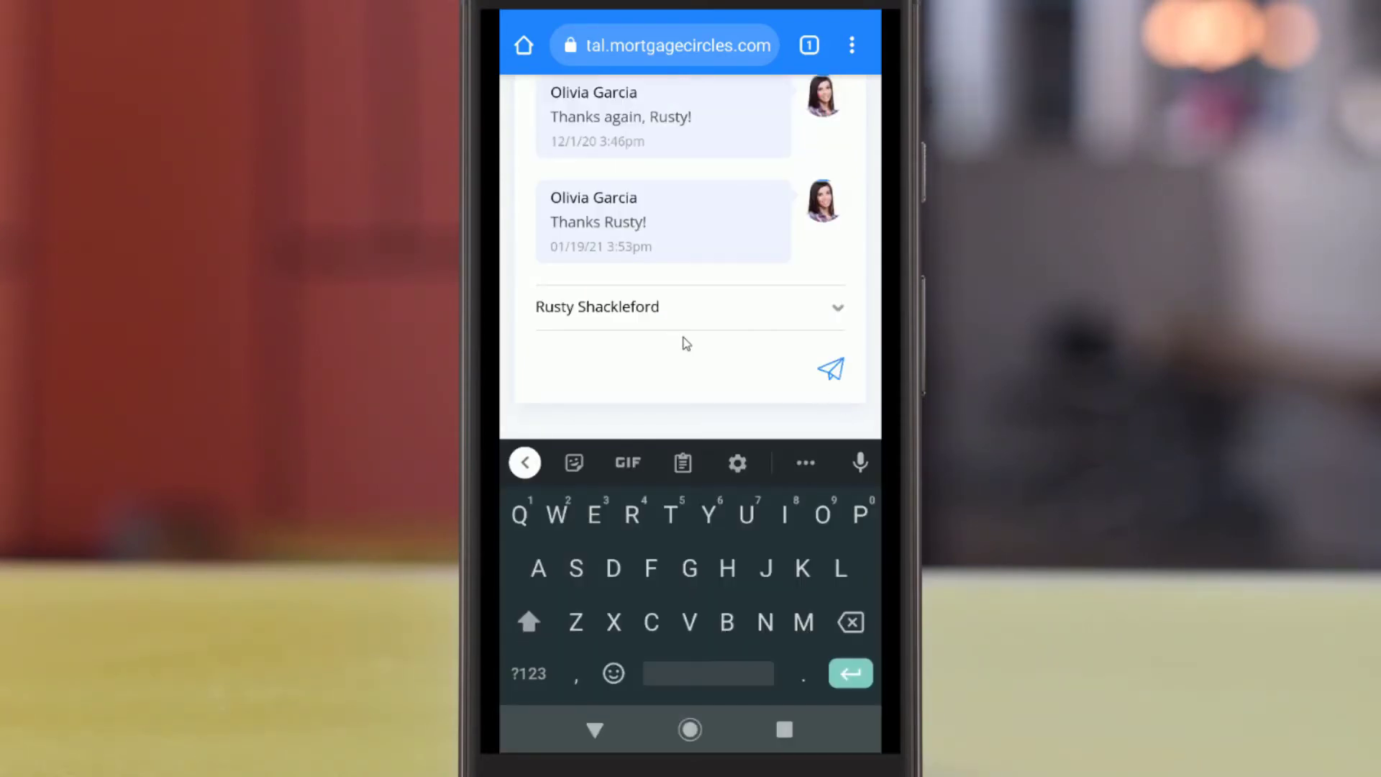
{"action": "type", "text": "Thanks!"}
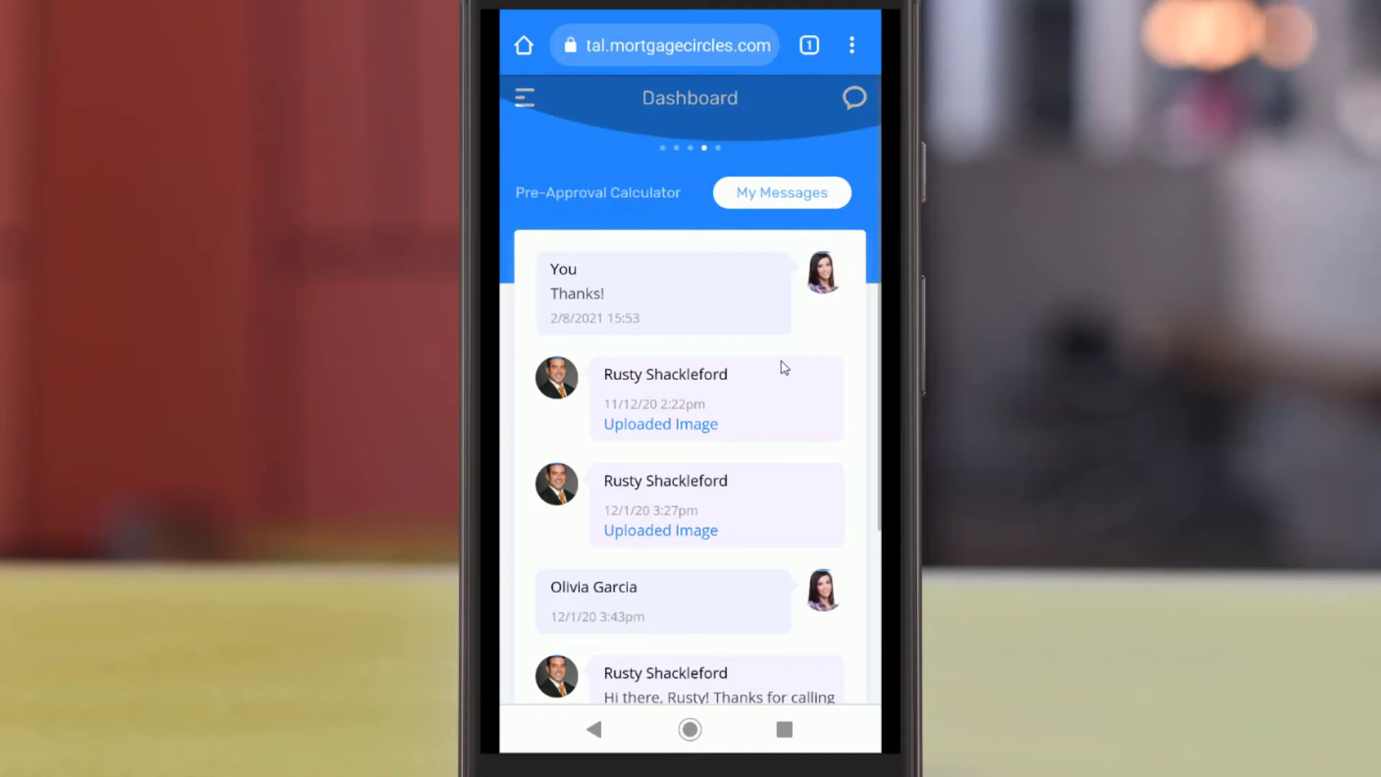
{"action": "mouse_move", "coordinate": [854, 103]}
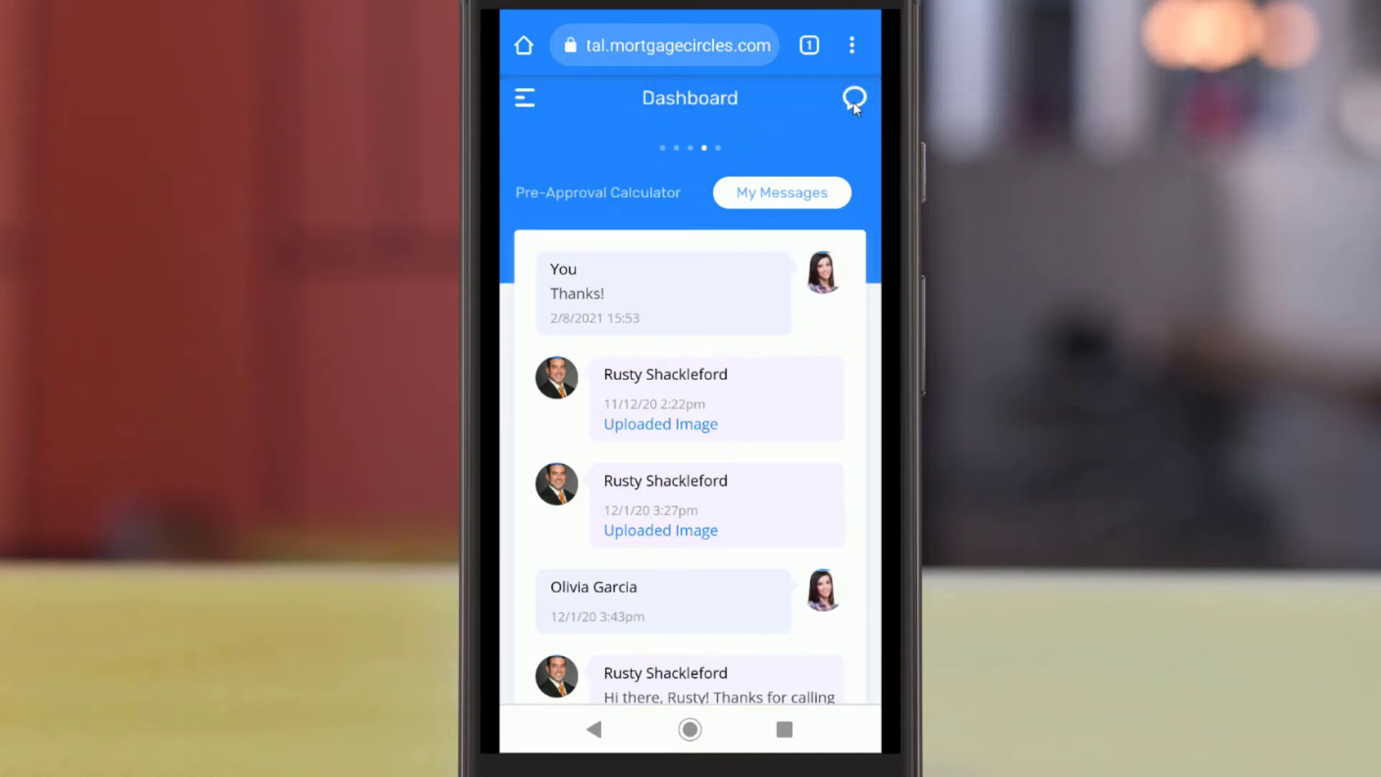
{"action": "left_click", "coordinate": [854, 99]}
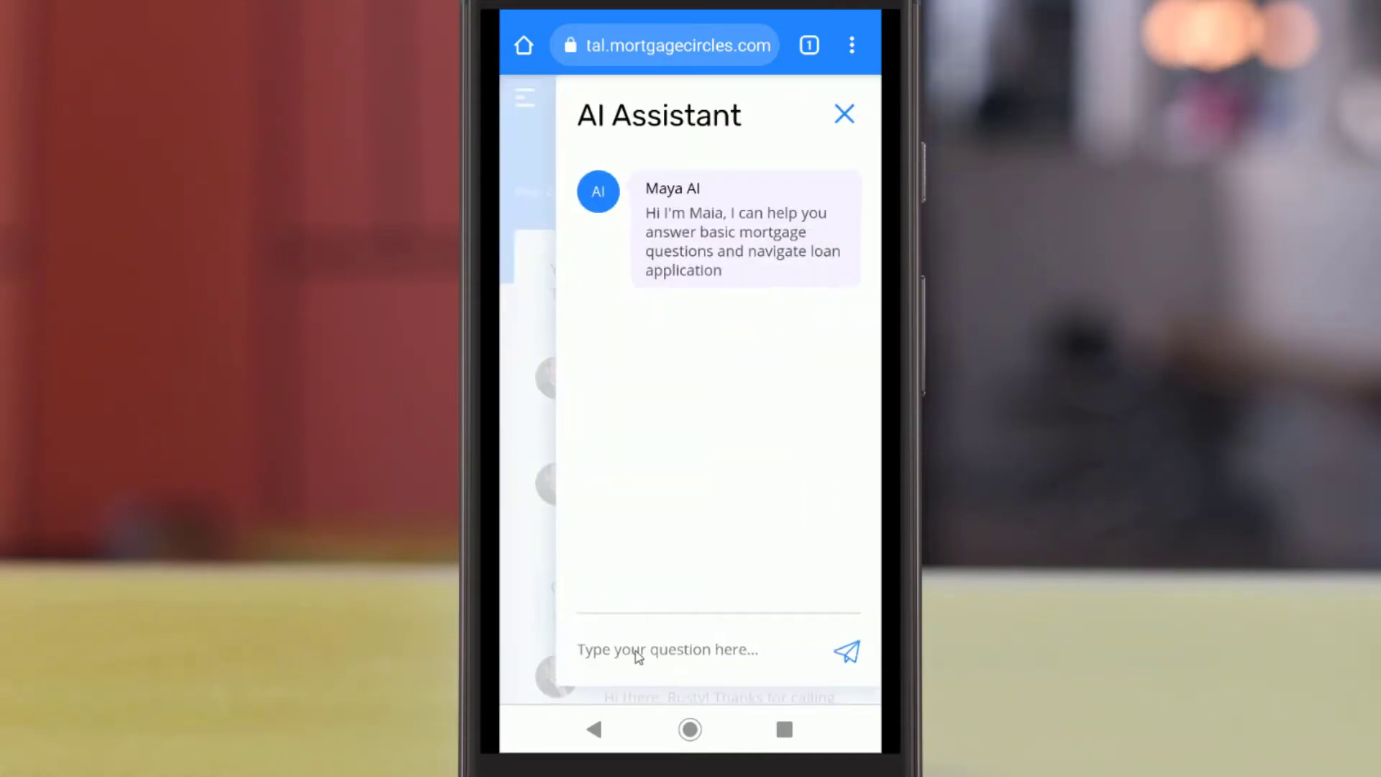
{"action": "left_click", "coordinate": [667, 650]}
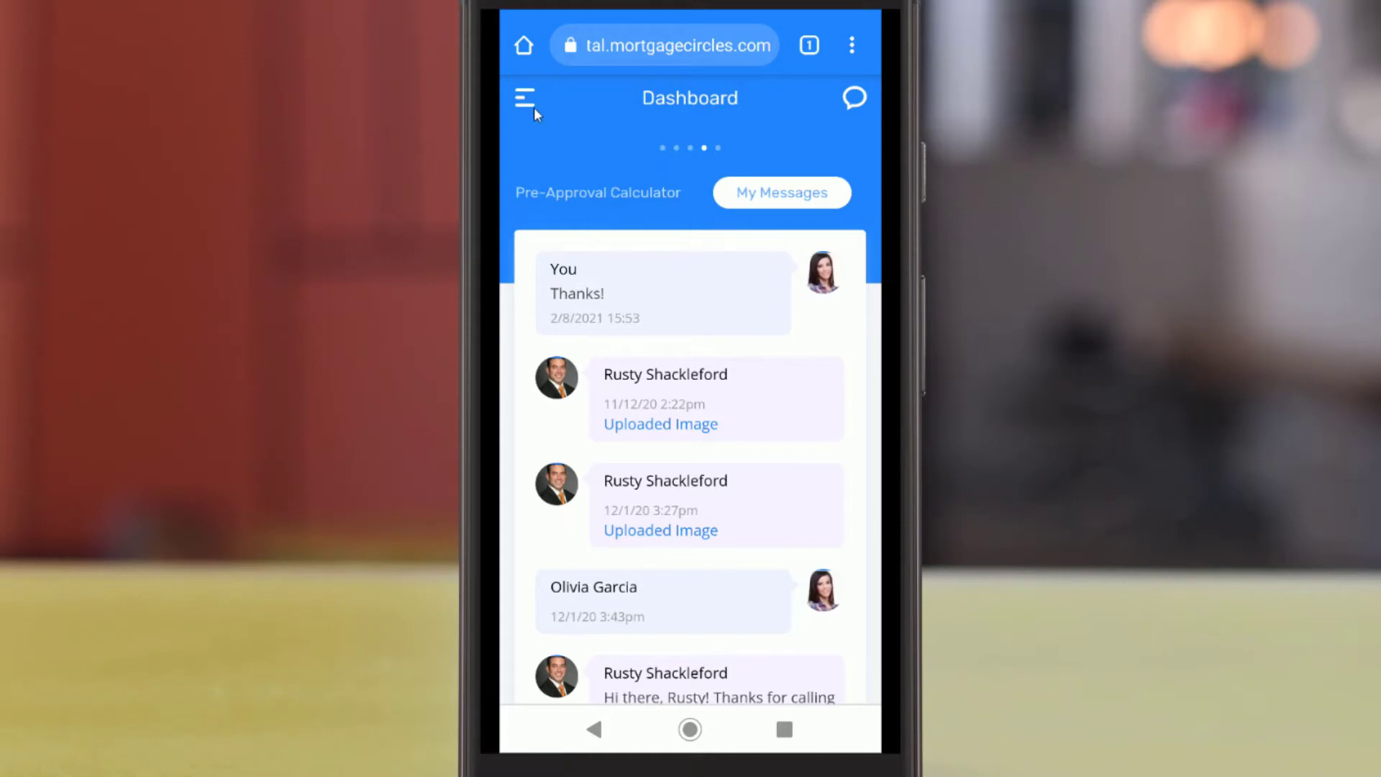
- Return from the refinance analysis to the Dashboard, then reopen the navigation menu
{"action": "left_click", "coordinate": [529, 96]}
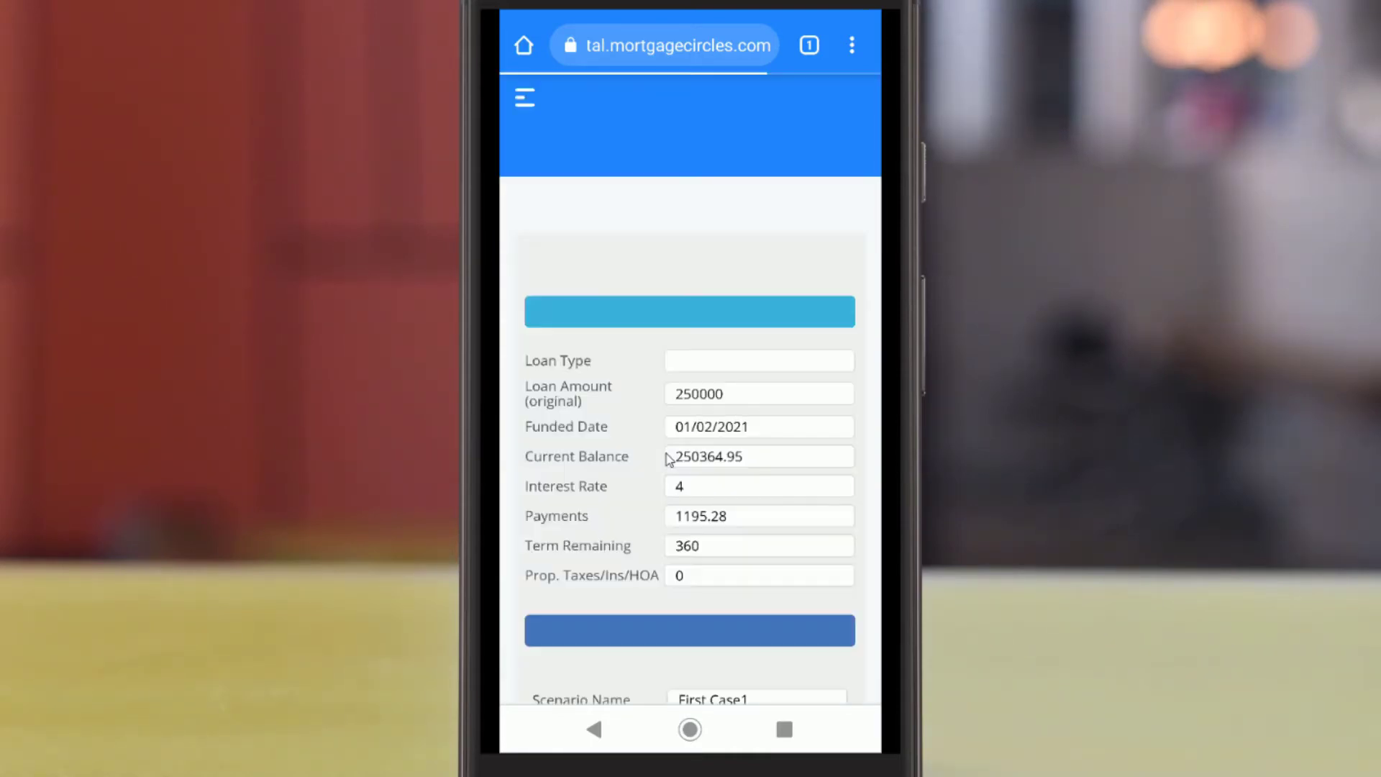
{"action": "left_click", "coordinate": [524, 96]}
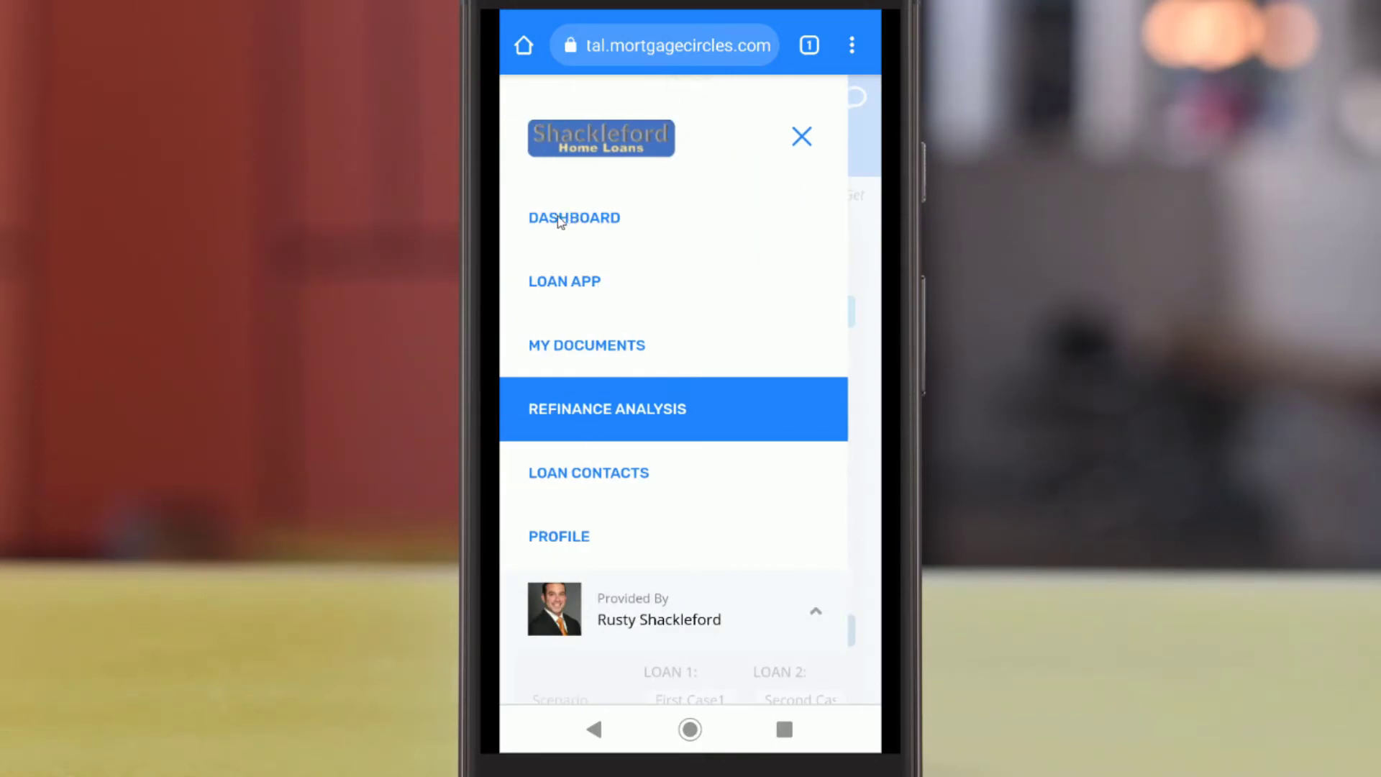
{"action": "left_click", "coordinate": [574, 217]}
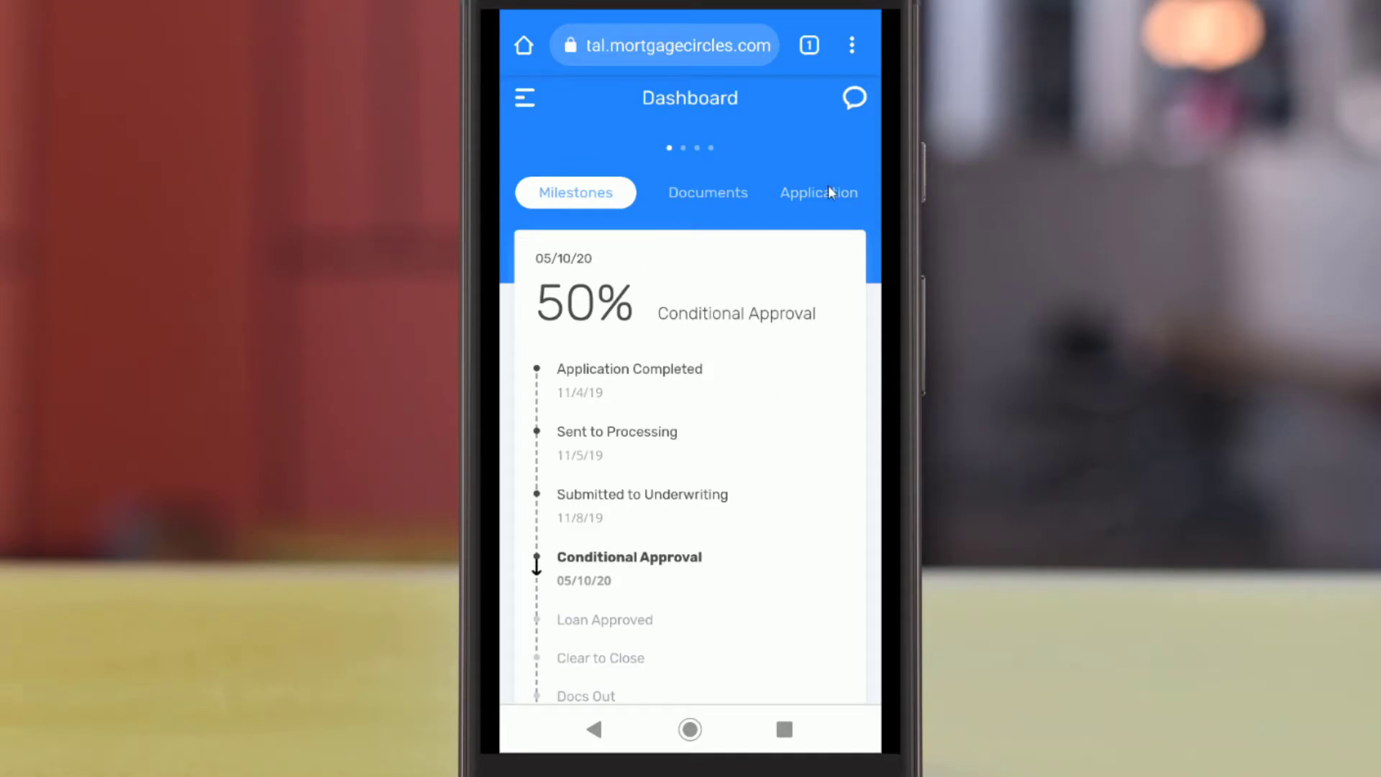
{"action": "mouse_move", "coordinate": [532, 105]}
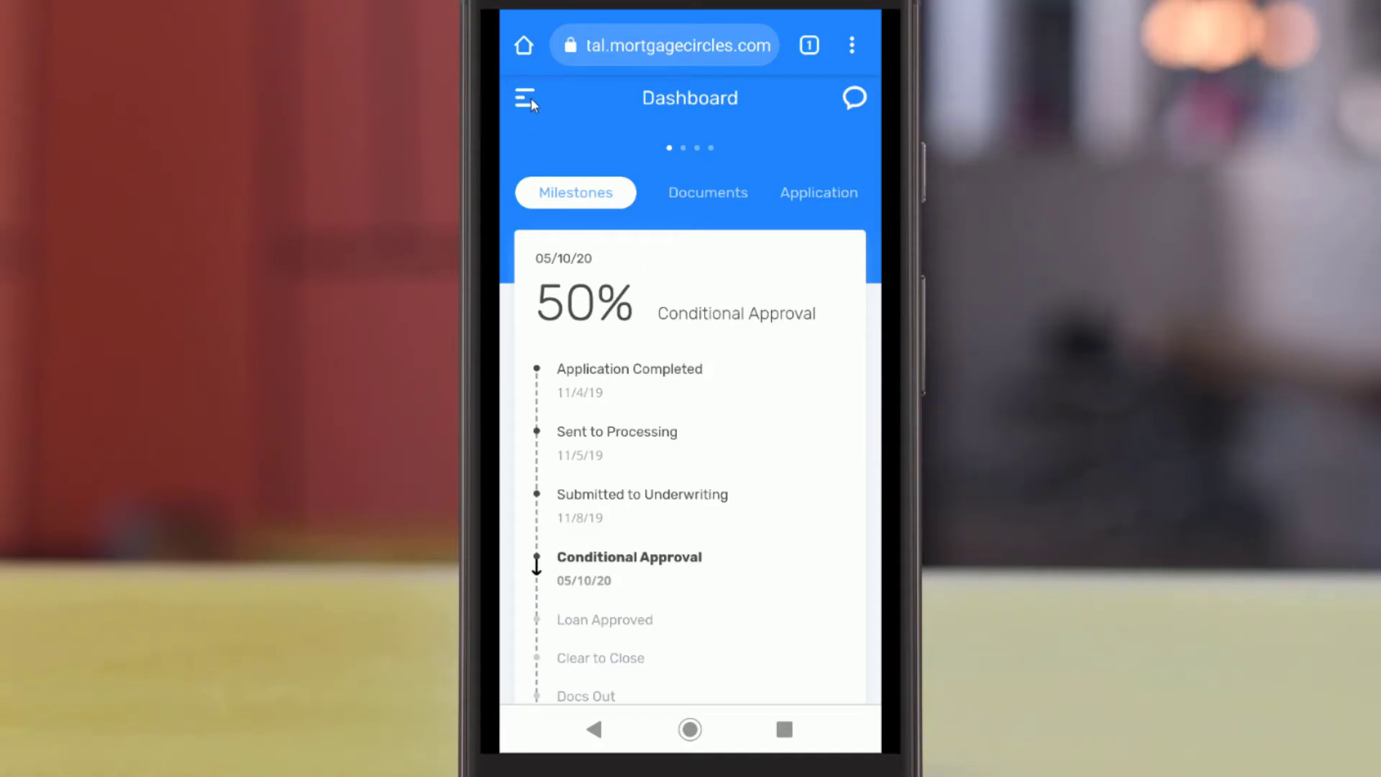
{"action": "left_click", "coordinate": [524, 97]}
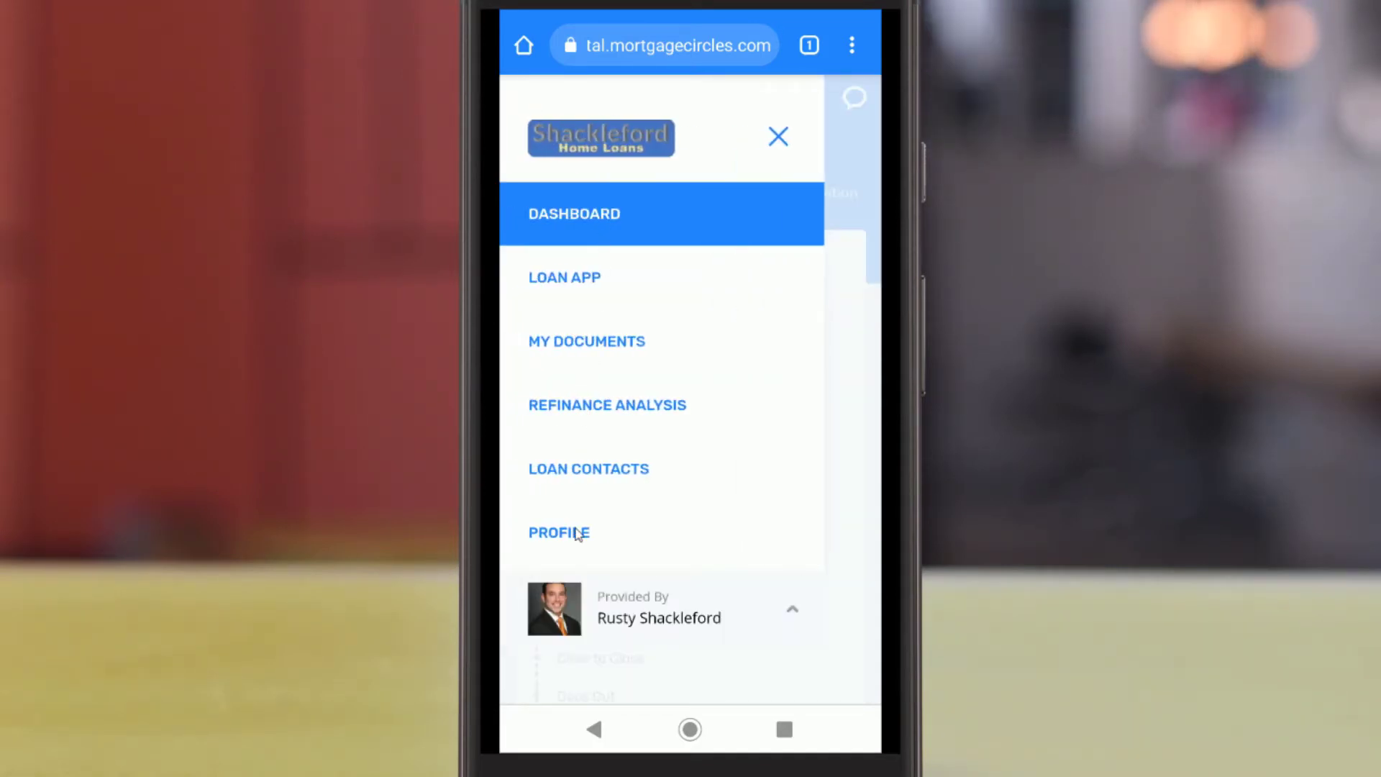
{"action": "mouse_move", "coordinate": [582, 234]}
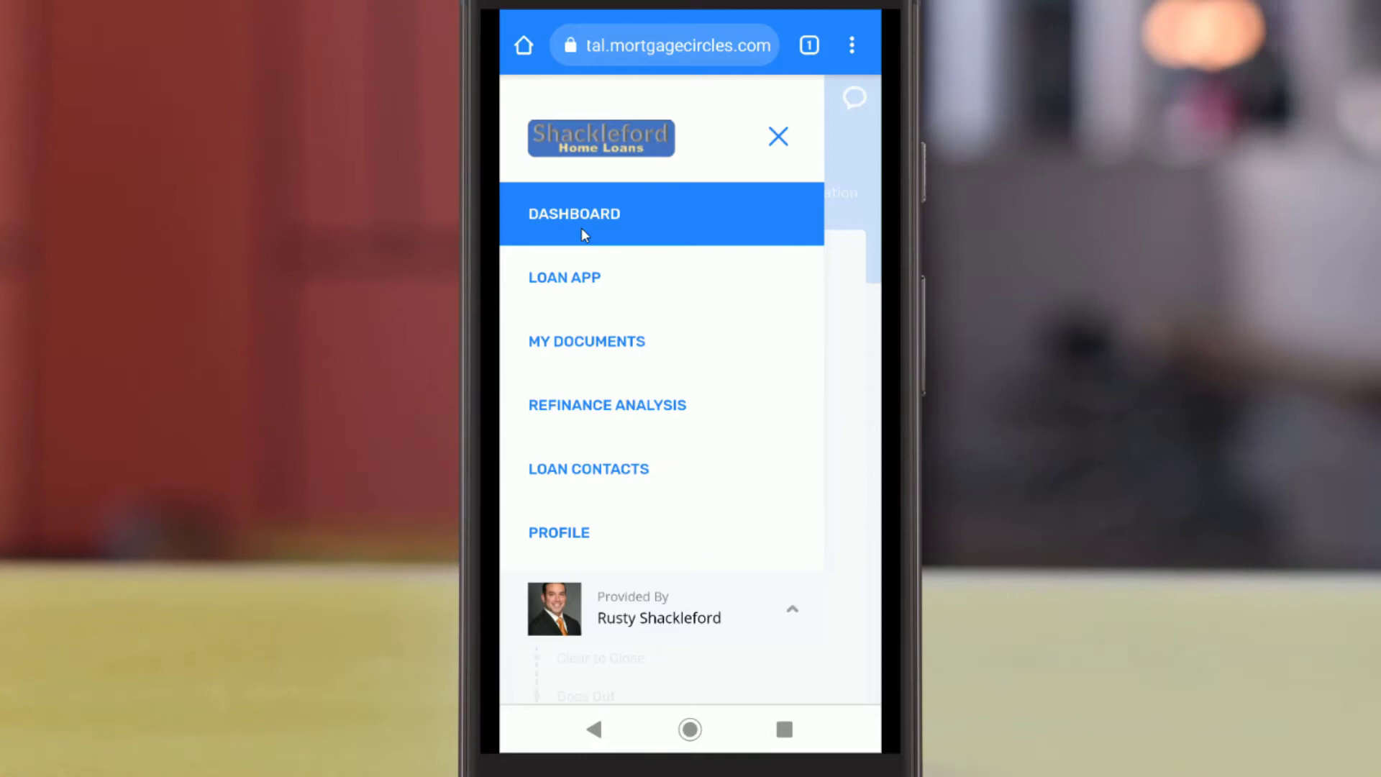
{"action": "mouse_move", "coordinate": [730, 629]}
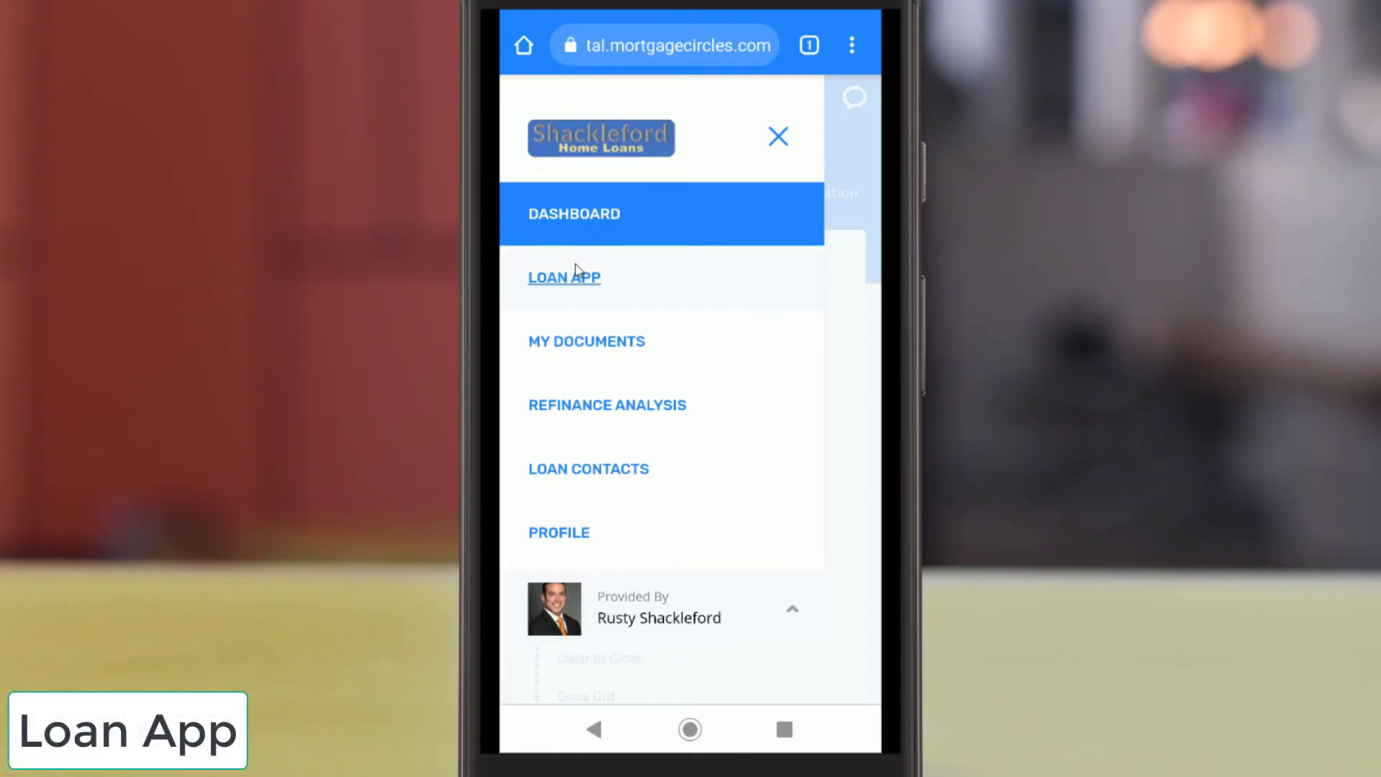
- In the Step 4 employment form, enter employer Mortgage Circles and pick the co-borrower employer's state
{"action": "left_click", "coordinate": [563, 277]}
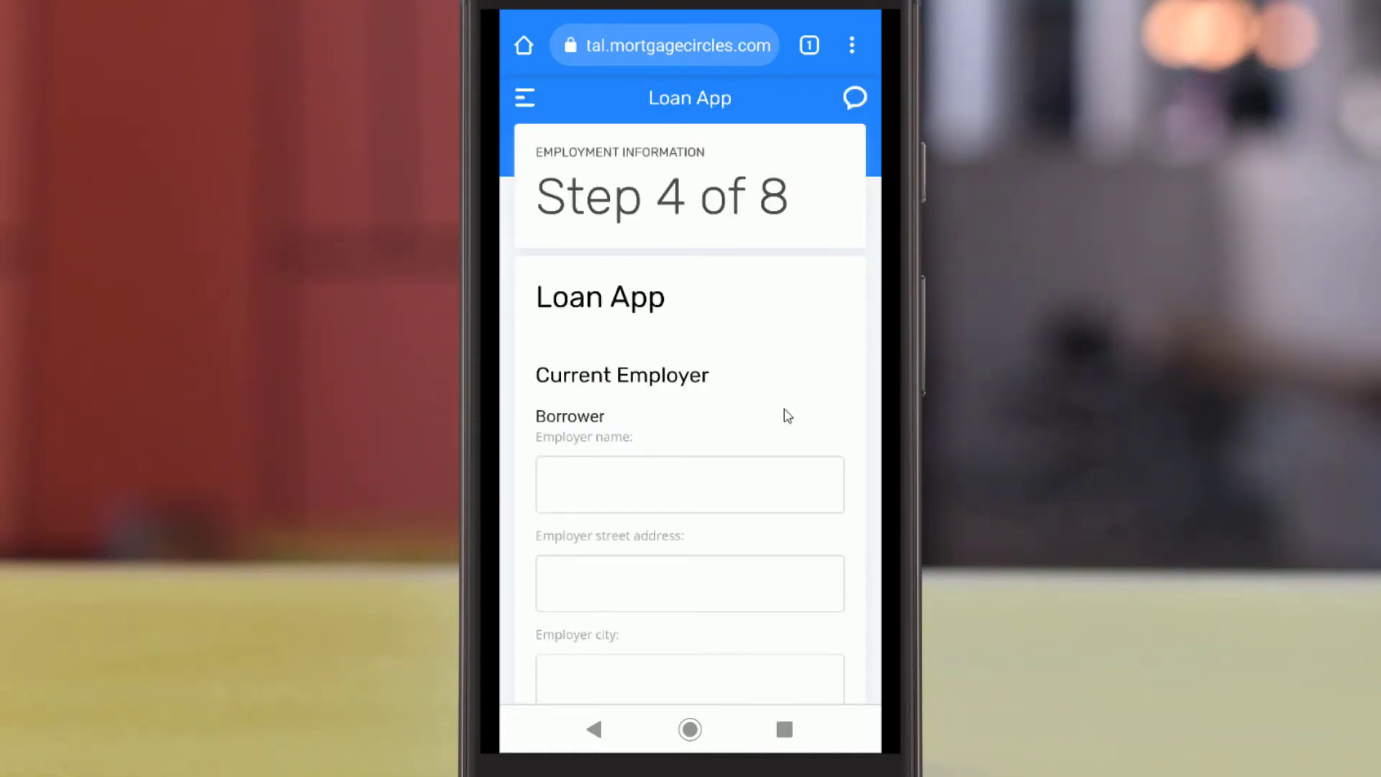
{"action": "scroll", "scroll_direction": "down", "scroll_amount": 3}
{"action": "type", "text": "Mortgage Circles"}
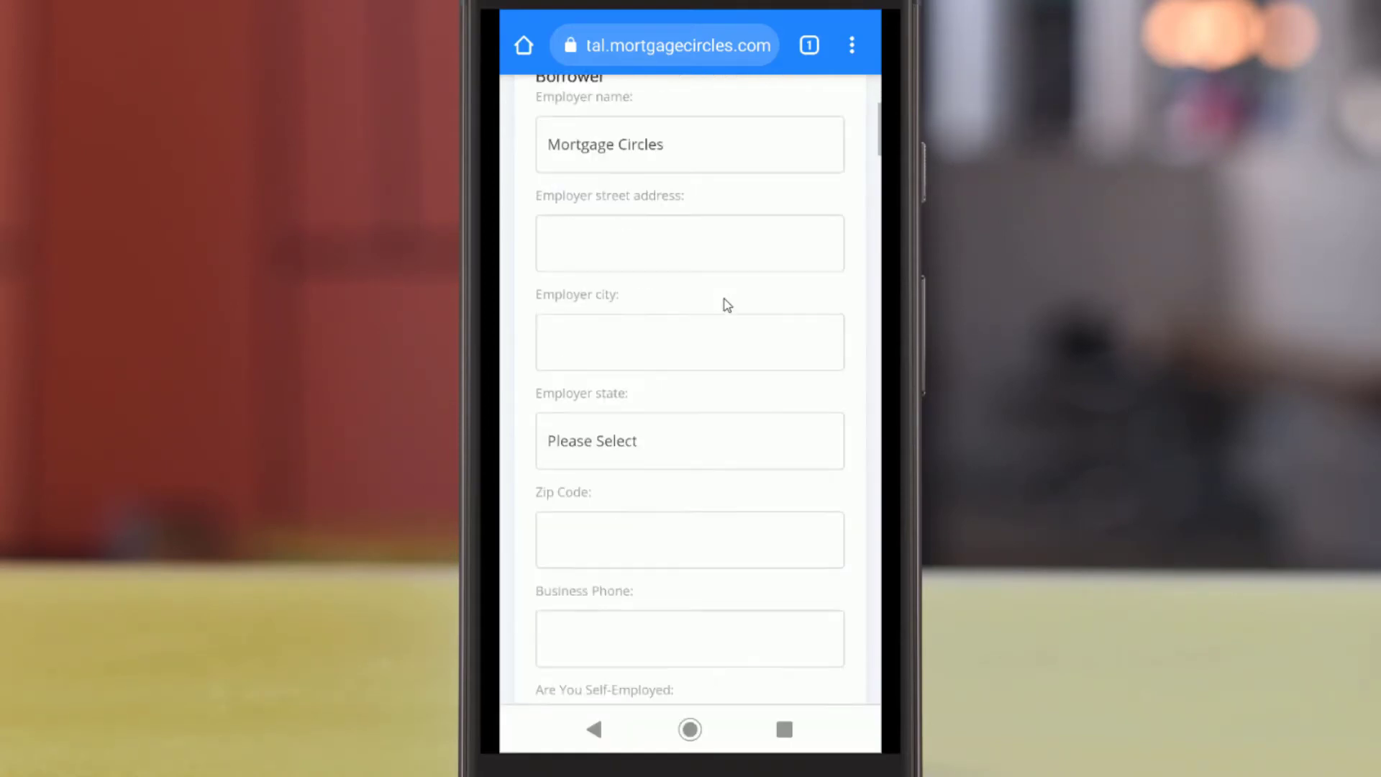
{"action": "scroll", "scroll_direction": "down", "scroll_amount": 3}
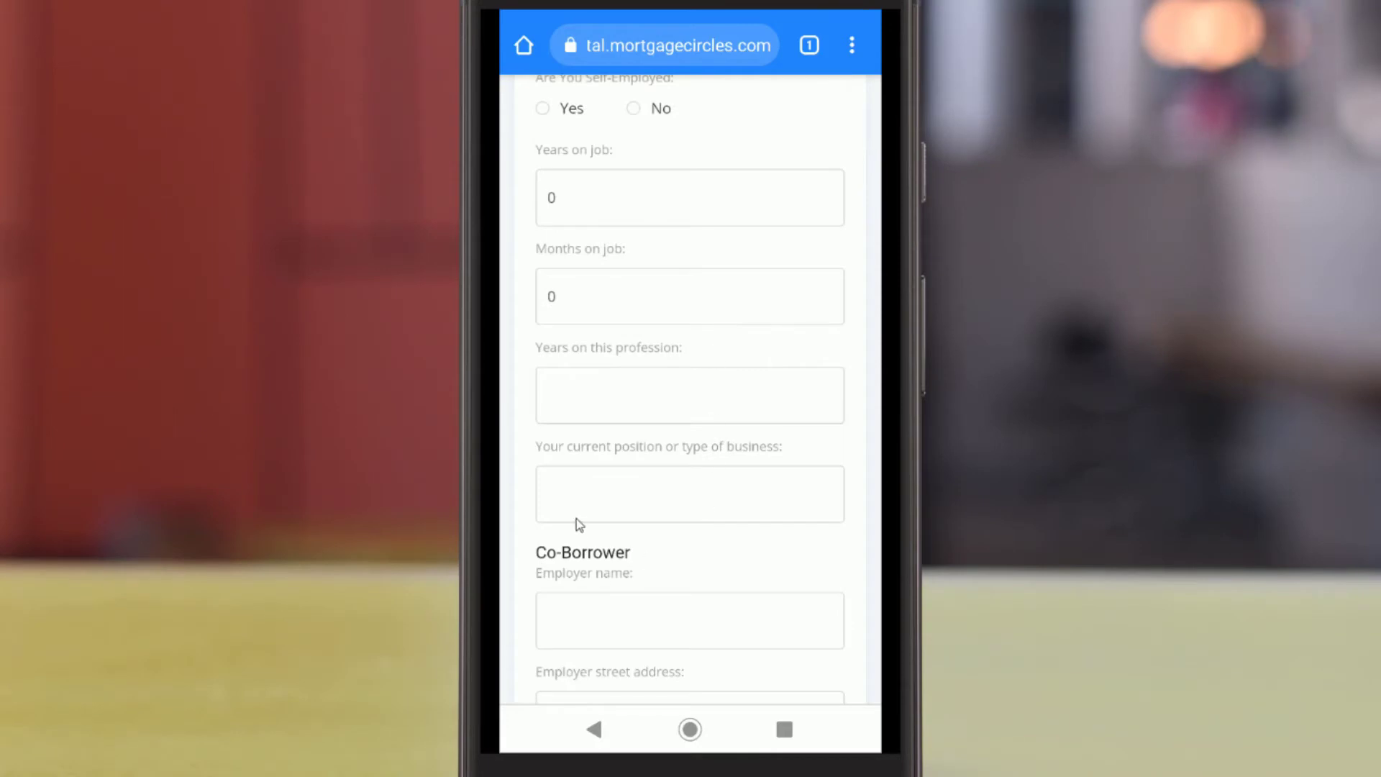
{"action": "scroll", "scroll_direction": "down", "scroll_amount": 3}
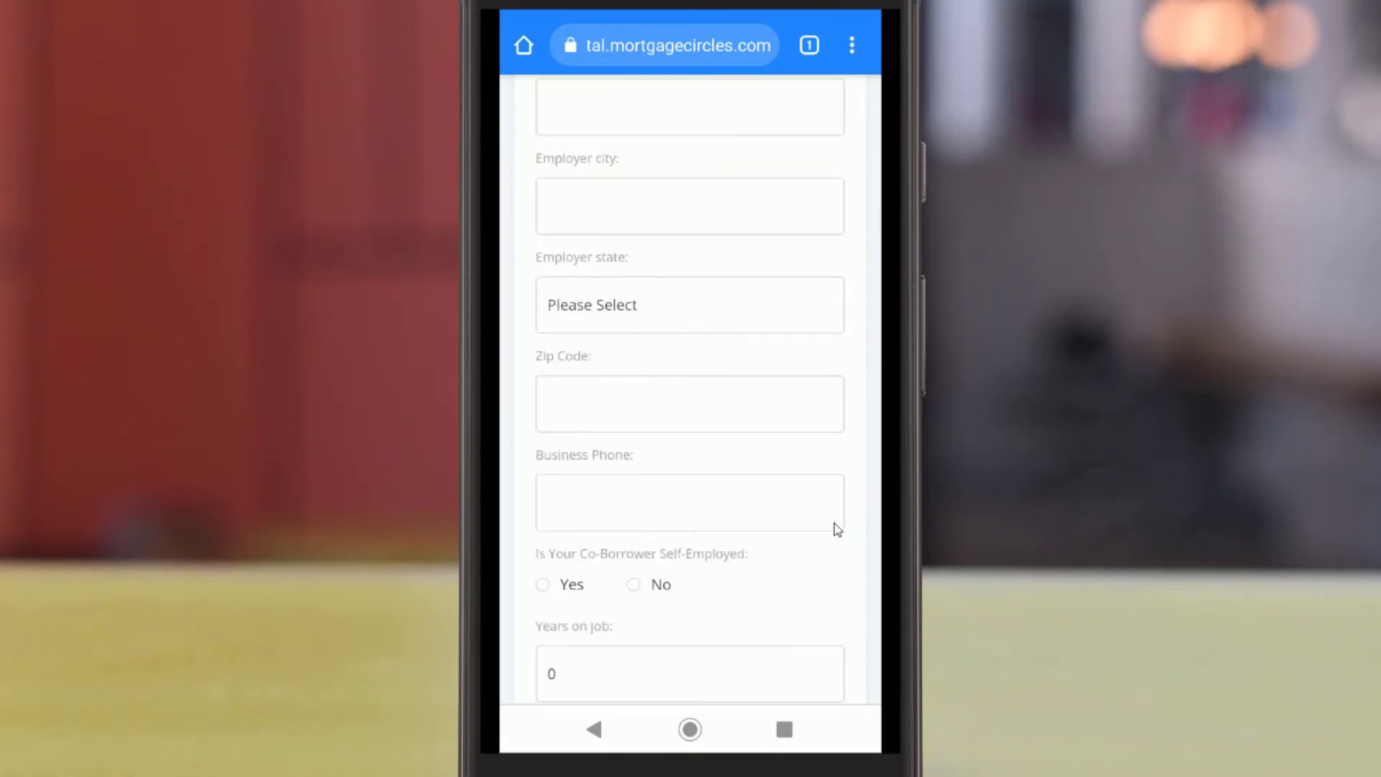
{"action": "left_click", "coordinate": [689, 304]}
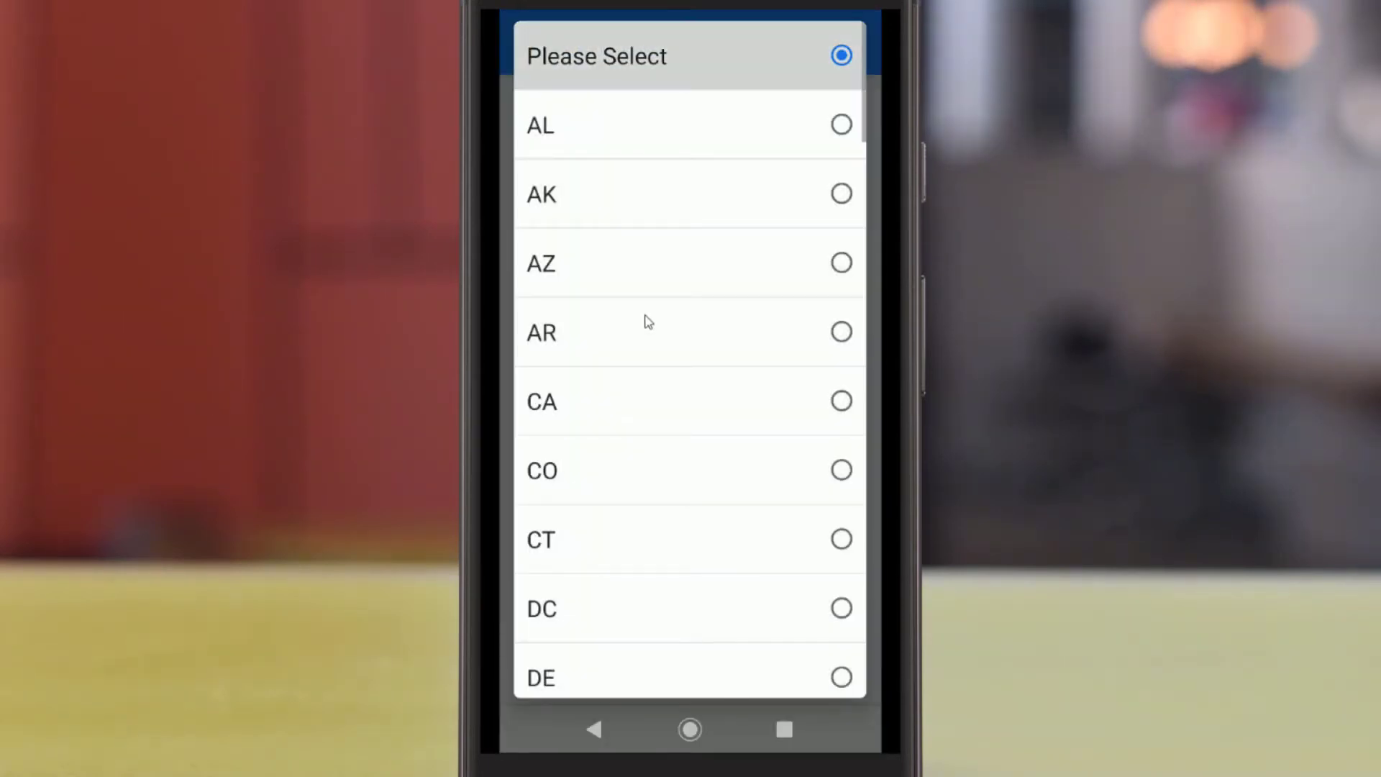
{"action": "scroll", "scroll_direction": "down", "scroll_amount": 3}
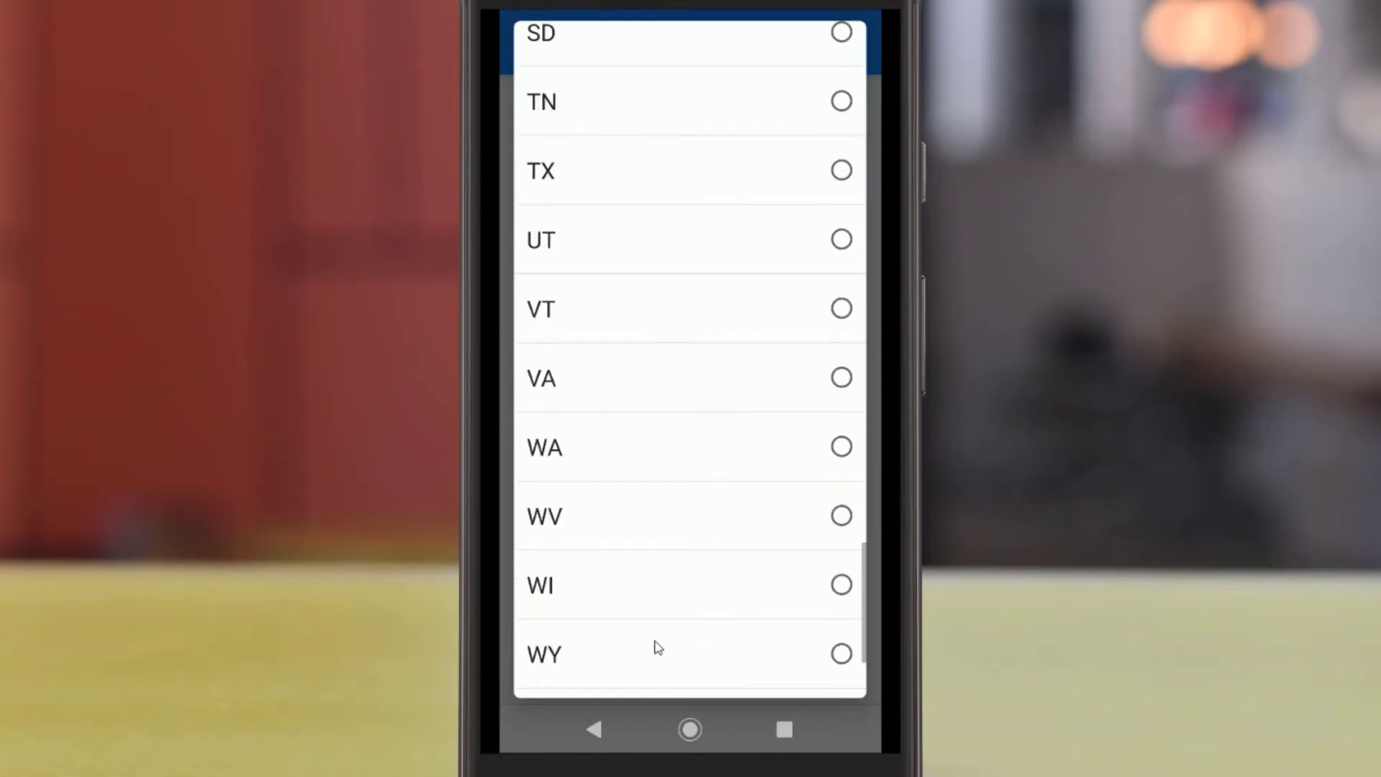
{"action": "left_click", "coordinate": [539, 170]}
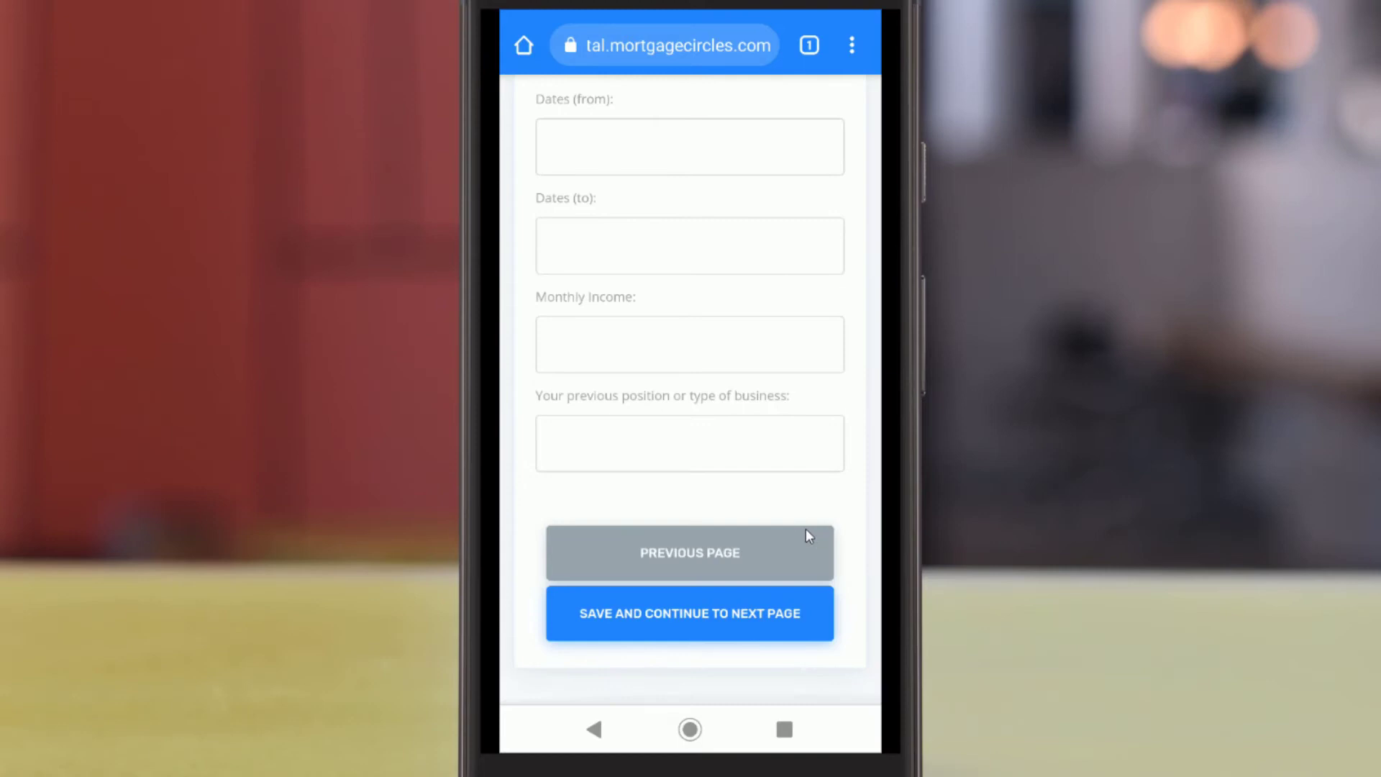
{"action": "mouse_move", "coordinate": [624, 630]}
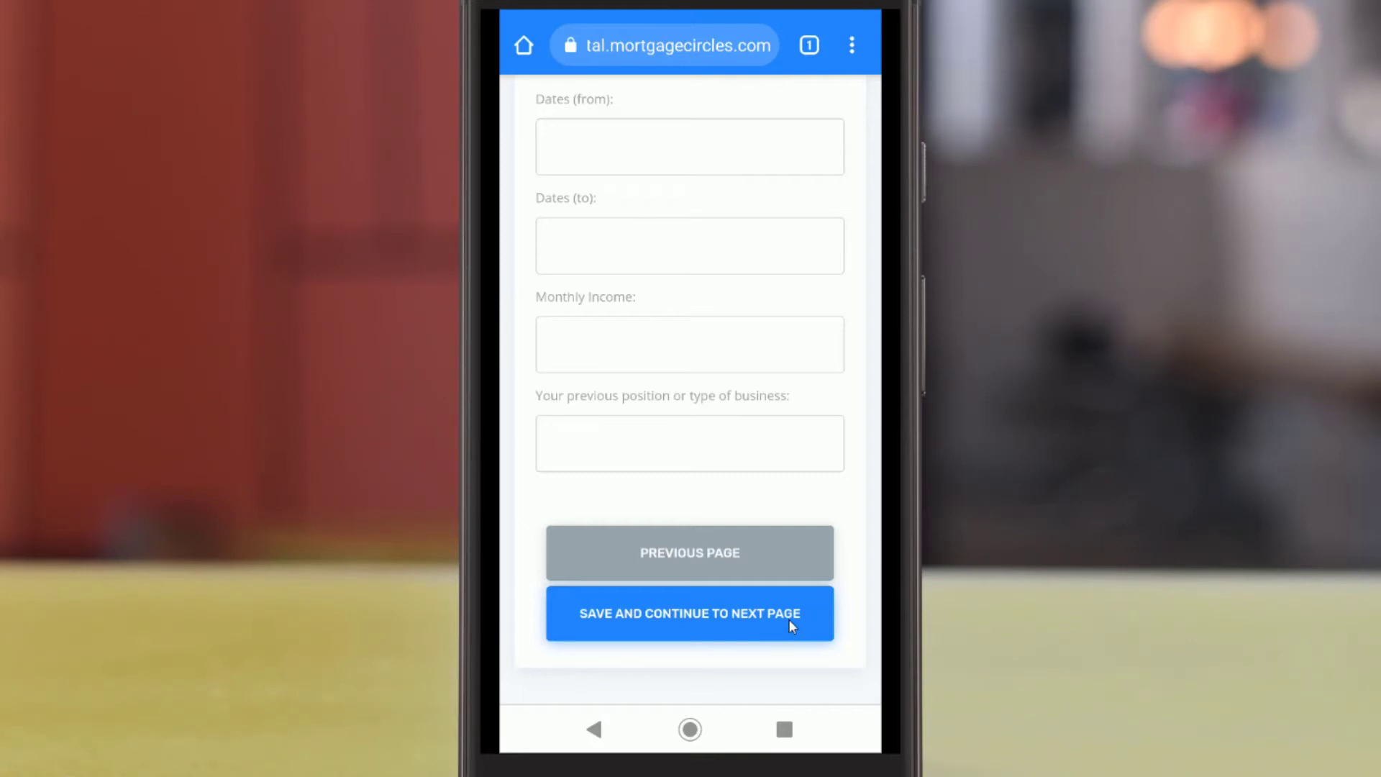
- Save the employment details and continue, then open the side navigation menu
{"action": "left_click", "coordinate": [689, 613]}
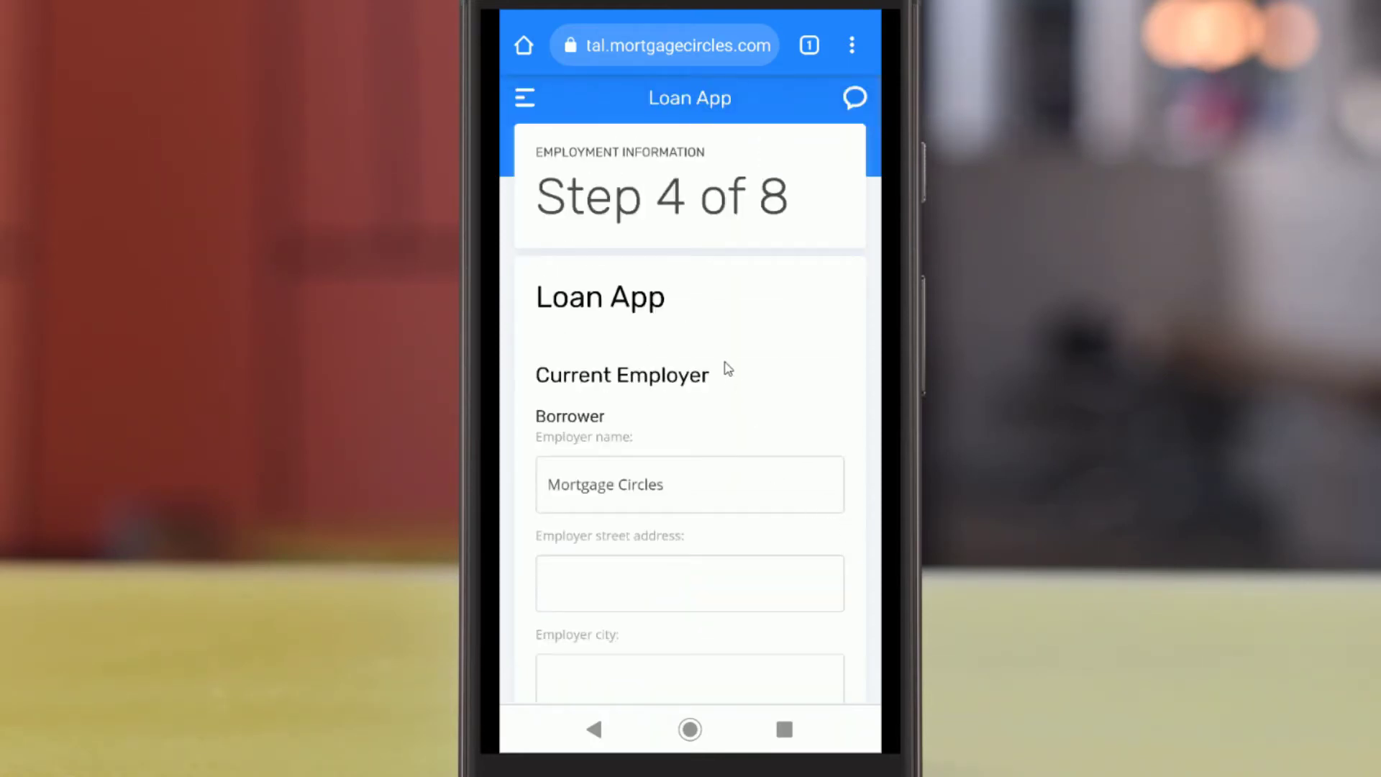
{"action": "left_click", "coordinate": [525, 95]}
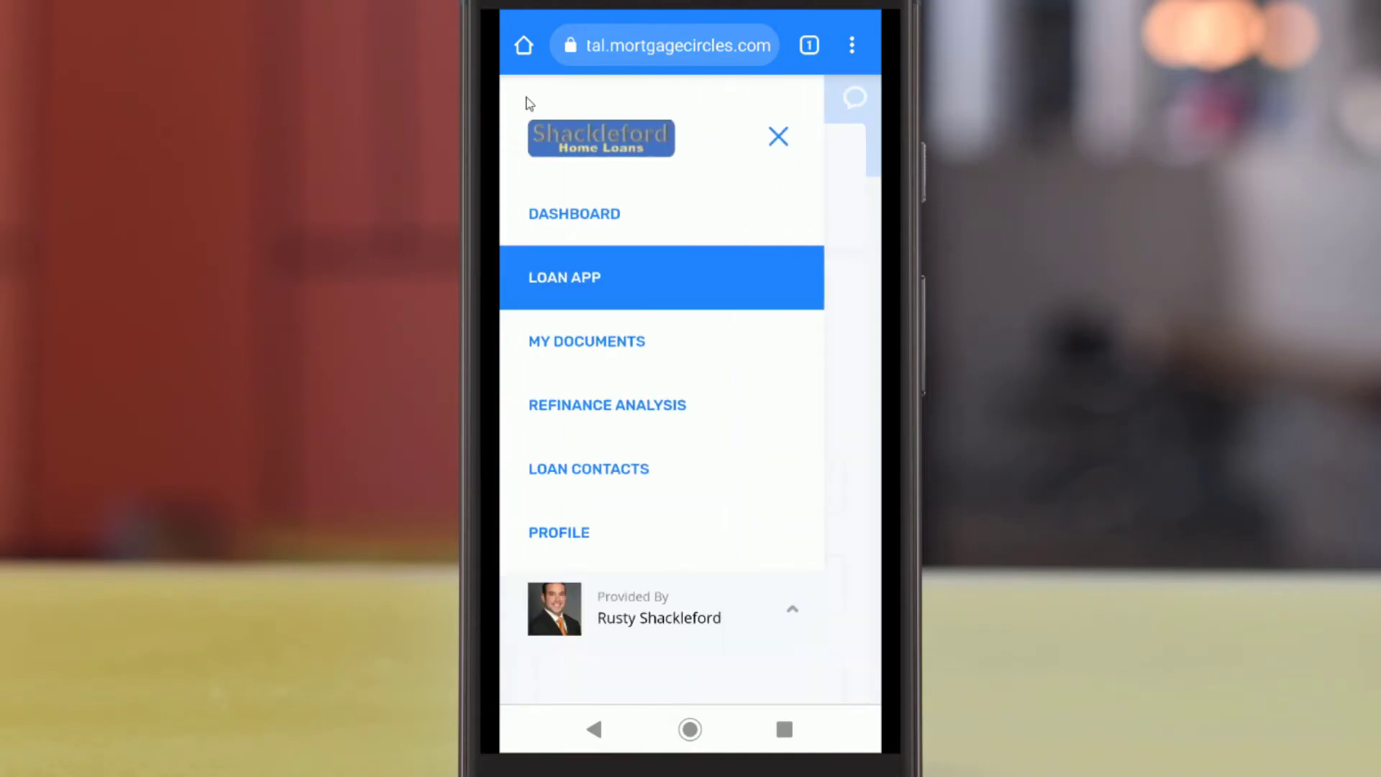
{"action": "mouse_move", "coordinate": [518, 311]}
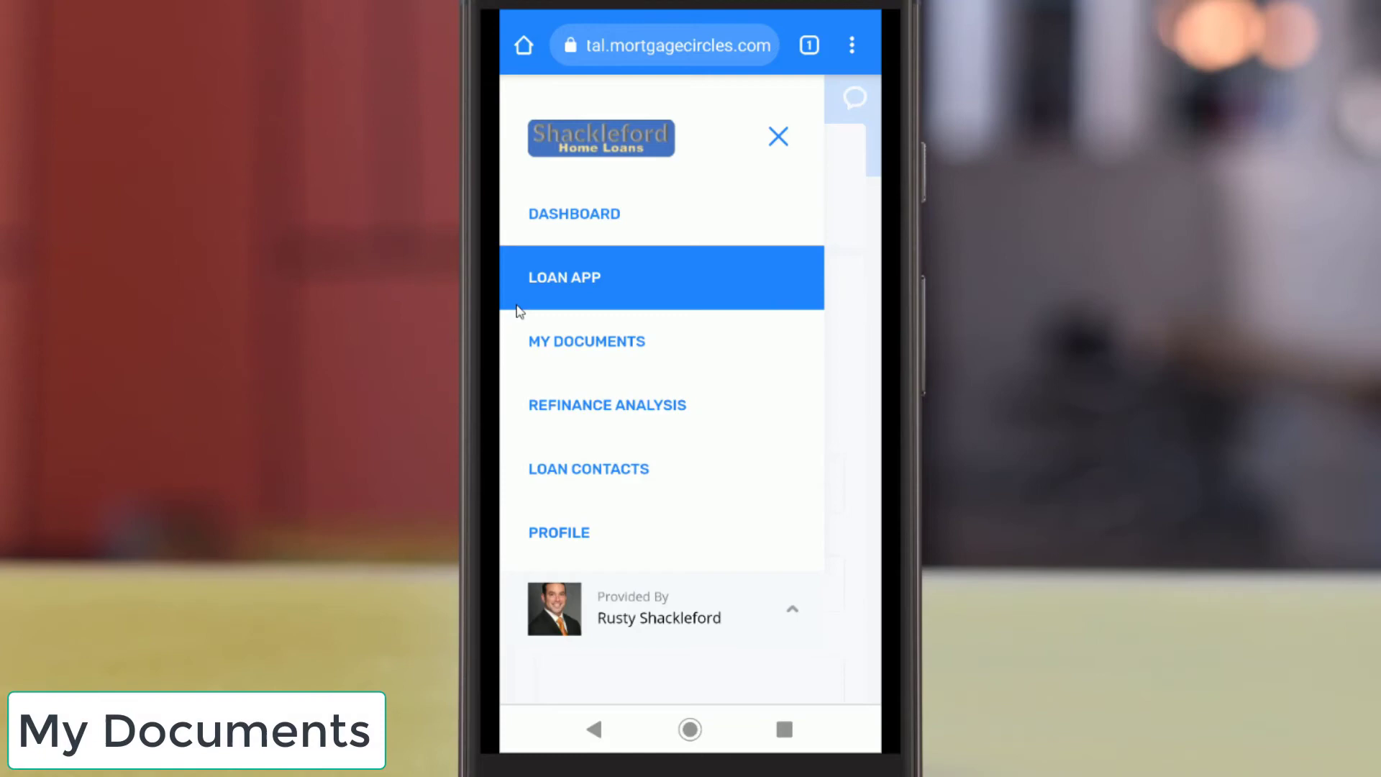
{"action": "mouse_move", "coordinate": [582, 354]}
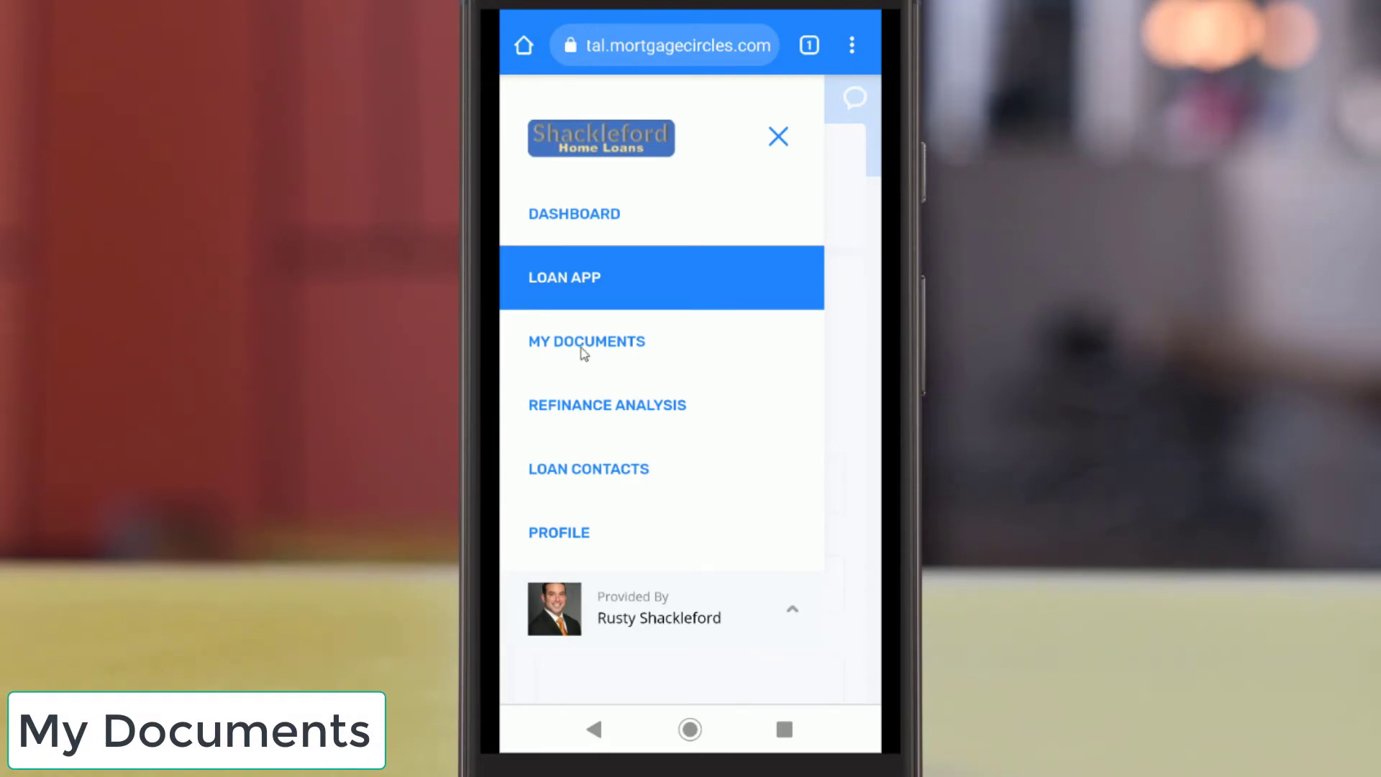
- Browse the Requested, Uploaded and E-Sign document lists, finishing on Requested
{"action": "left_click", "coordinate": [586, 341]}
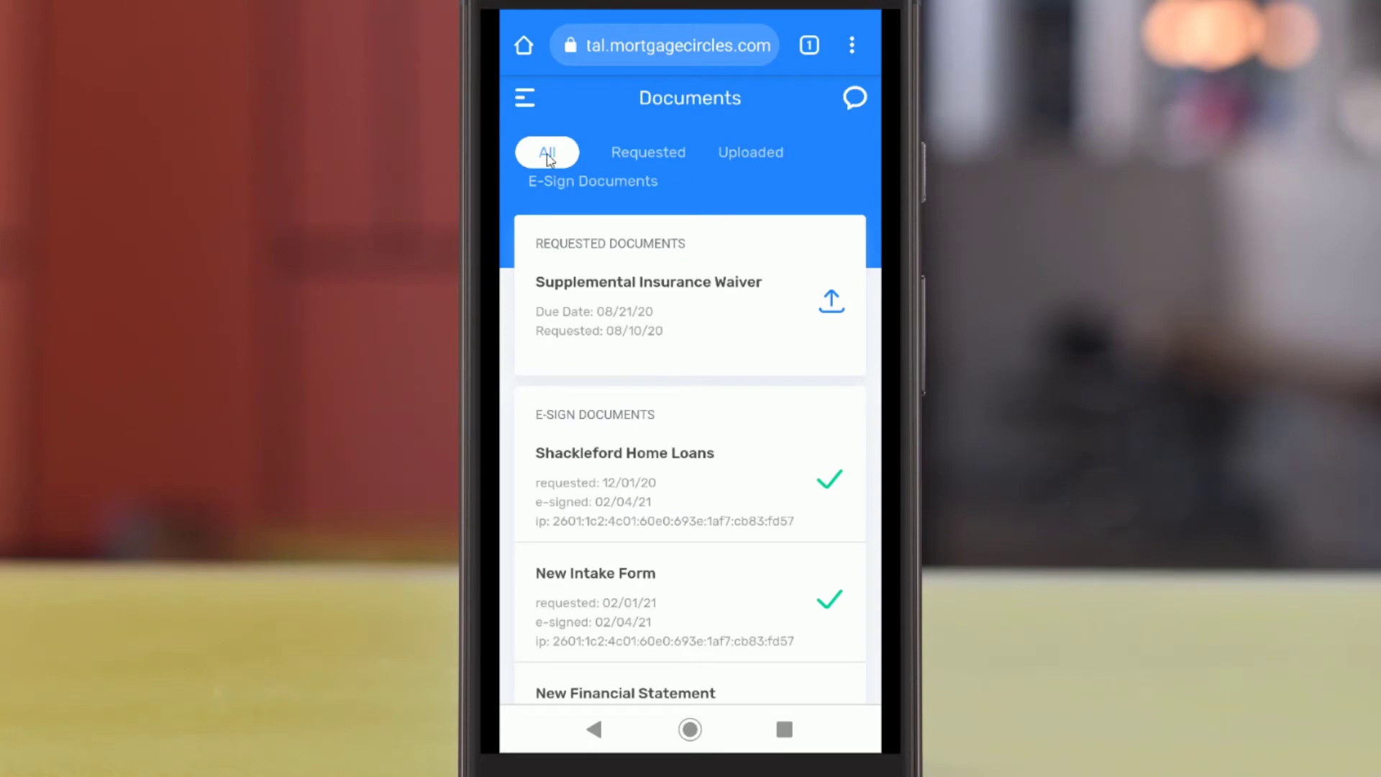
{"action": "left_click", "coordinate": [625, 151]}
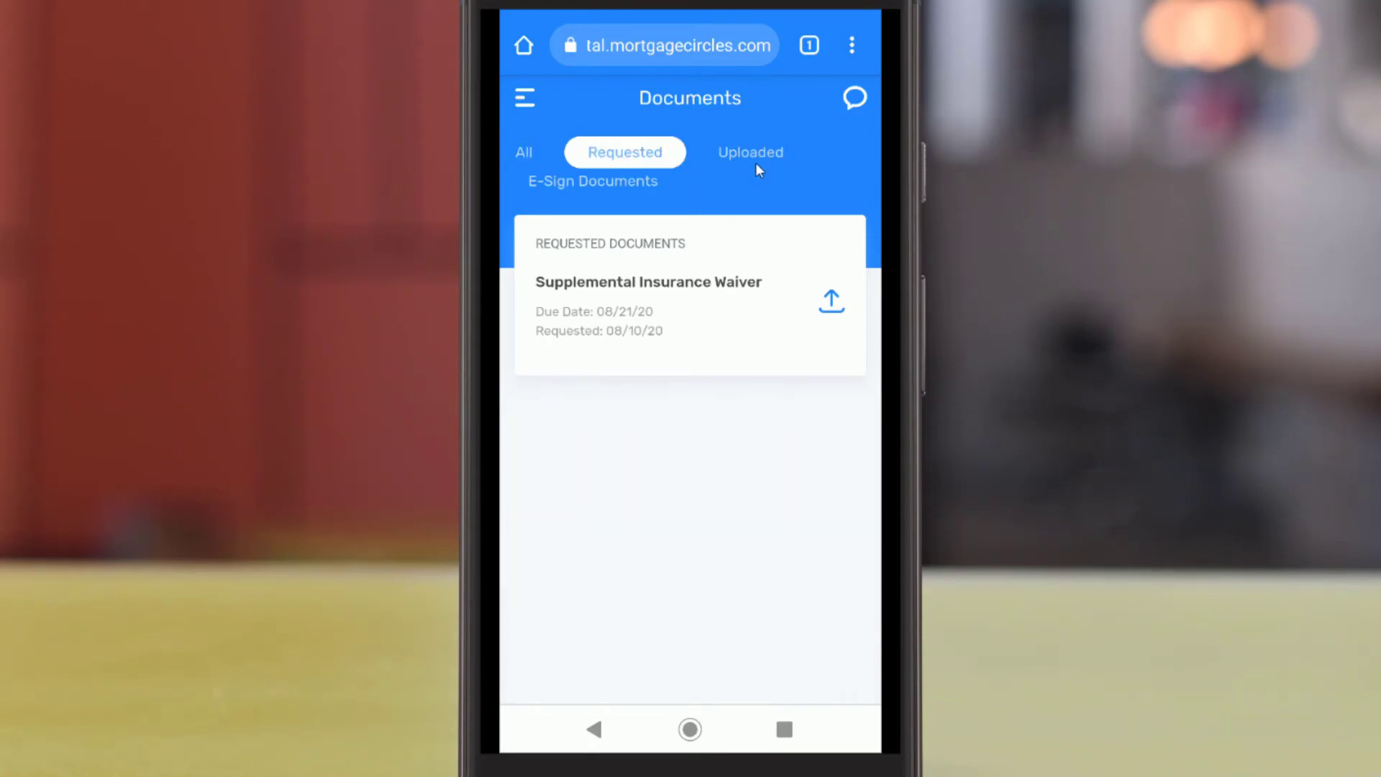
{"action": "left_click", "coordinate": [750, 151]}
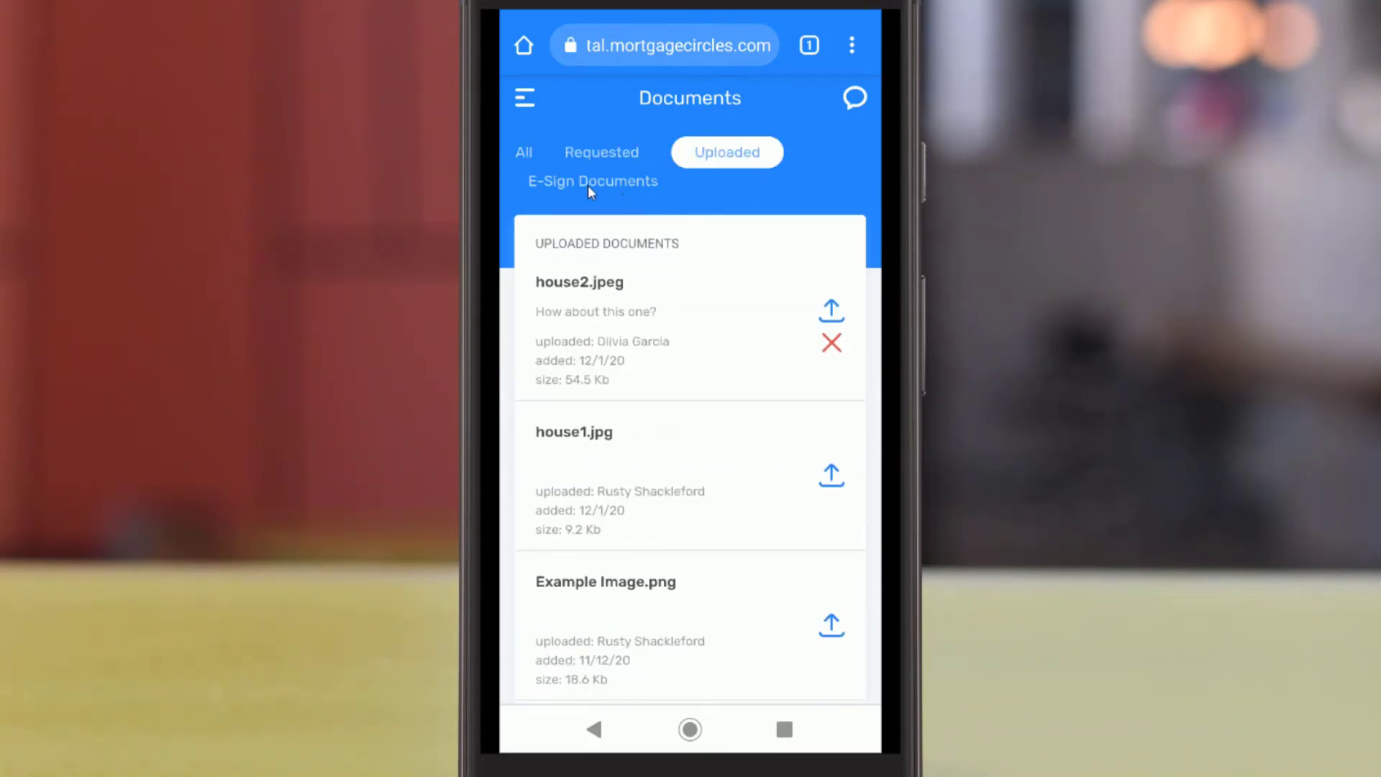
{"action": "left_click", "coordinate": [592, 181]}
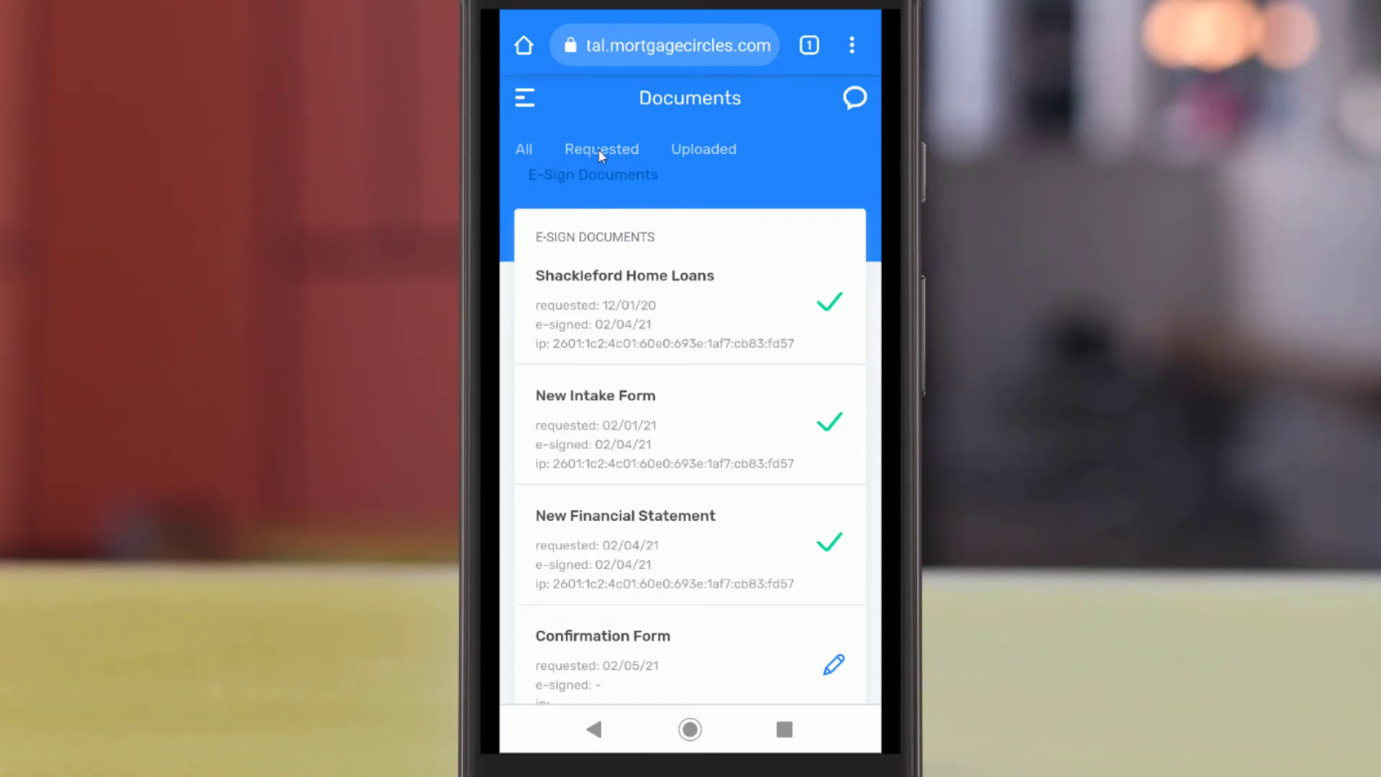
{"action": "left_click", "coordinate": [601, 150]}
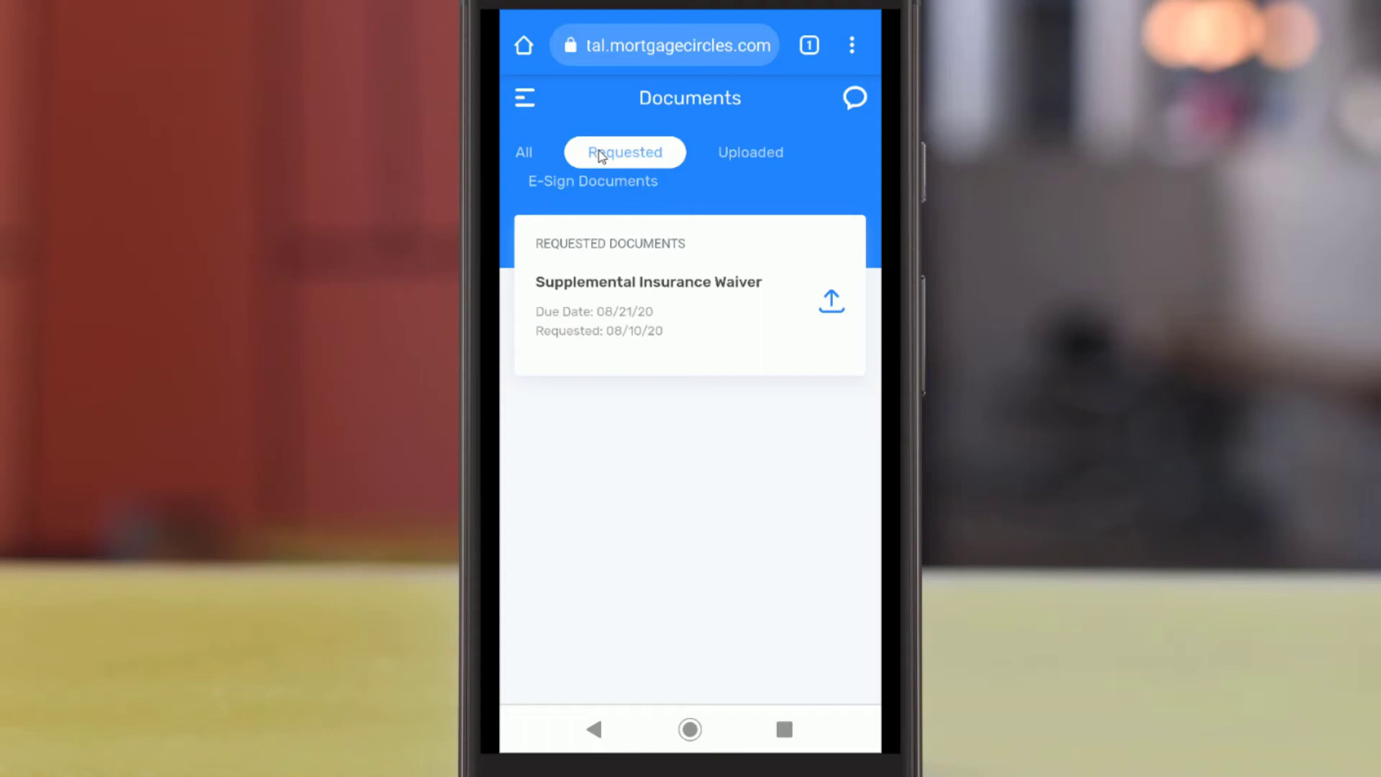
{"action": "mouse_move", "coordinate": [553, 244]}
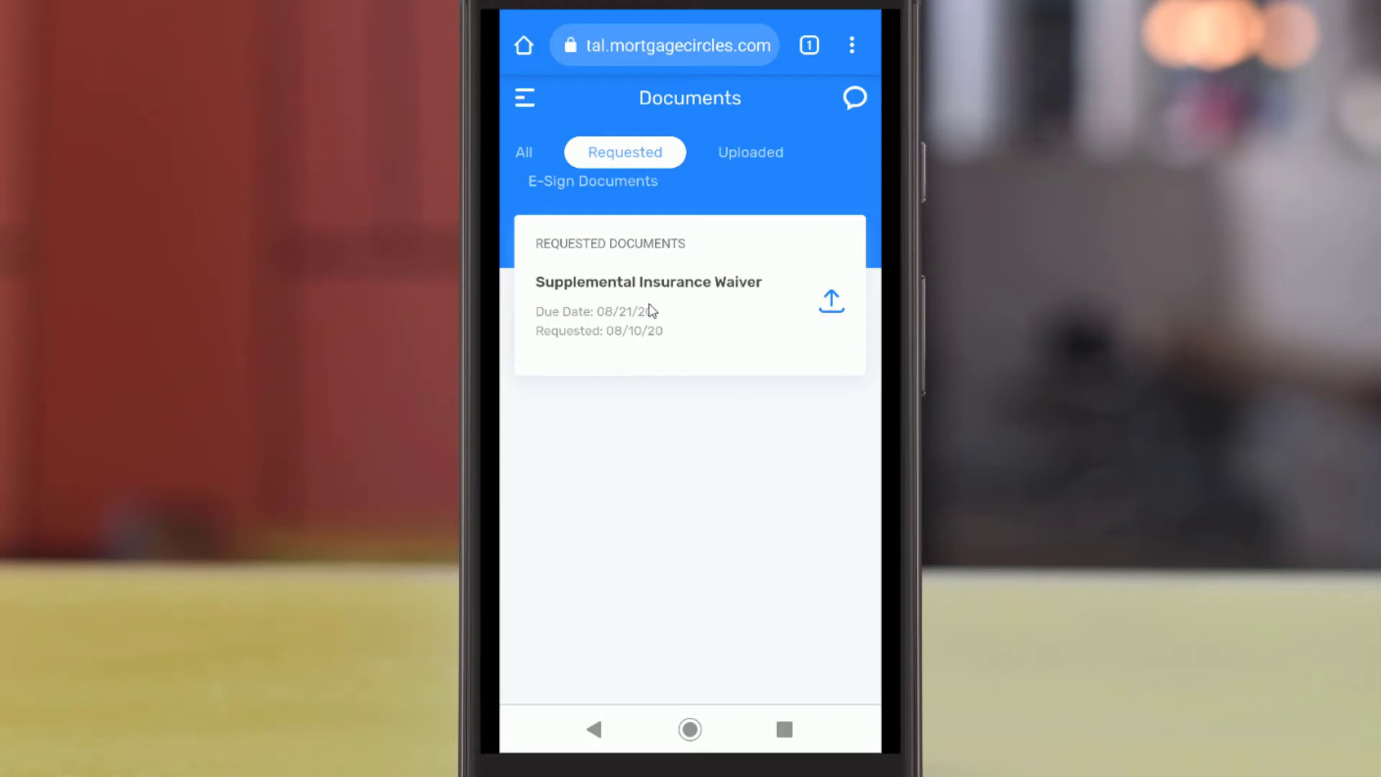
{"action": "mouse_move", "coordinate": [643, 303]}
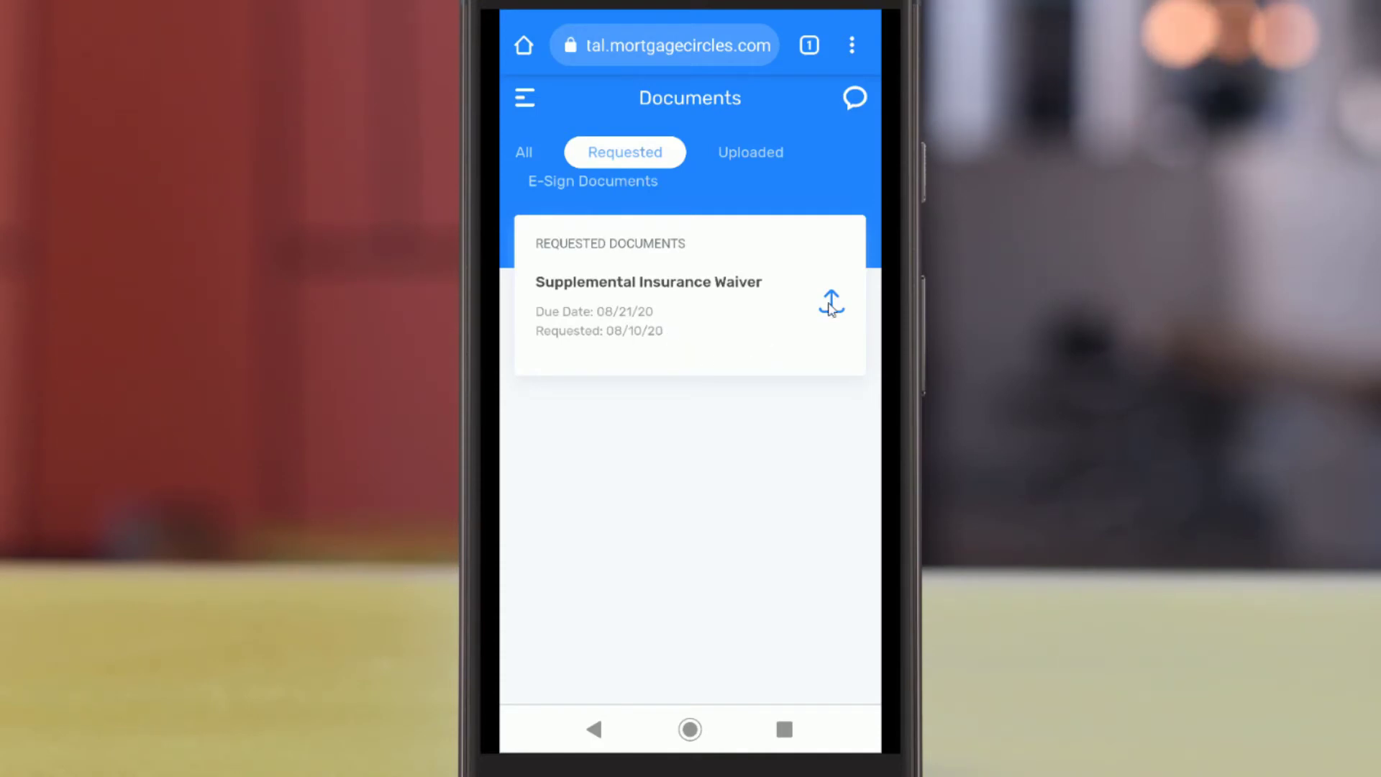
- Open the Supplemental Insurance Waiver upload form, then close it without choosing a file
{"action": "left_click", "coordinate": [831, 300]}
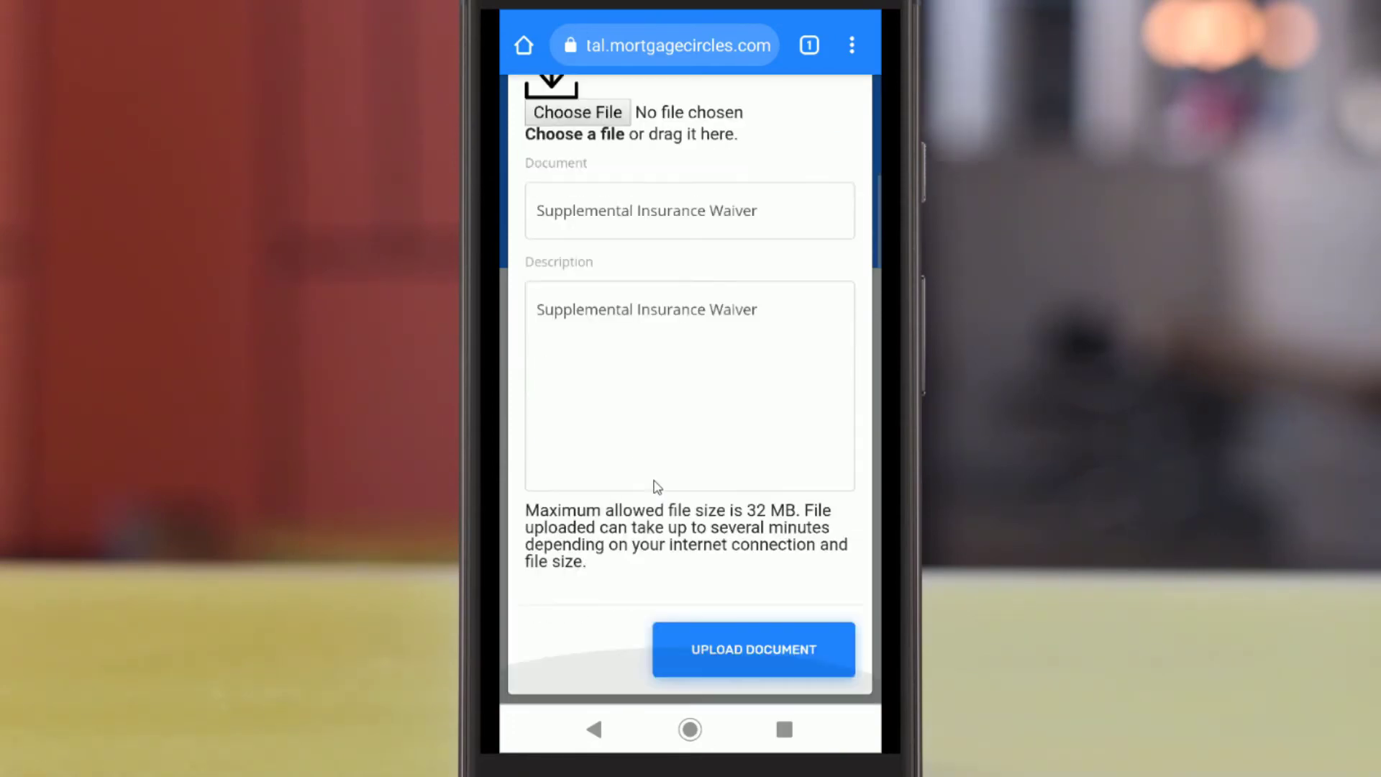
{"action": "mouse_move", "coordinate": [797, 622]}
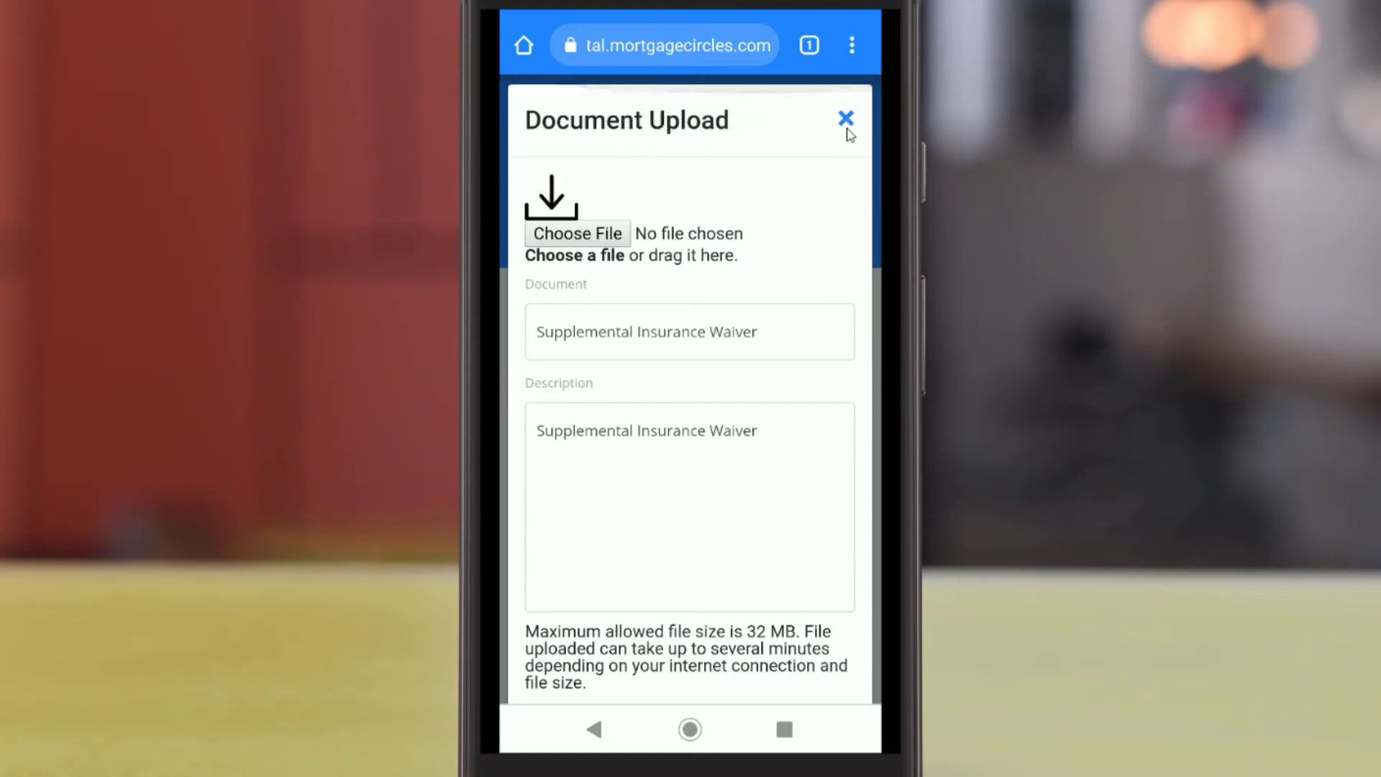
{"action": "left_click", "coordinate": [843, 118]}
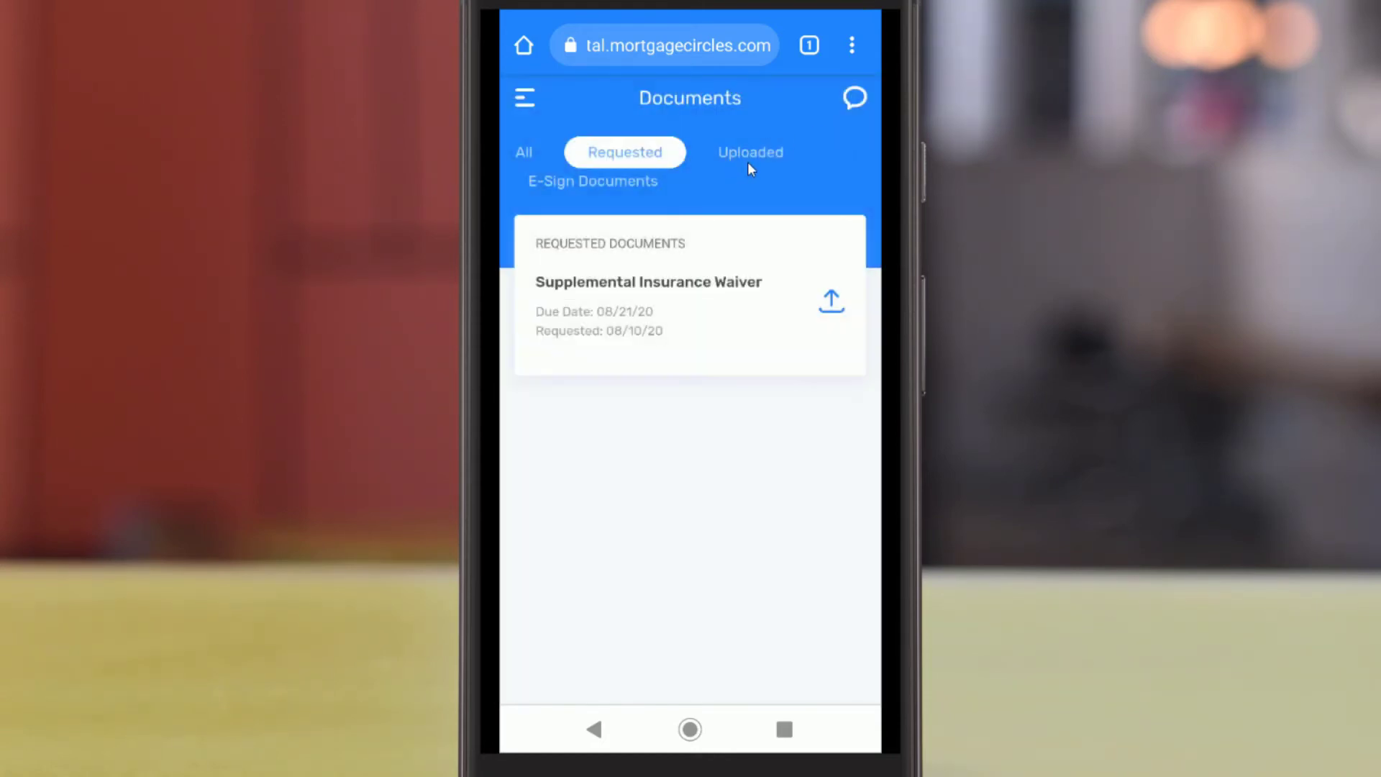
- Show the Uploaded tab and scroll through files like house2.jpeg and Fillable Document Set.pdf
{"action": "left_click", "coordinate": [750, 152]}
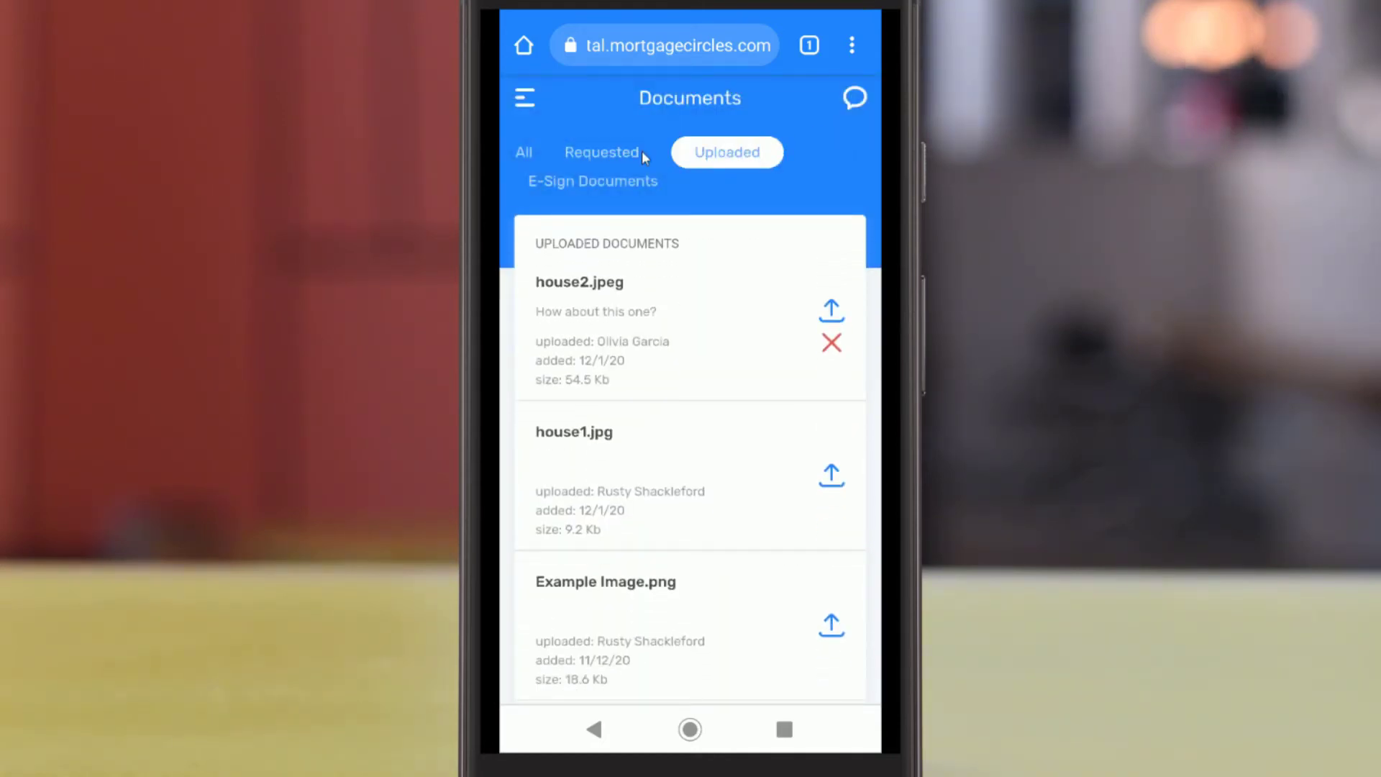
{"action": "scroll", "scroll_direction": "down", "scroll_amount": 3}
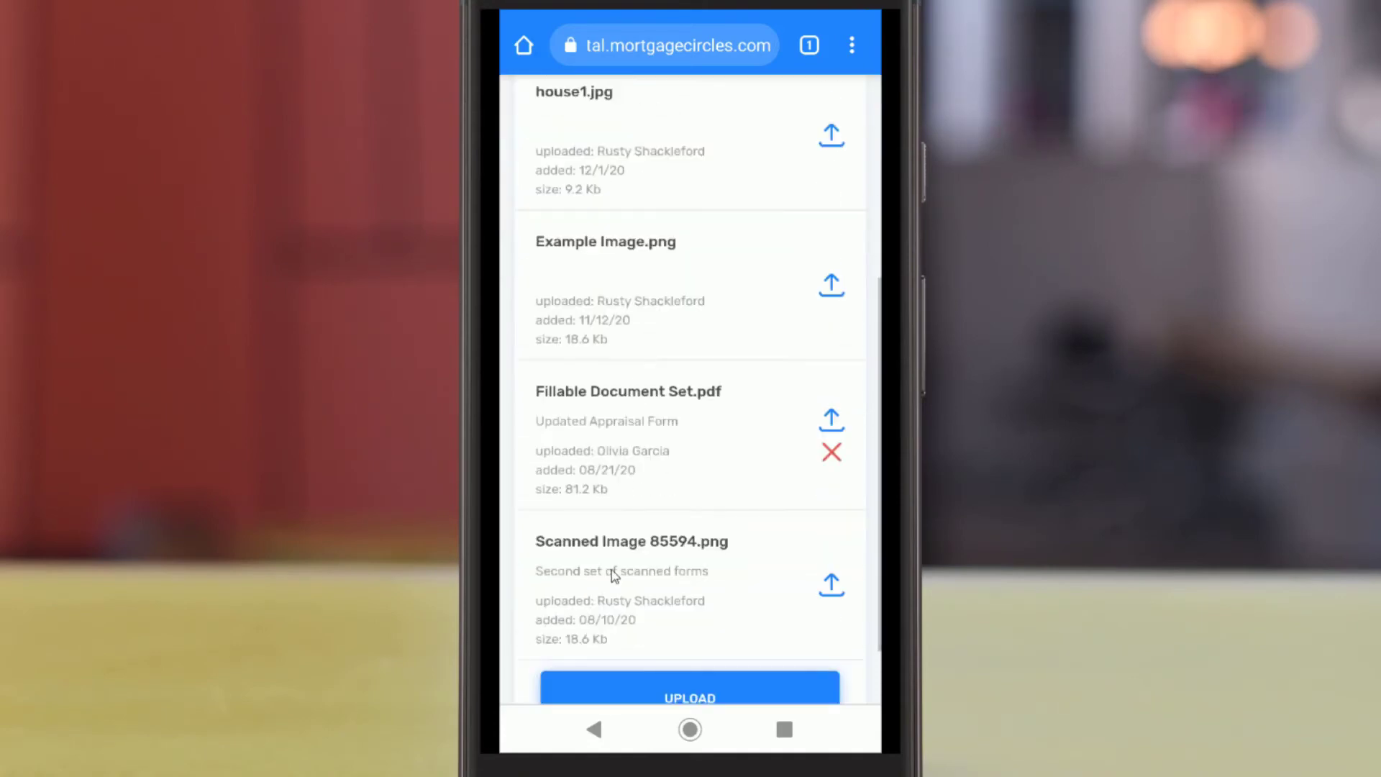
{"action": "scroll", "scroll_direction": "down", "scroll_amount": 3}
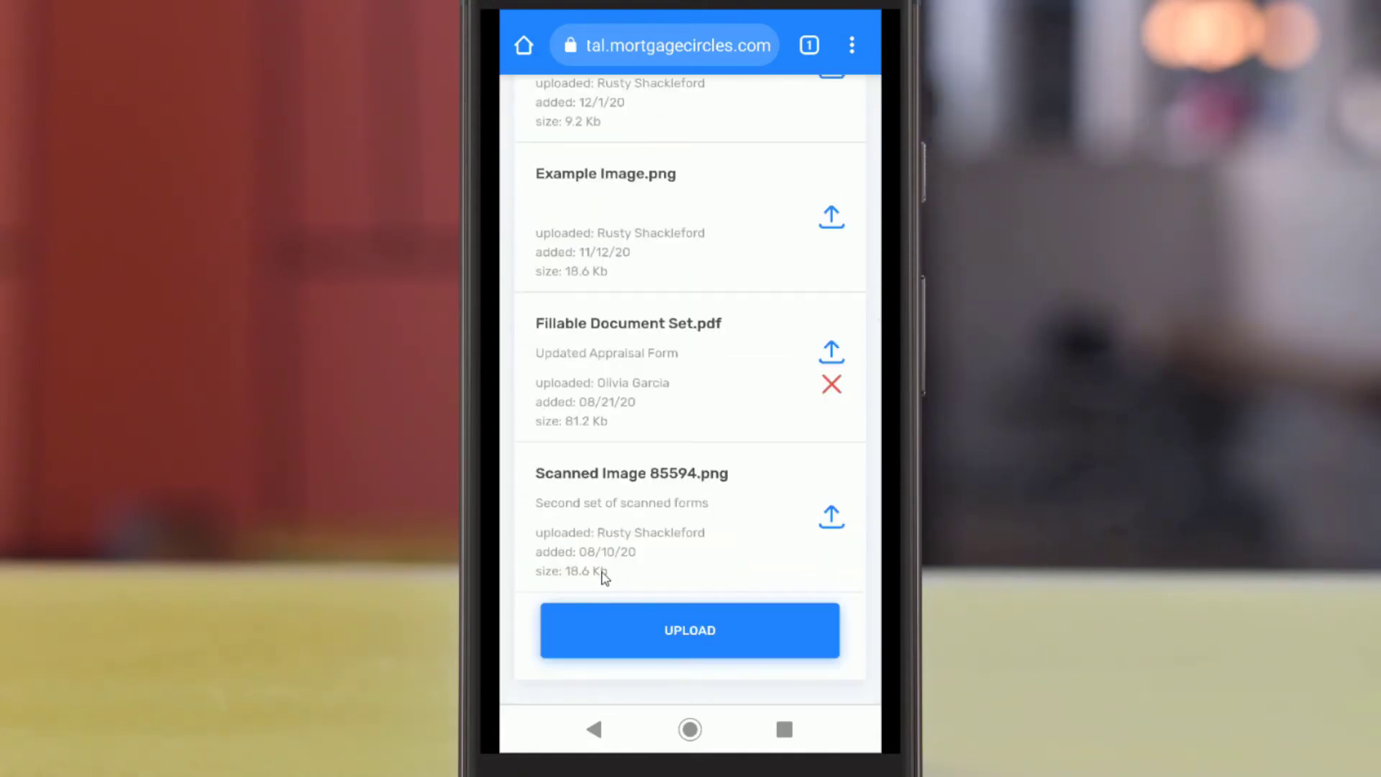
{"action": "mouse_move", "coordinate": [694, 626]}
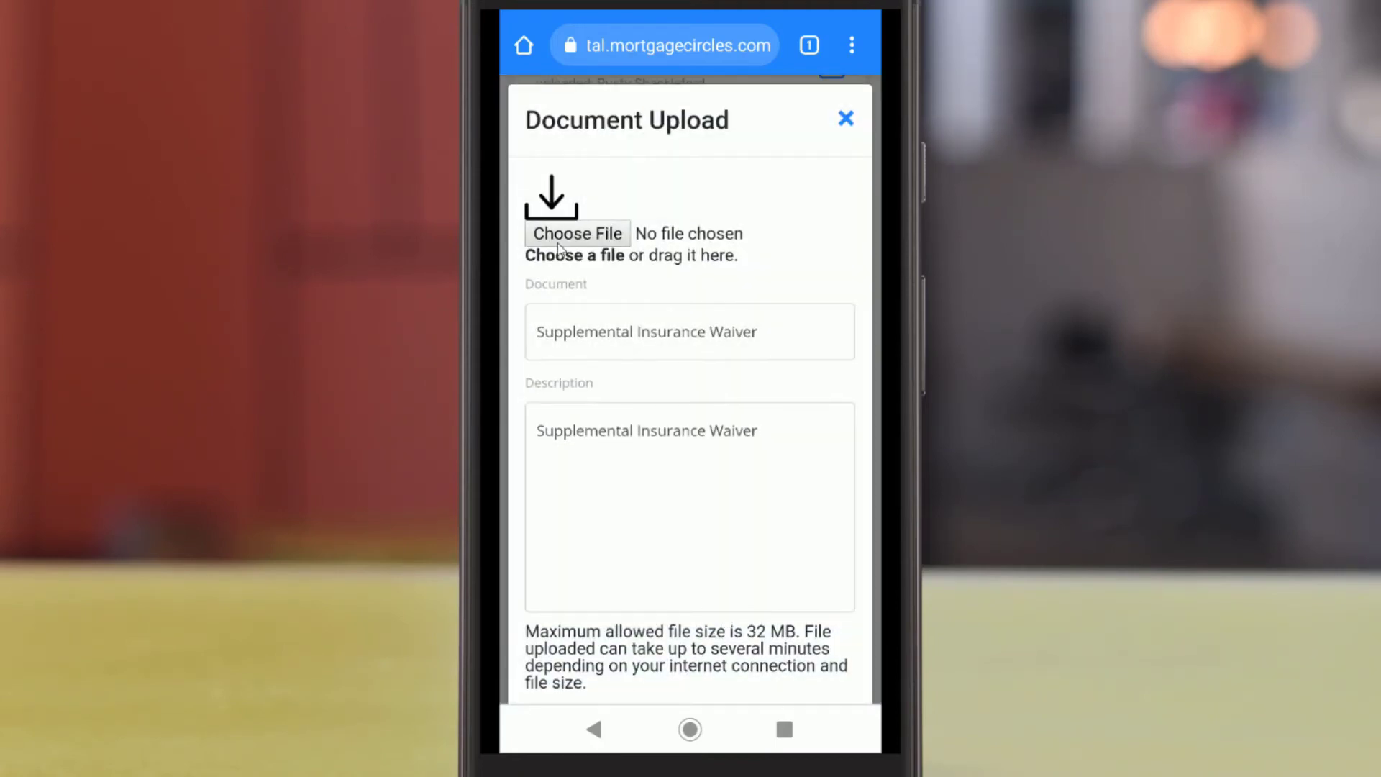
{"action": "mouse_move", "coordinate": [837, 153]}
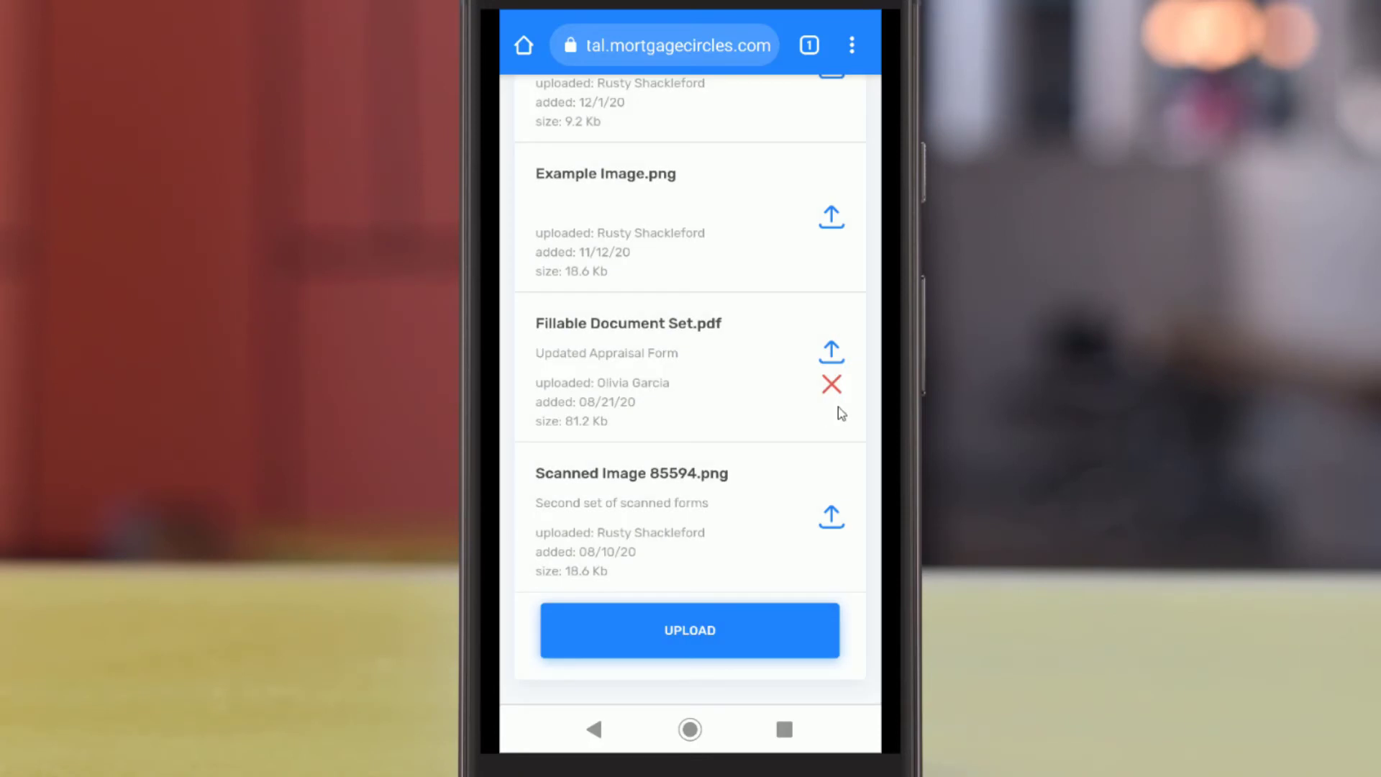
{"action": "mouse_move", "coordinate": [832, 387]}
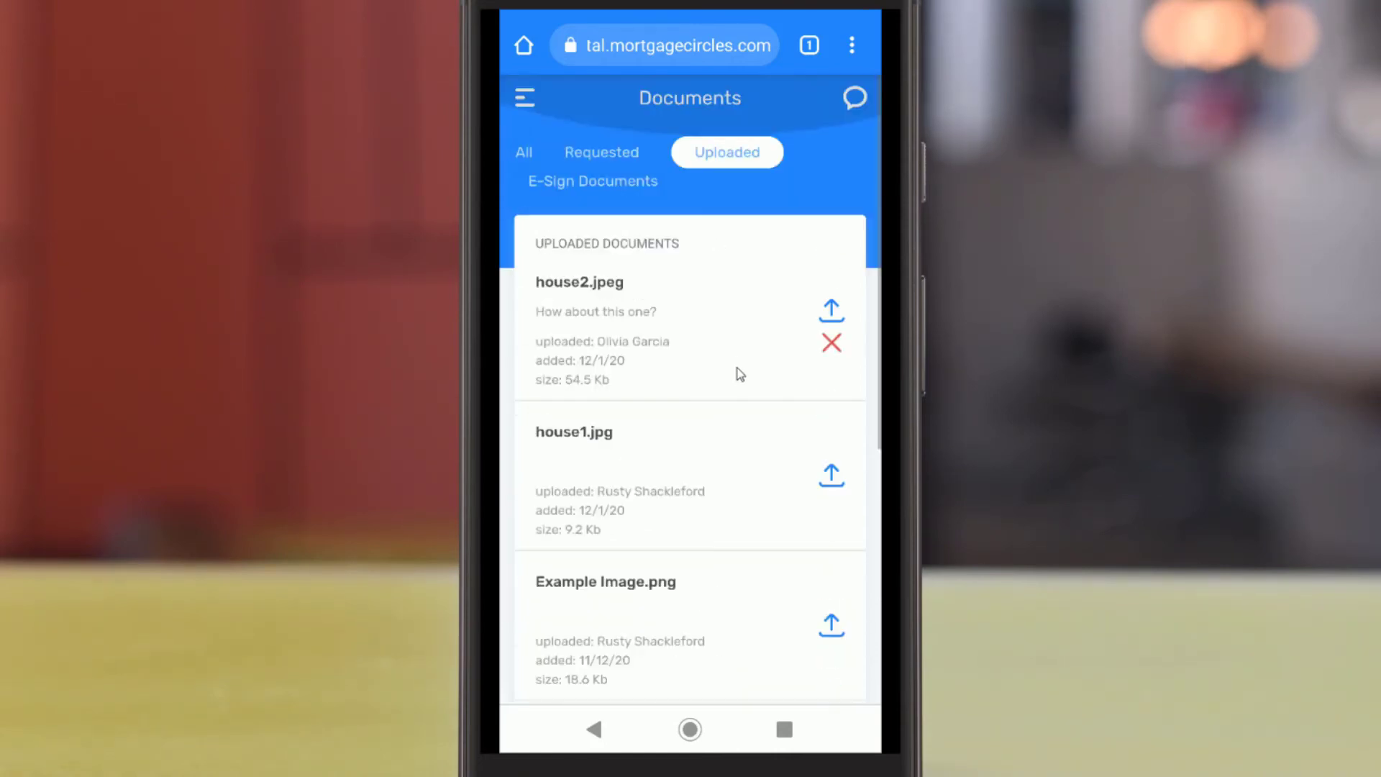
{"action": "mouse_move", "coordinate": [592, 193]}
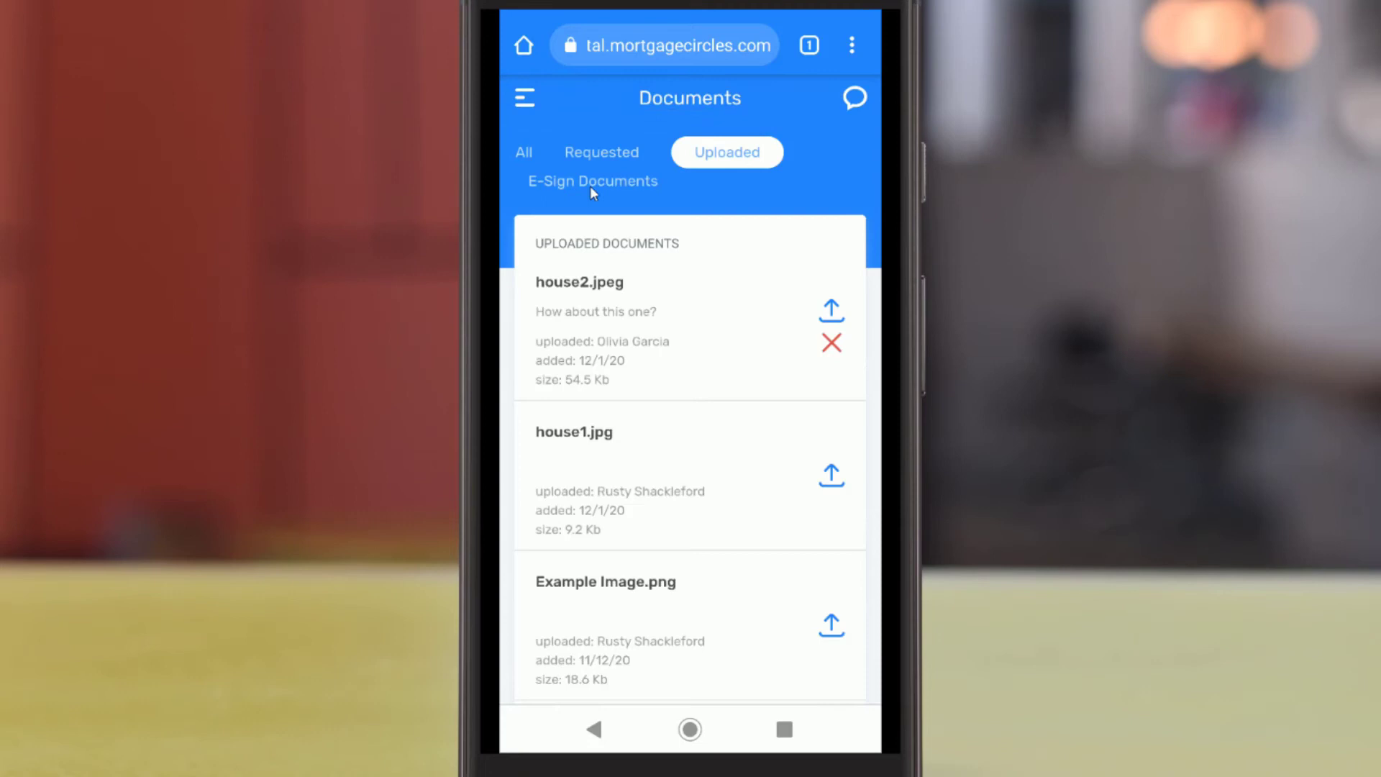
- Open the Confirmation Form from the E-Sign Documents list for signing
{"action": "left_click", "coordinate": [592, 180]}
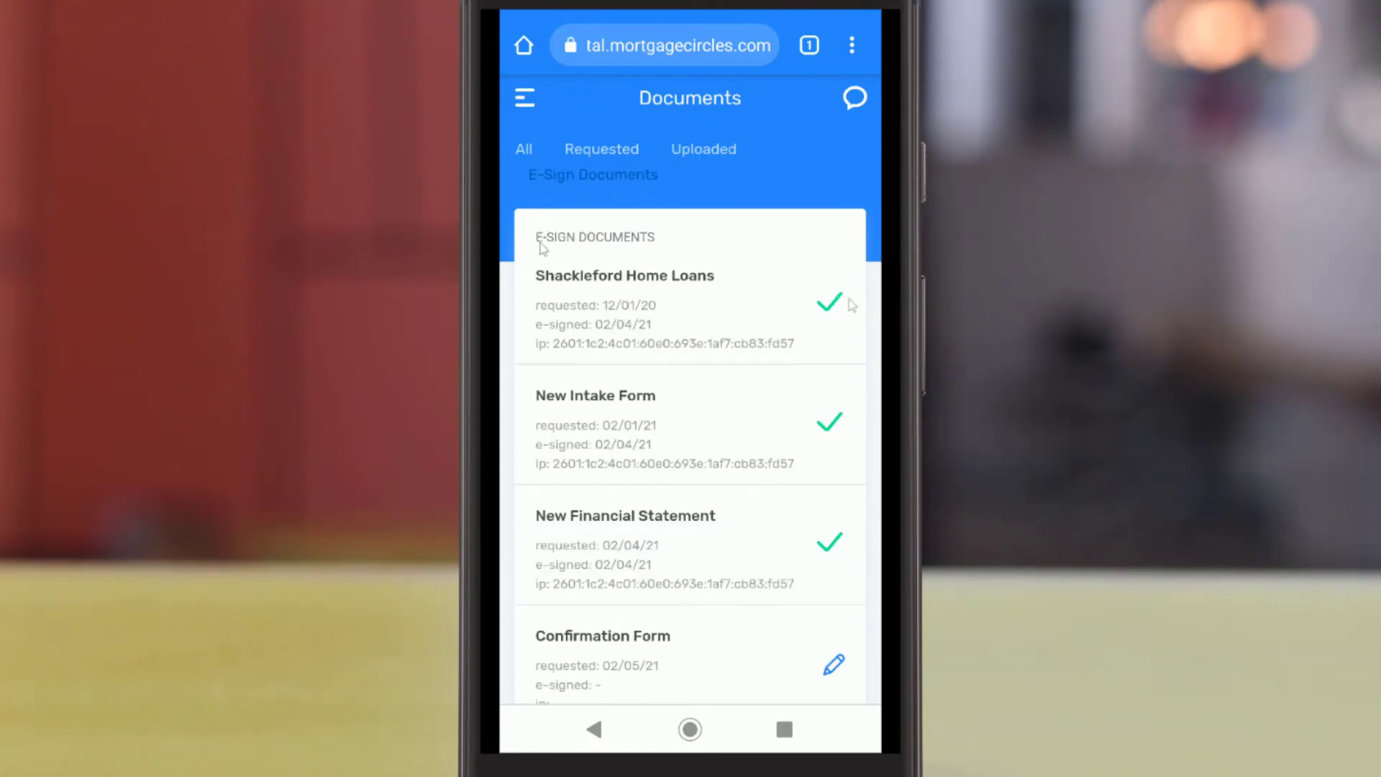
{"action": "scroll", "scroll_direction": "down", "scroll_amount": 3}
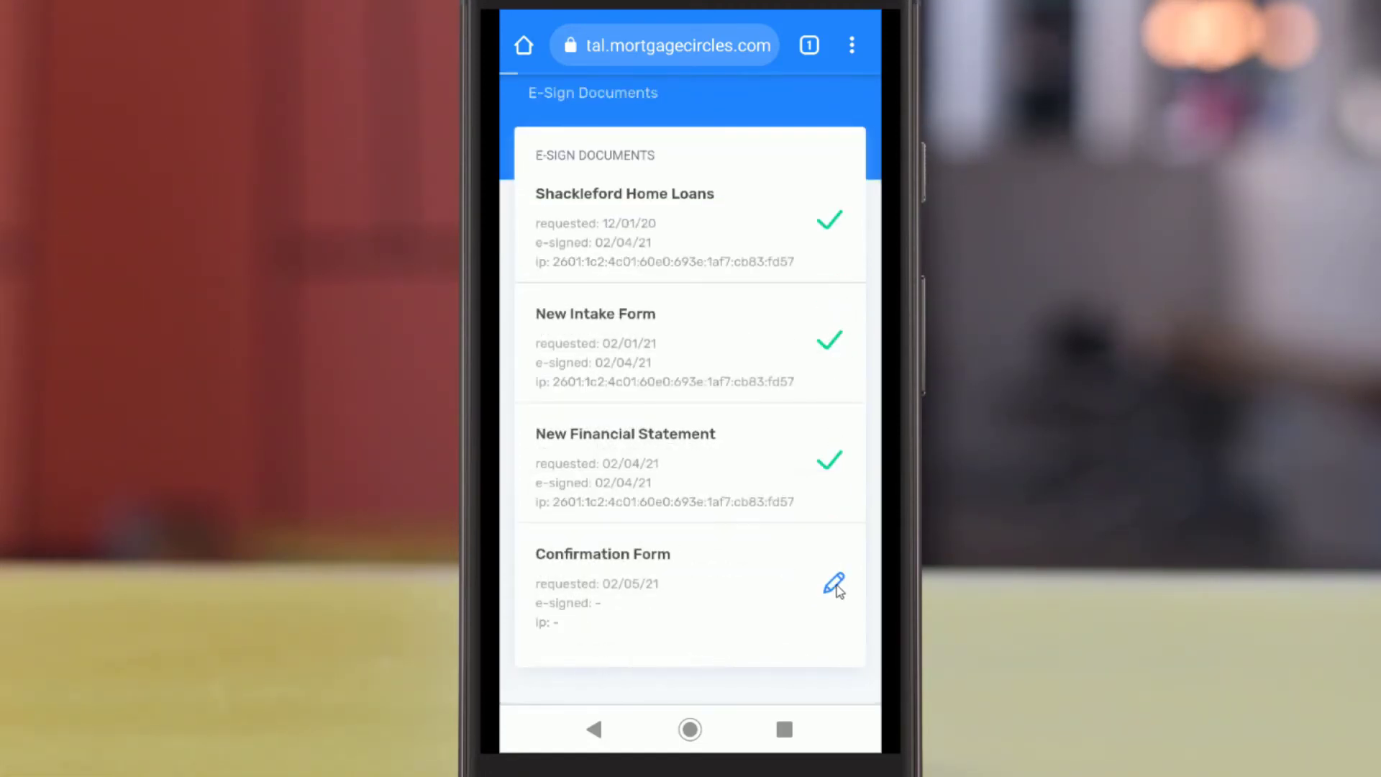
{"action": "left_click", "coordinate": [833, 582]}
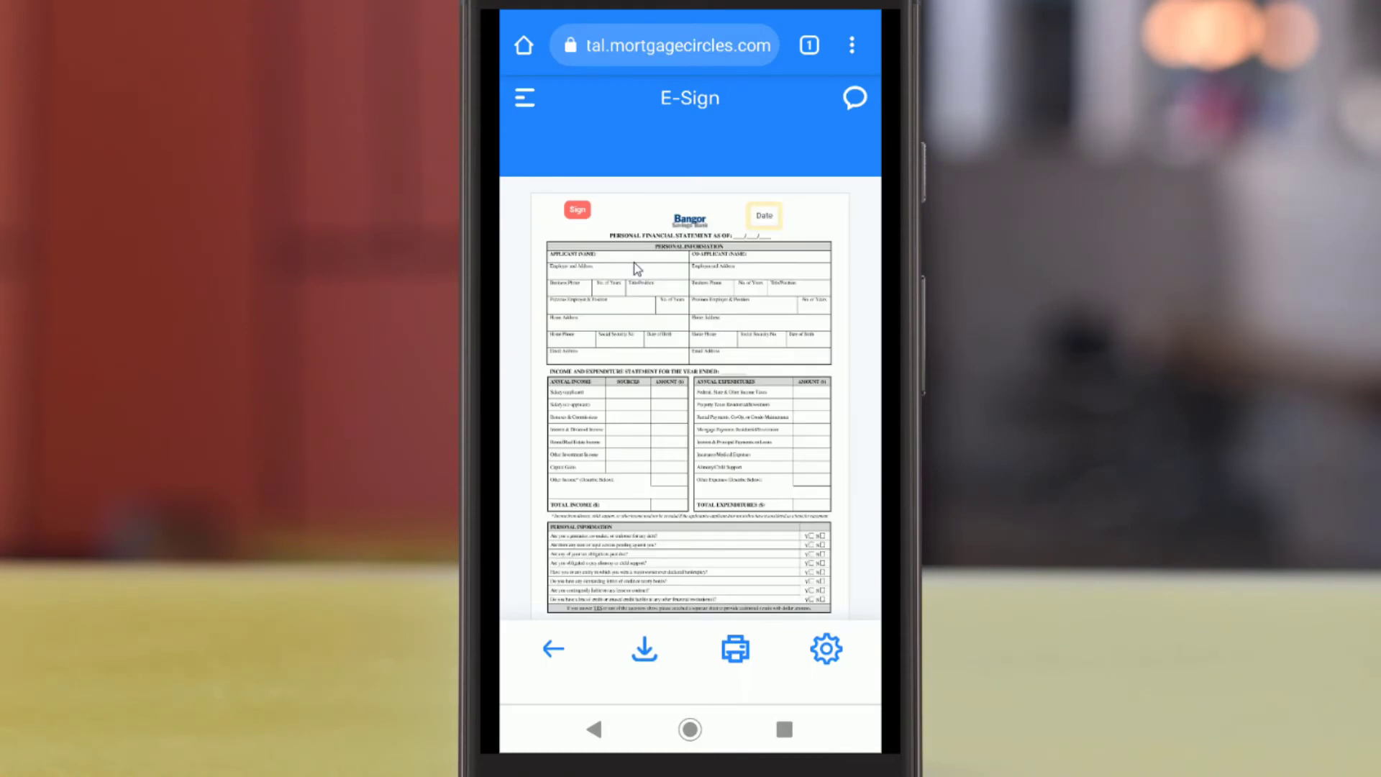
- Apply the adopted signature and today's date, then submit the signed Confirmation Form
{"action": "left_click", "coordinate": [576, 209]}
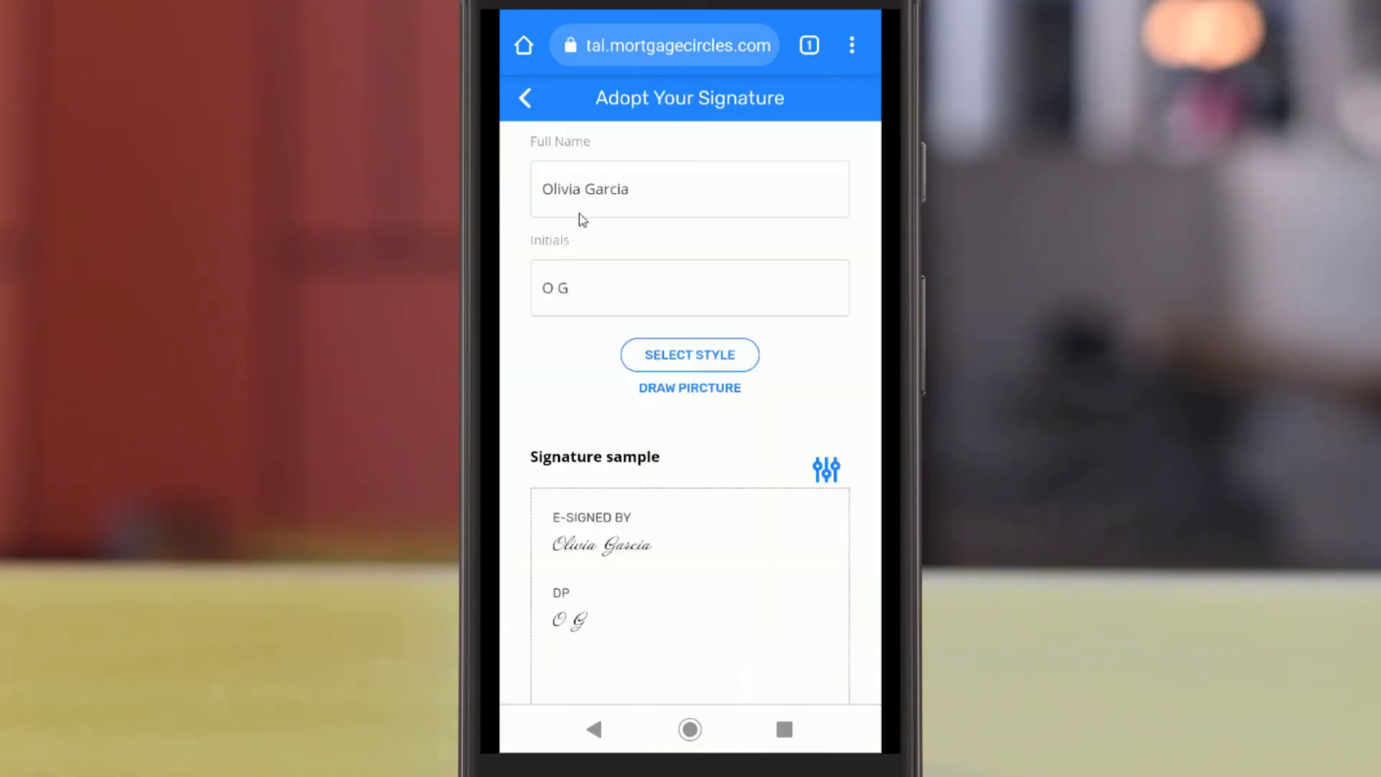
{"action": "scroll", "scroll_direction": "down", "scroll_amount": 3}
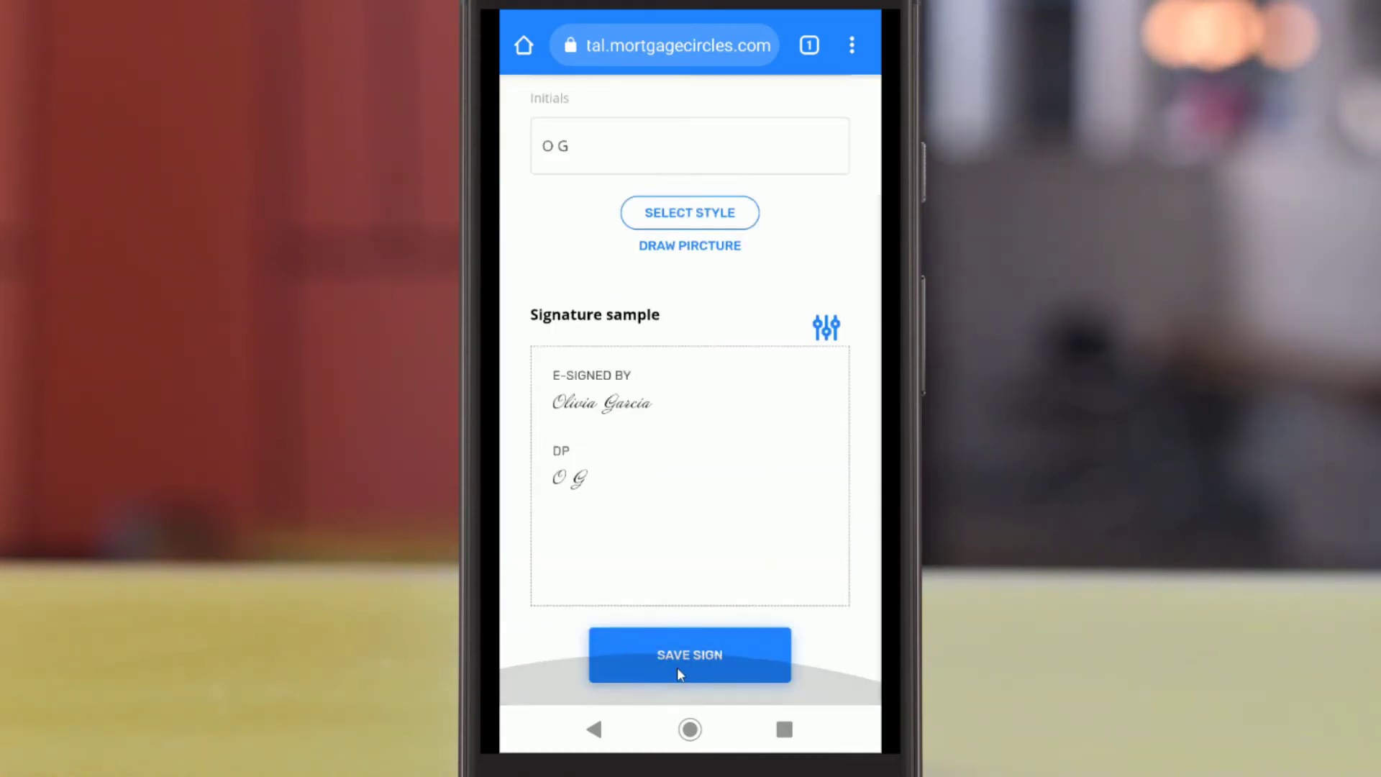
{"action": "left_click", "coordinate": [689, 655]}
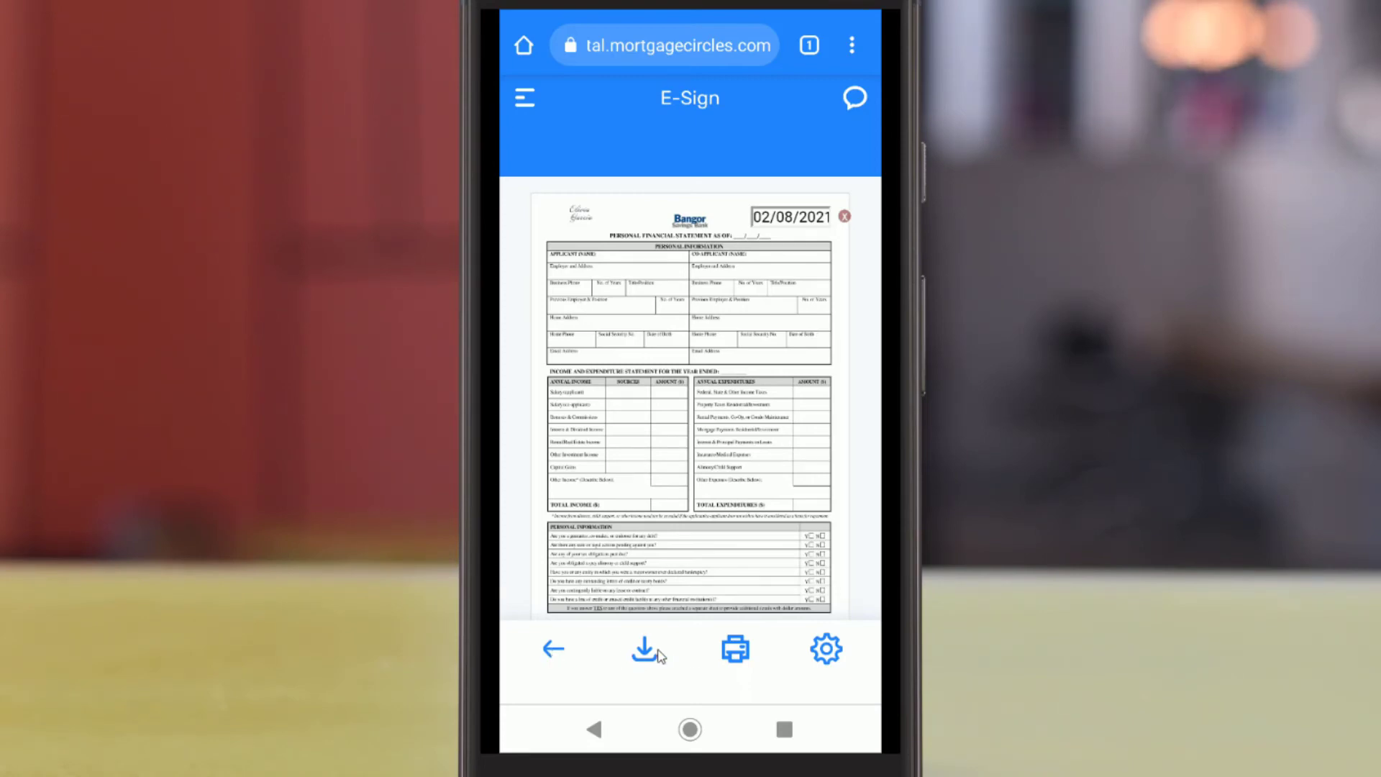
{"action": "scroll", "scroll_direction": "down", "scroll_amount": 3}
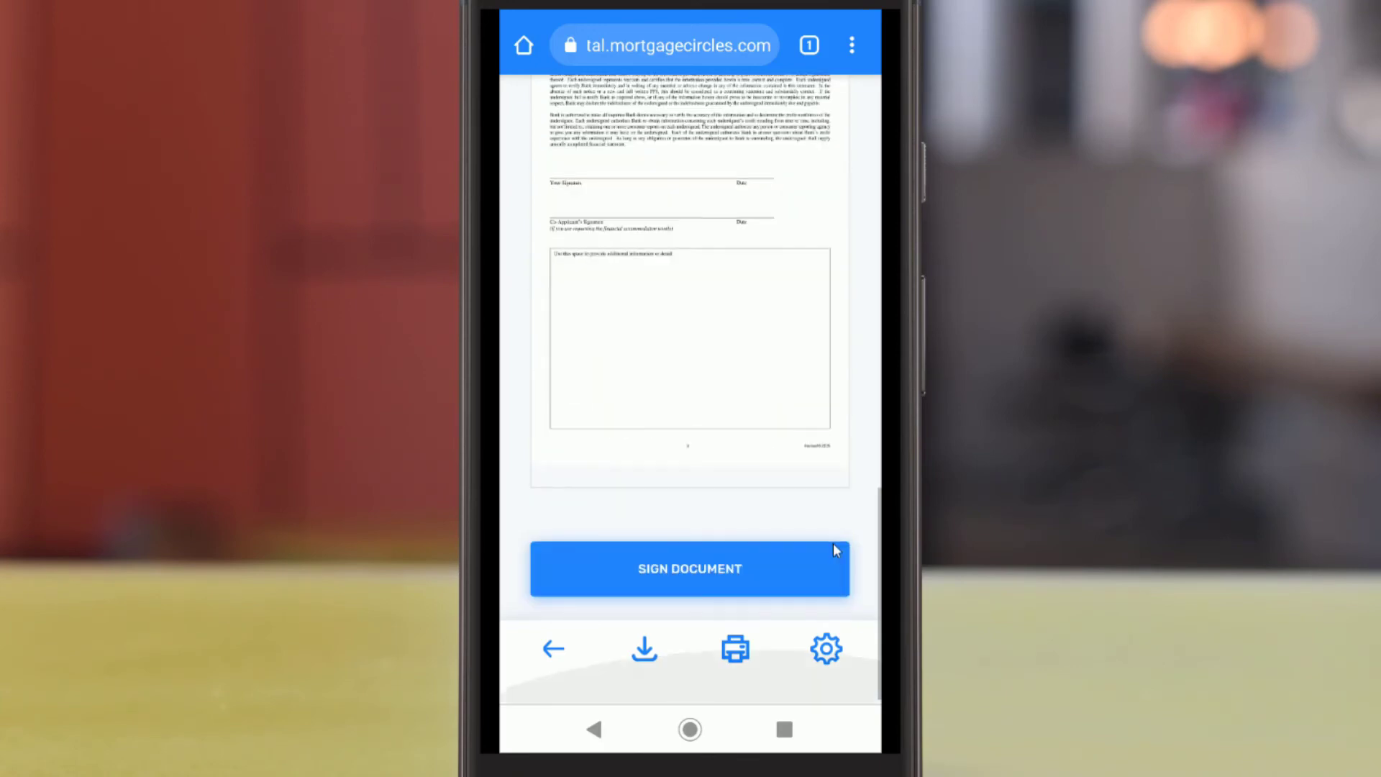
{"action": "left_click", "coordinate": [689, 569]}
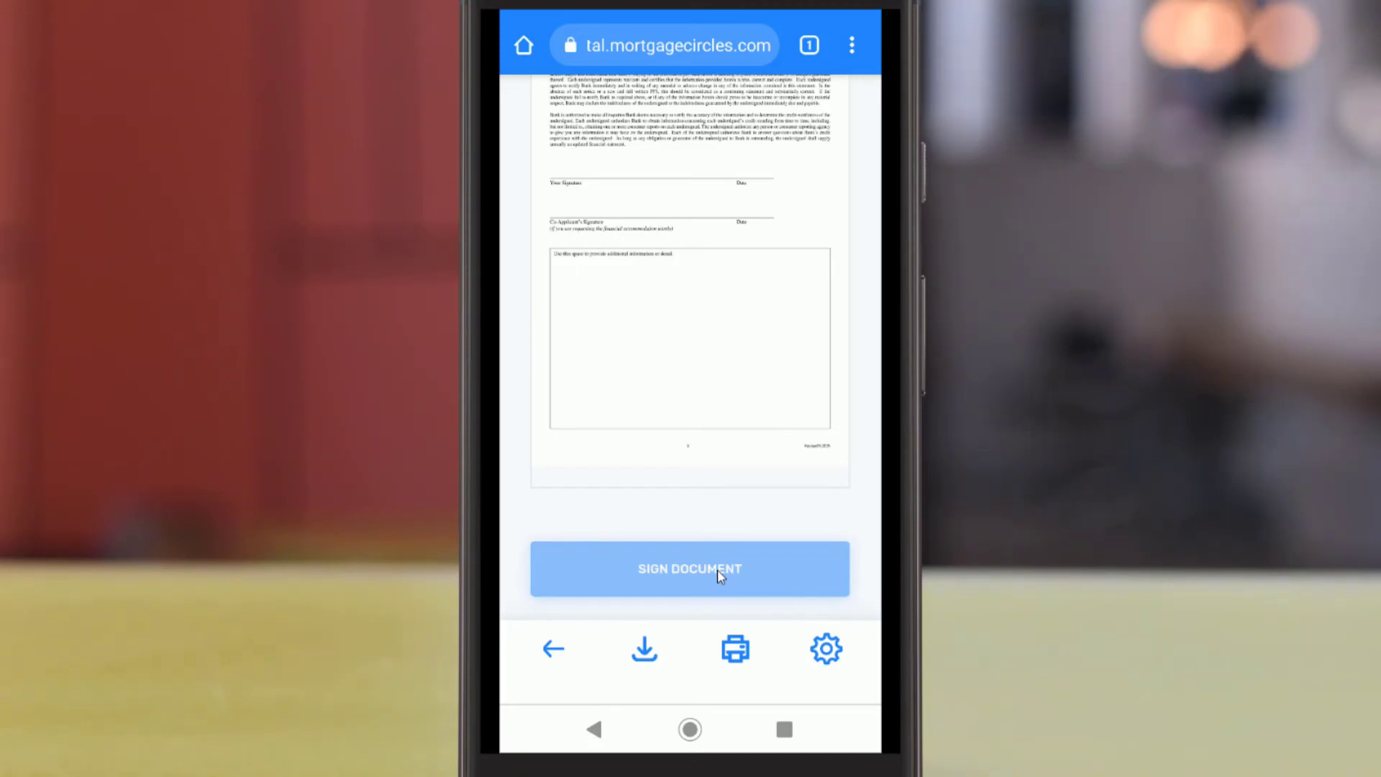
{"action": "left_click", "coordinate": [689, 569]}
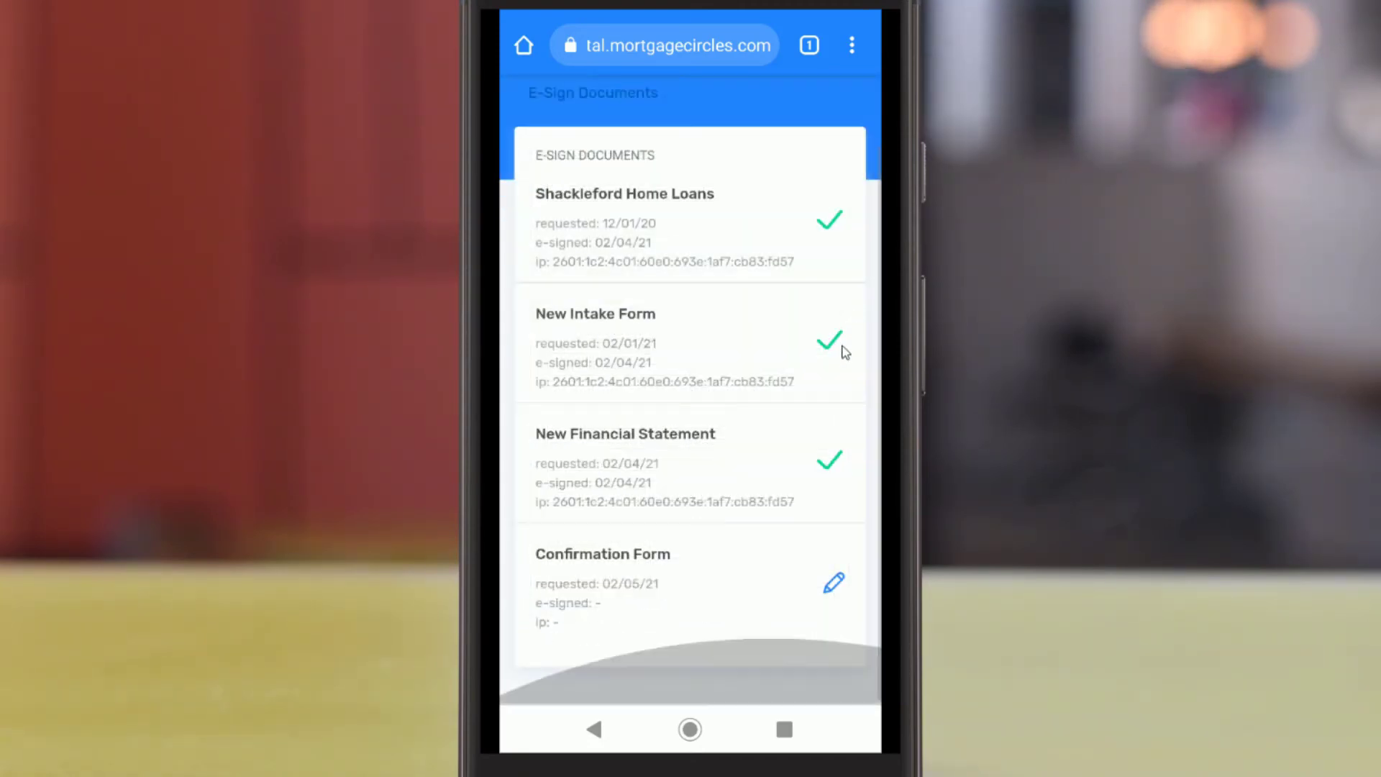
{"action": "mouse_move", "coordinate": [835, 473]}
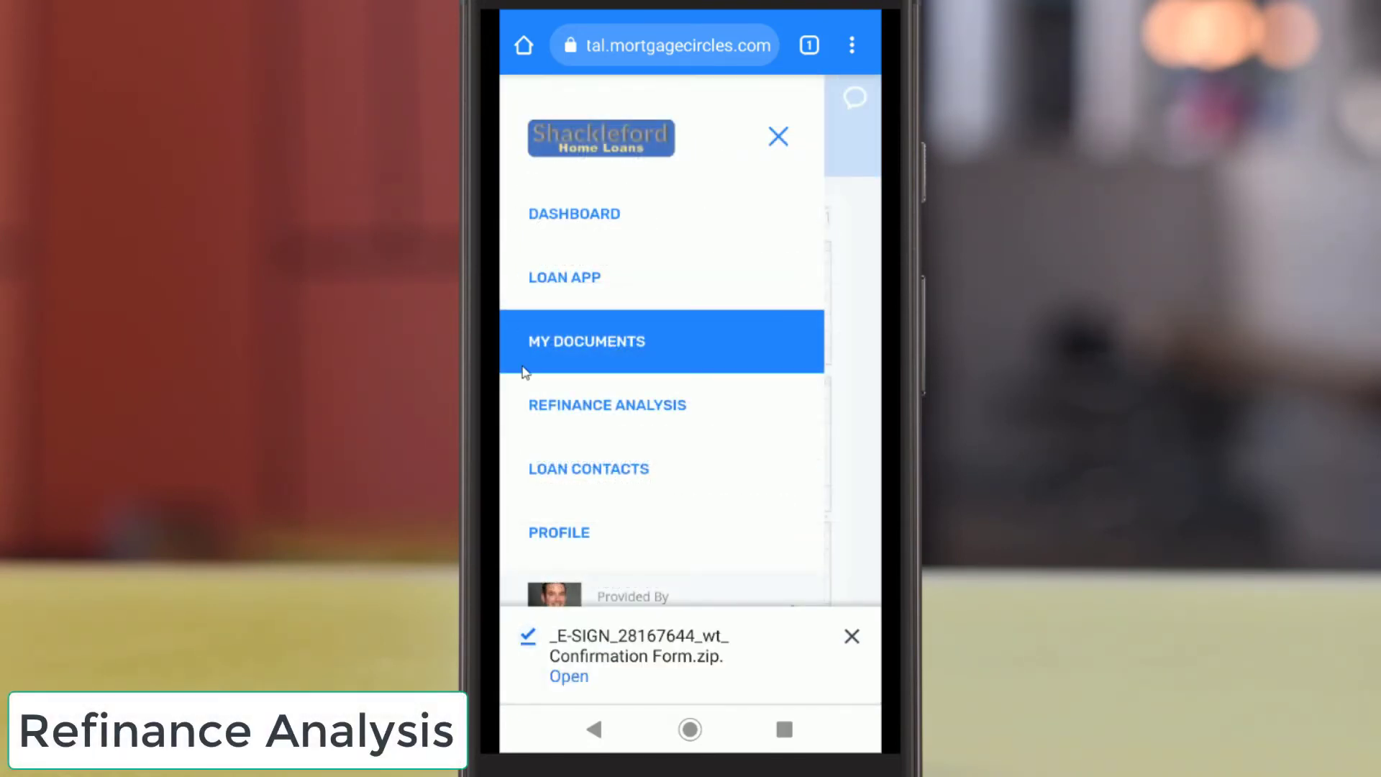
{"action": "left_click", "coordinate": [607, 405]}
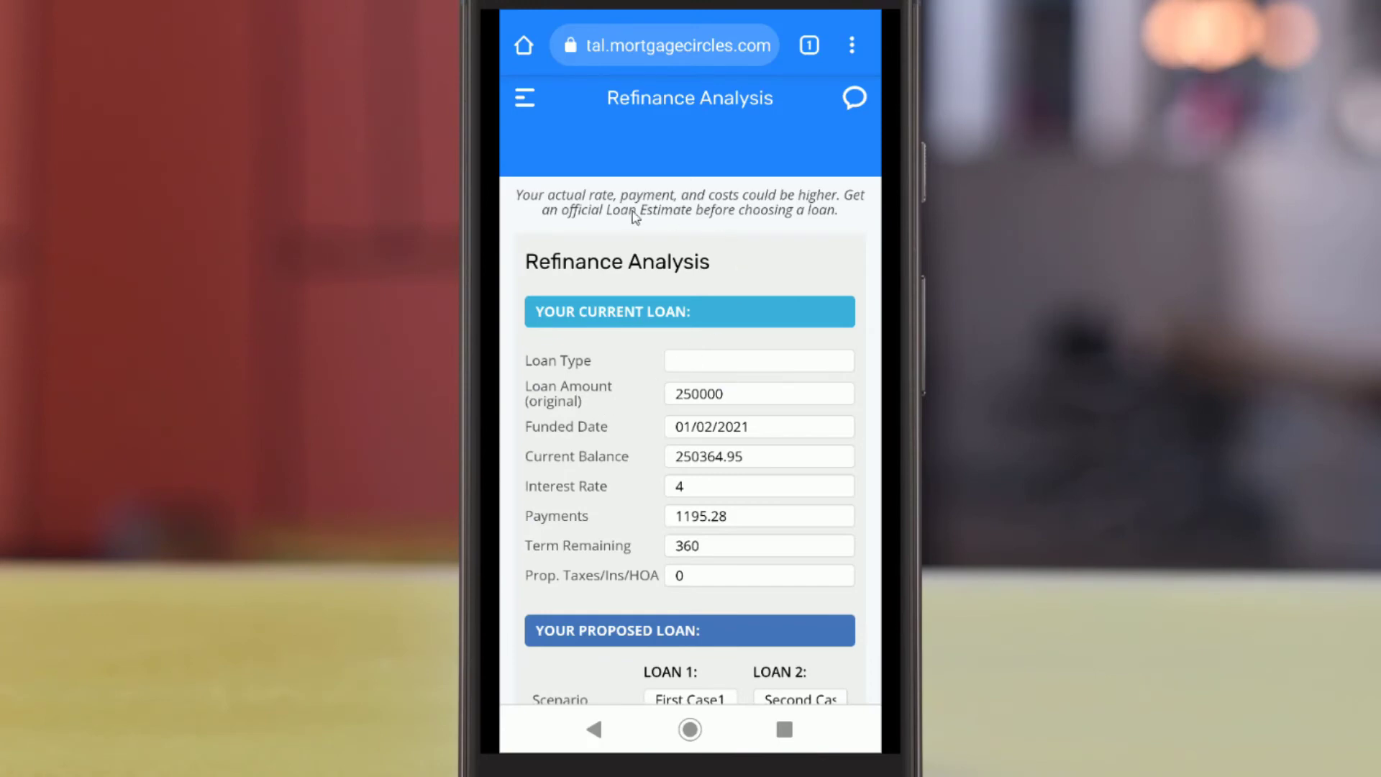
{"action": "mouse_move", "coordinate": [830, 285]}
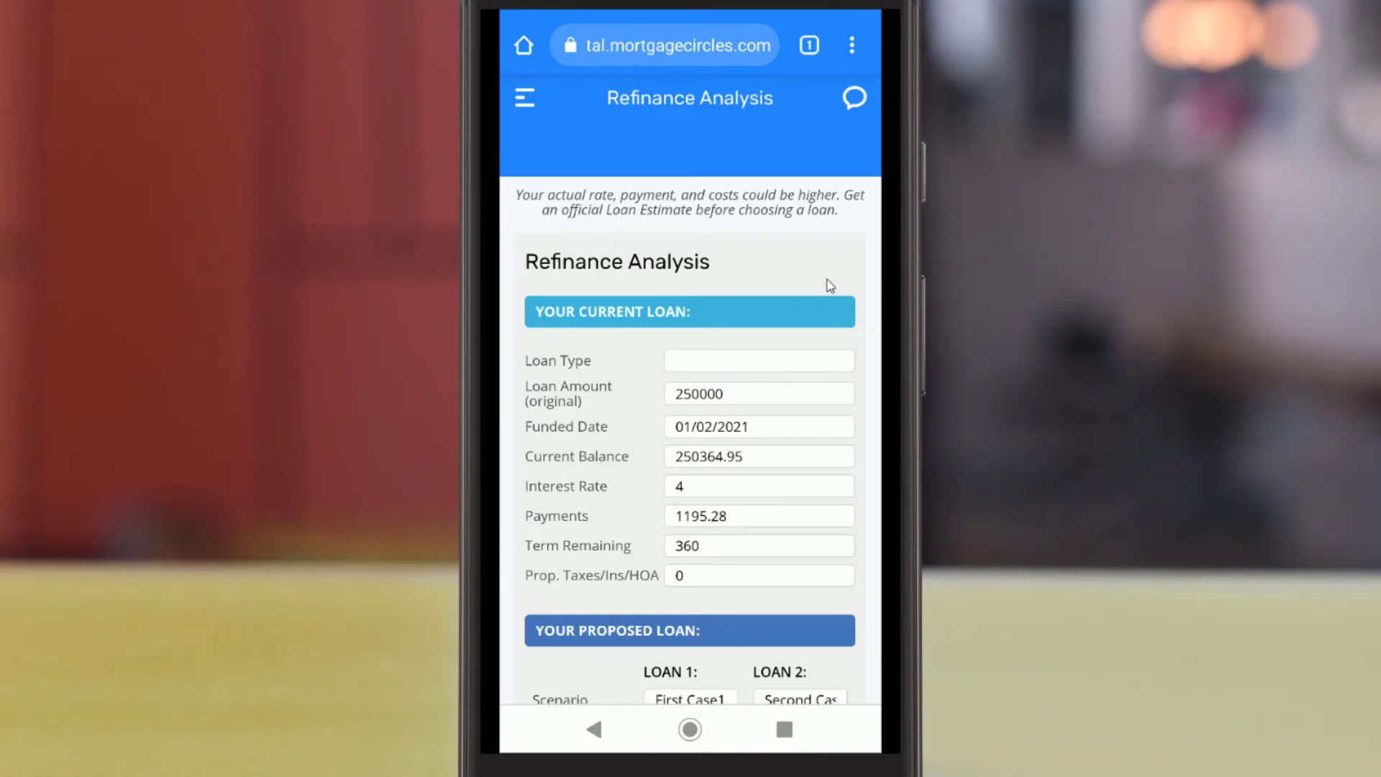
{"action": "scroll", "scroll_direction": "down", "scroll_amount": 3}
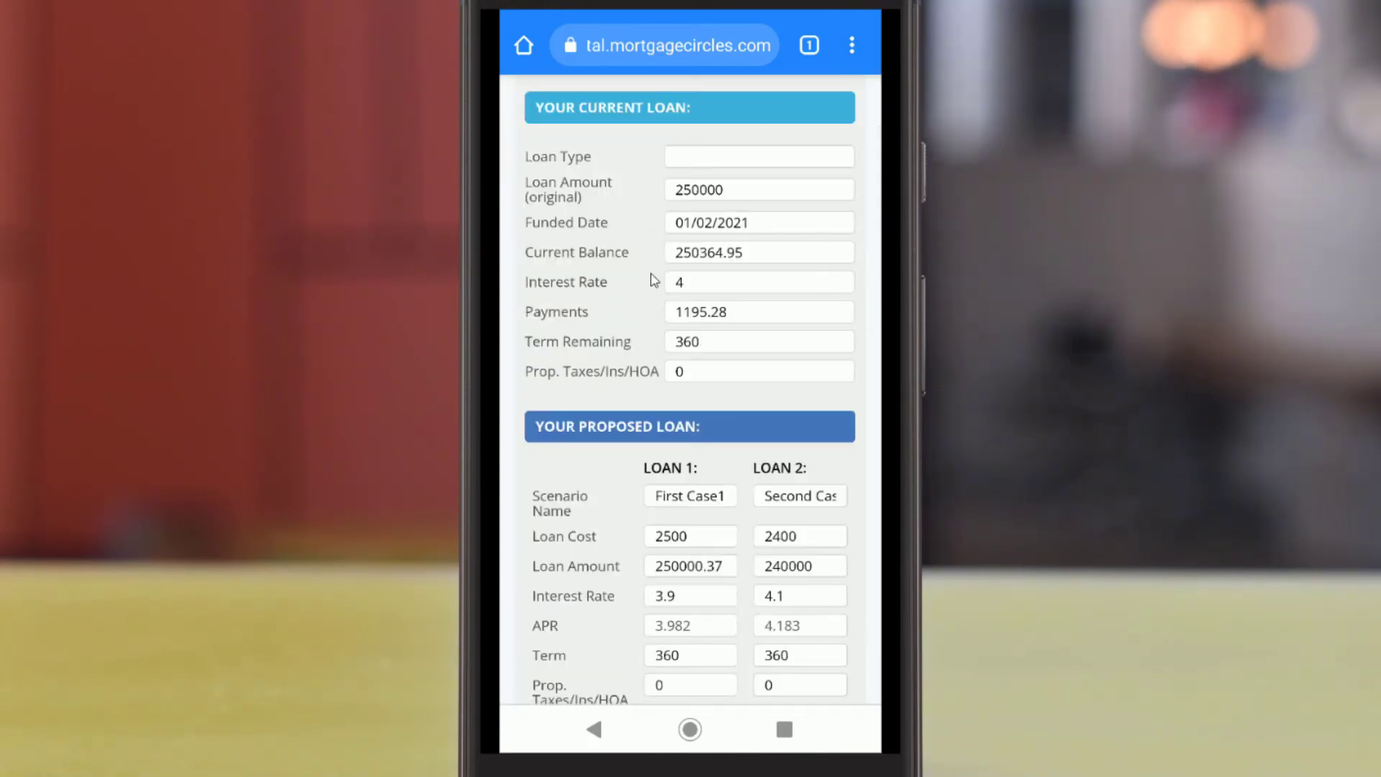
{"action": "mouse_move", "coordinate": [846, 370]}
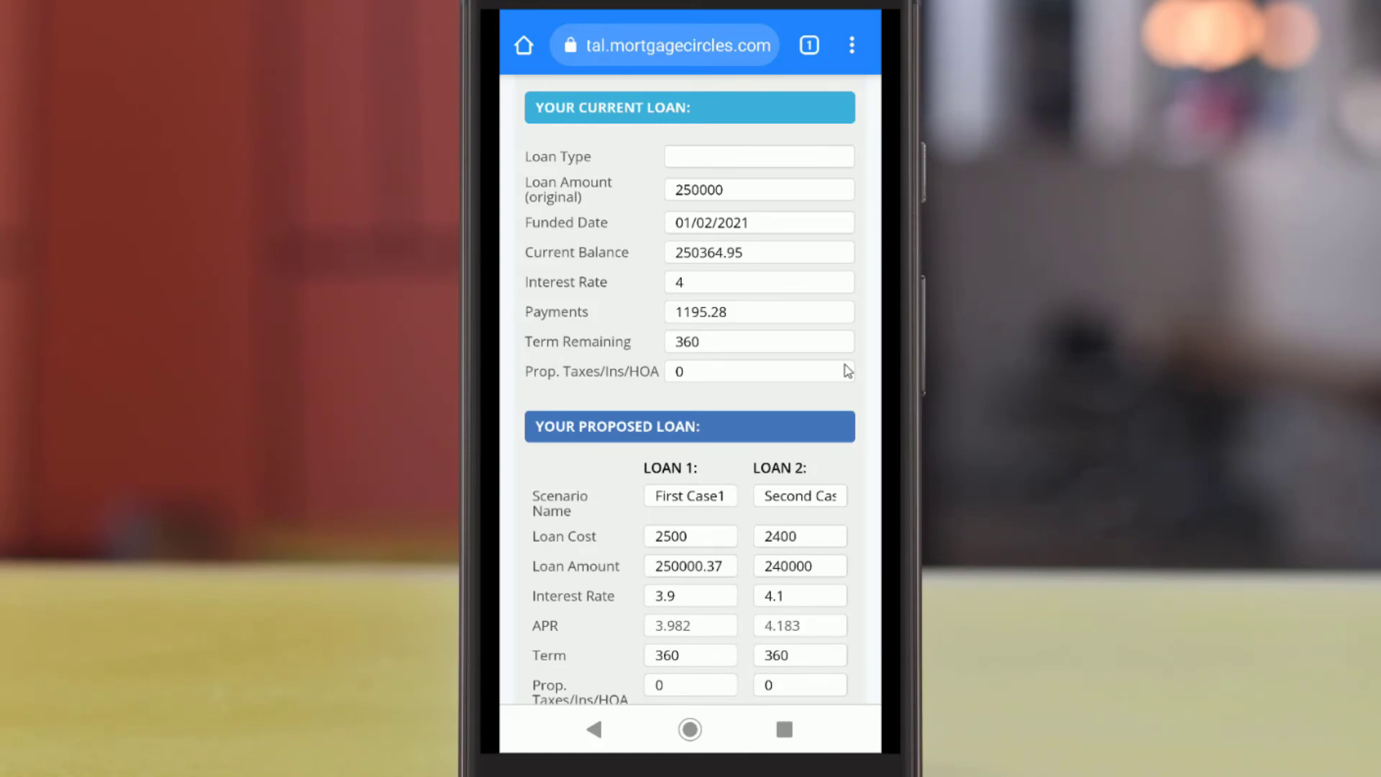
{"action": "scroll", "scroll_direction": "down", "scroll_amount": 3}
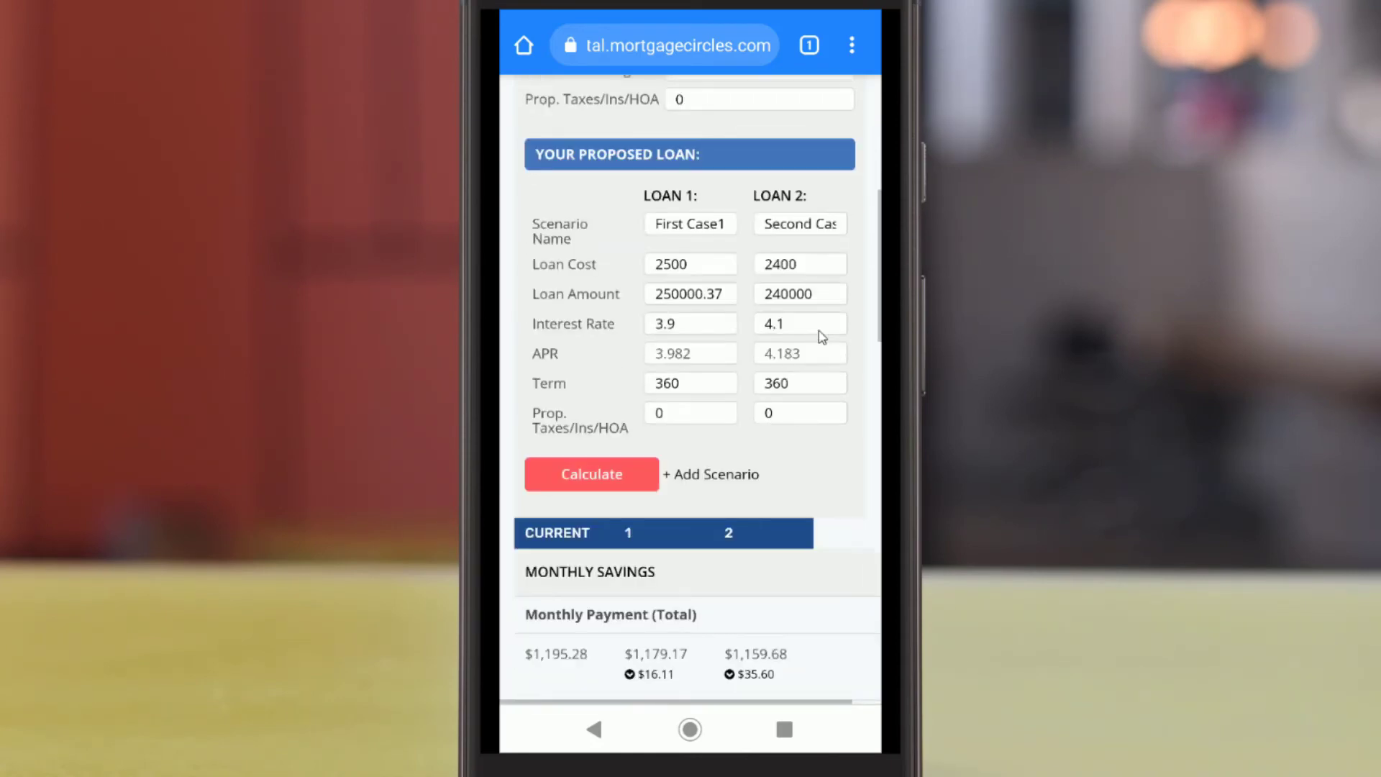
{"action": "mouse_move", "coordinate": [721, 355]}
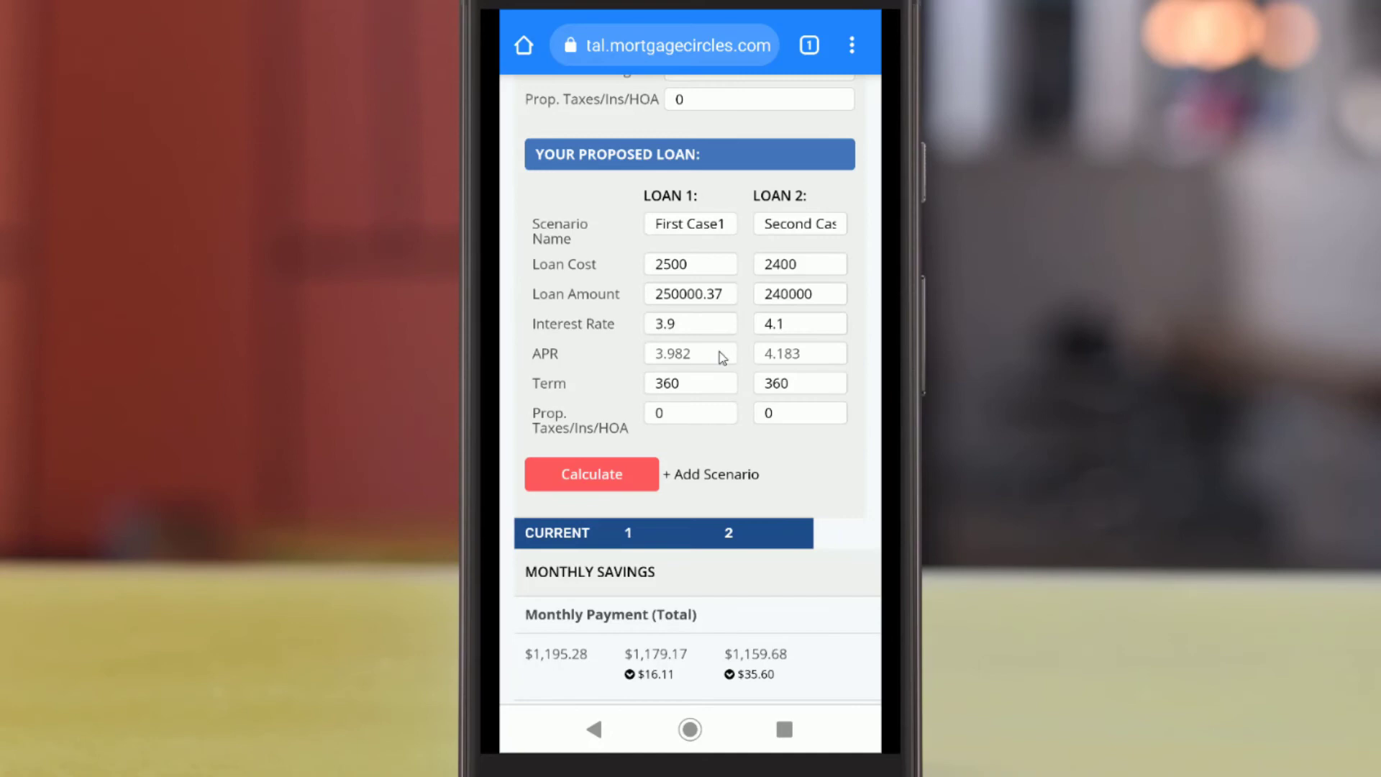
{"action": "mouse_move", "coordinate": [841, 447]}
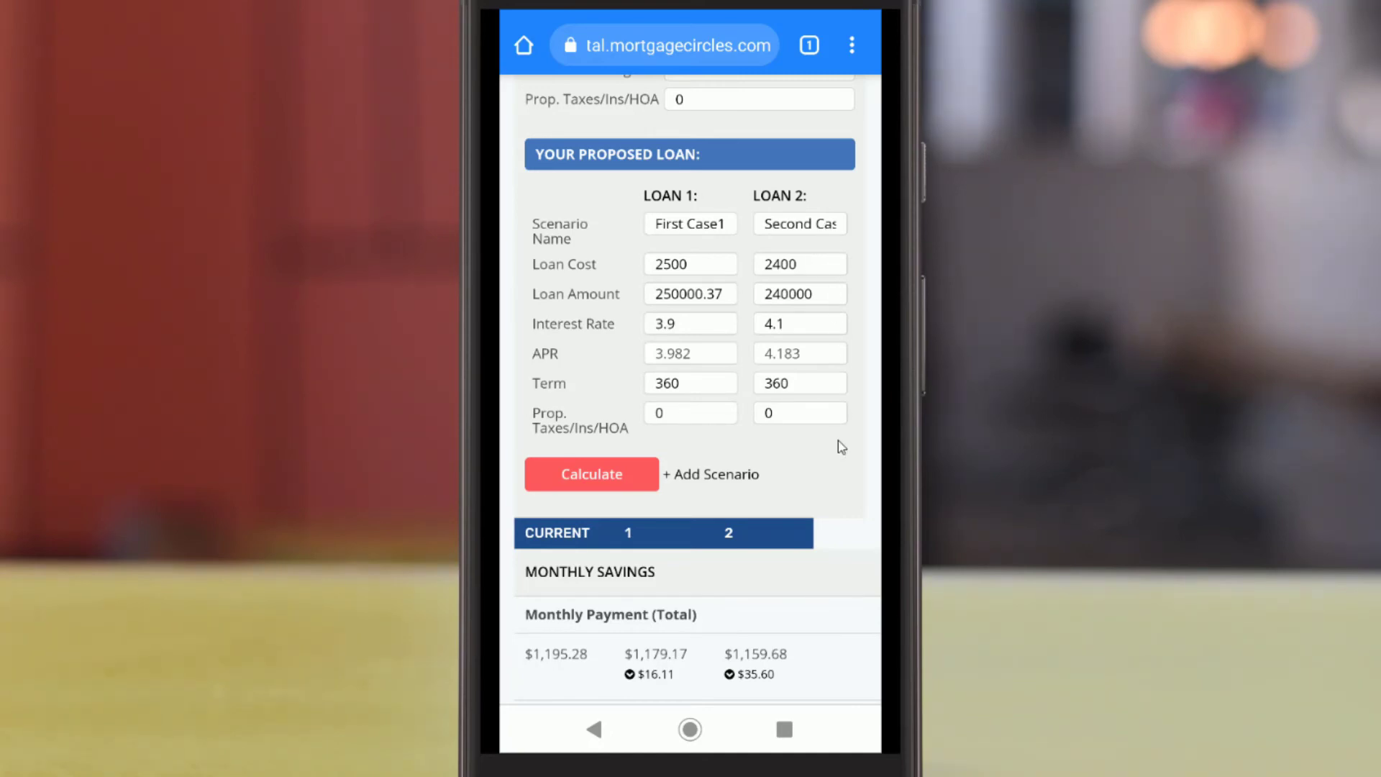
{"action": "mouse_move", "coordinate": [550, 507]}
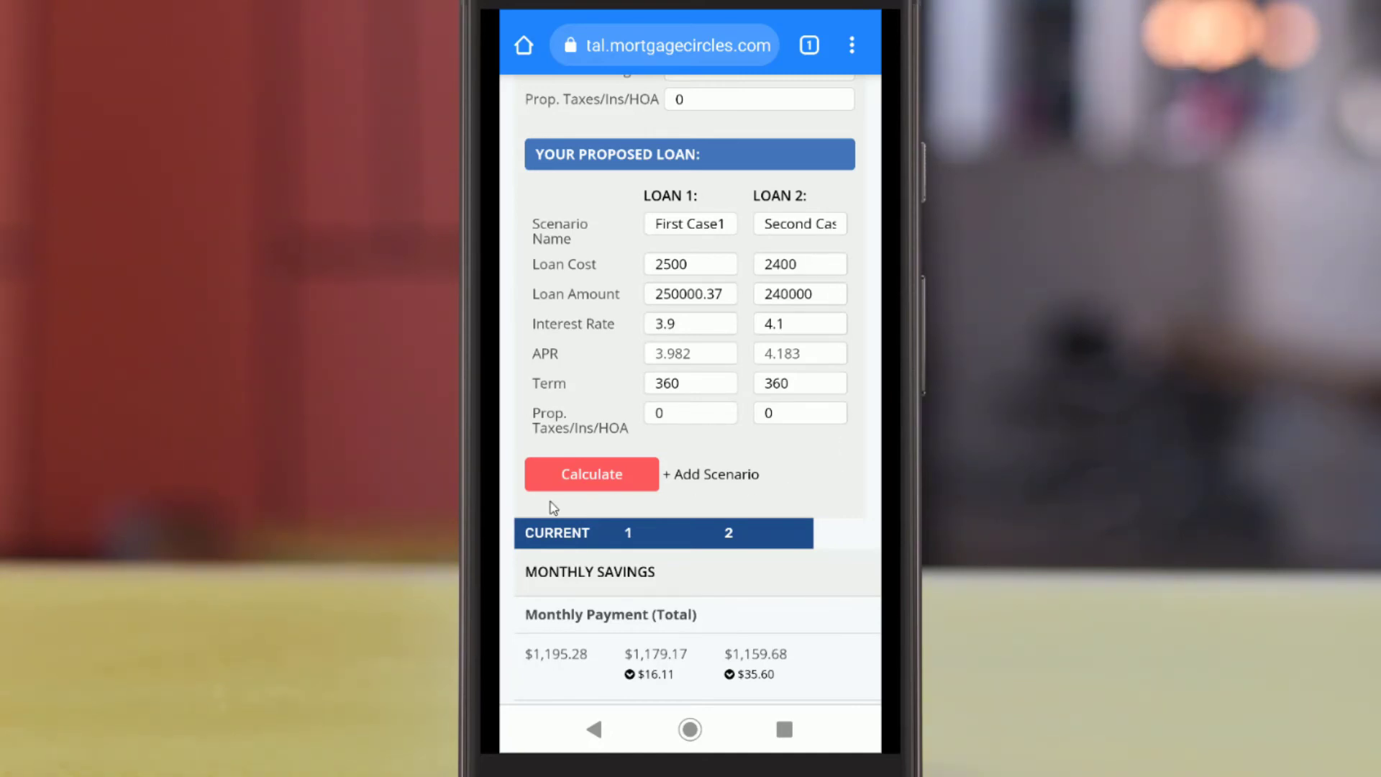
{"action": "scroll", "scroll_direction": "down", "scroll_amount": 3}
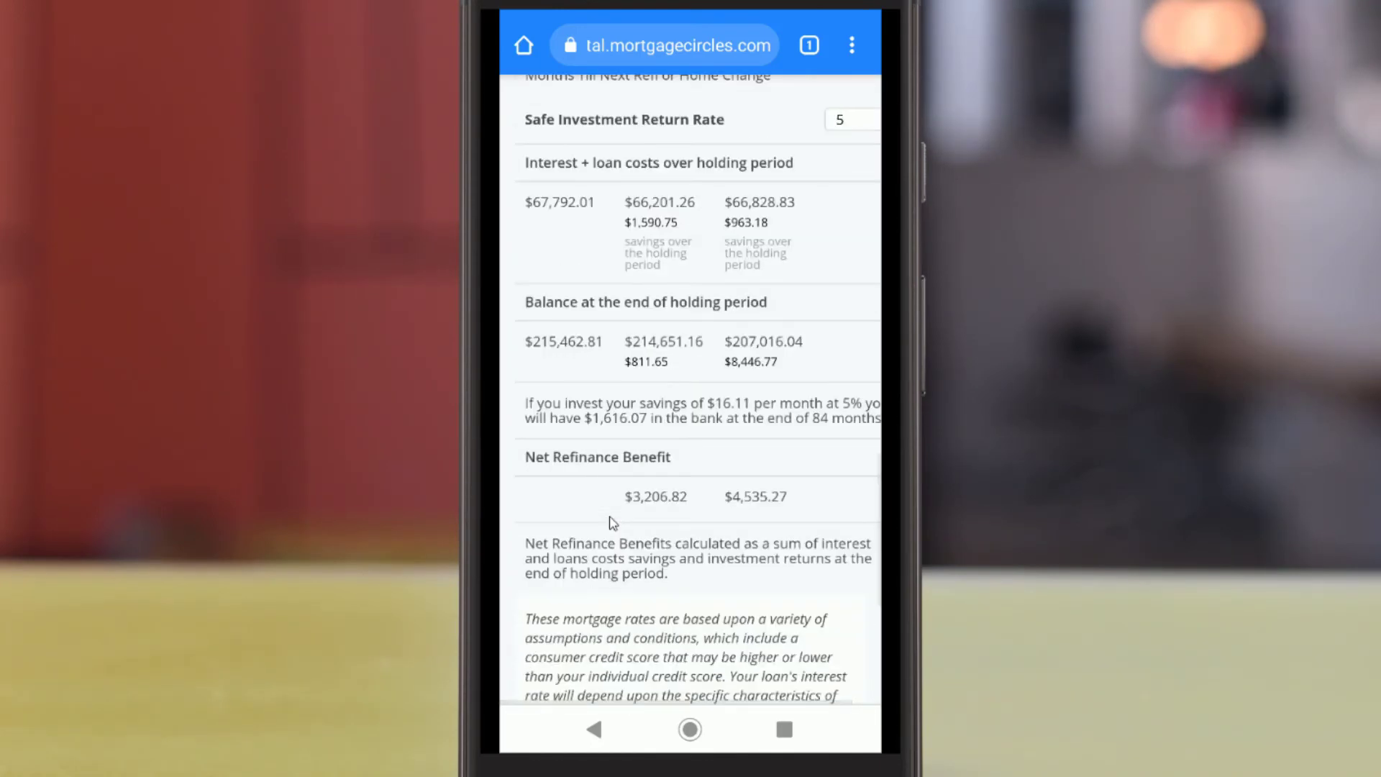
{"action": "mouse_move", "coordinate": [786, 331]}
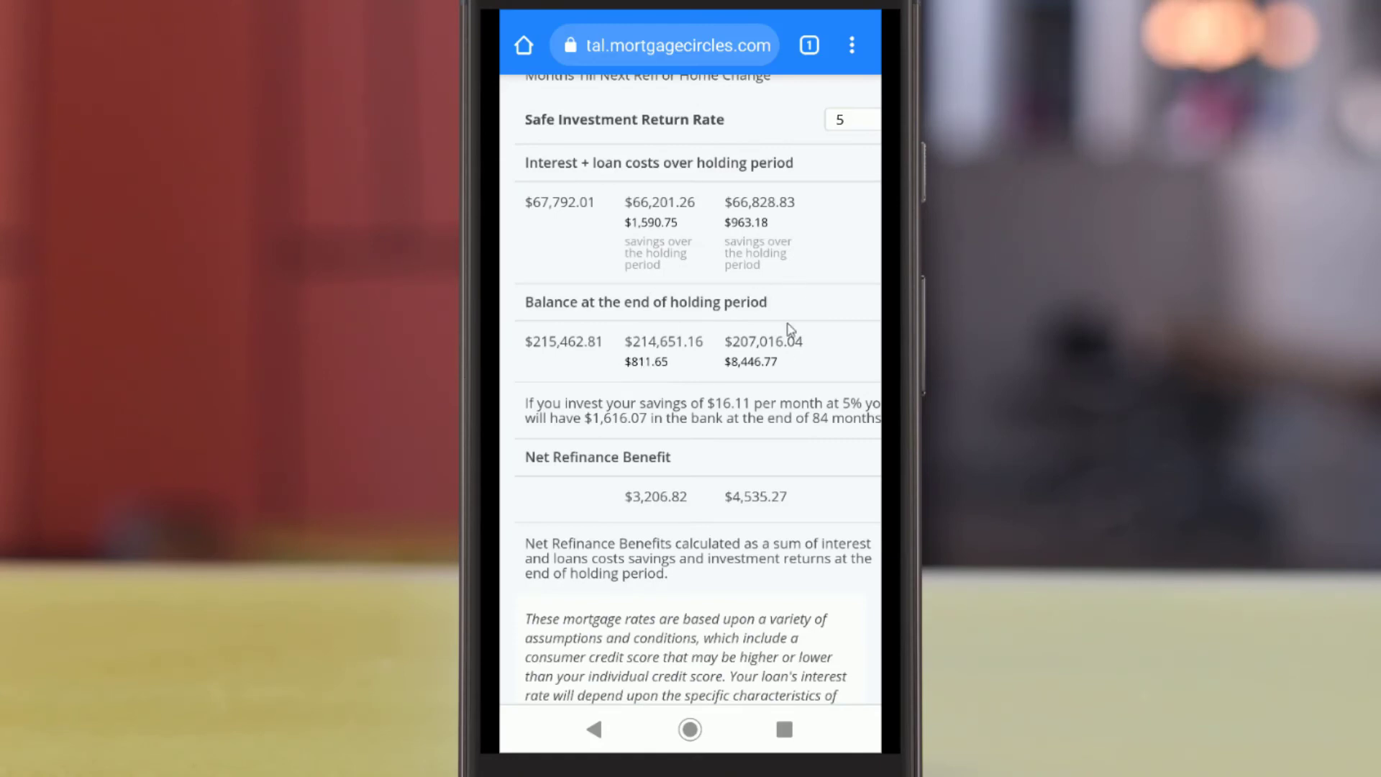
{"action": "scroll", "scroll_direction": "down", "scroll_amount": 3}
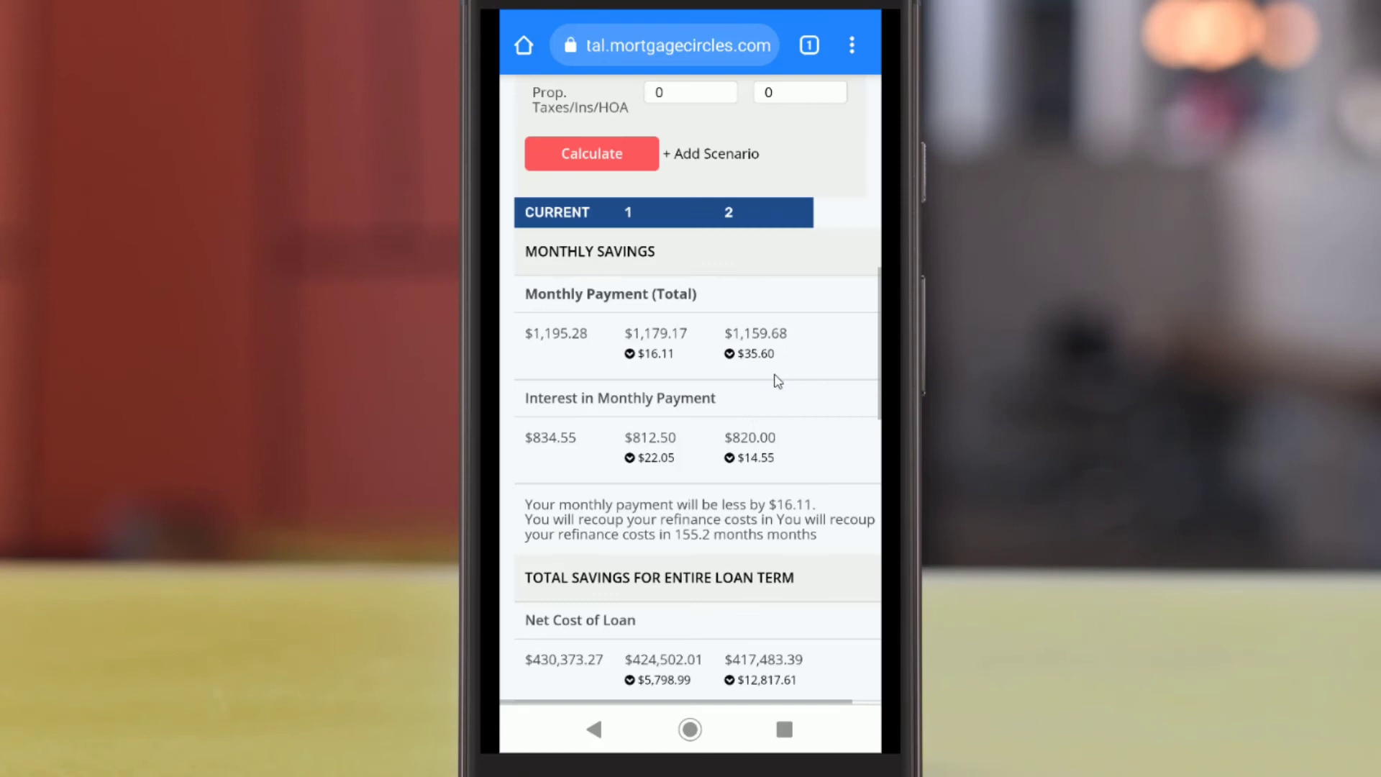
{"action": "scroll", "scroll_direction": "up", "scroll_amount": 3}
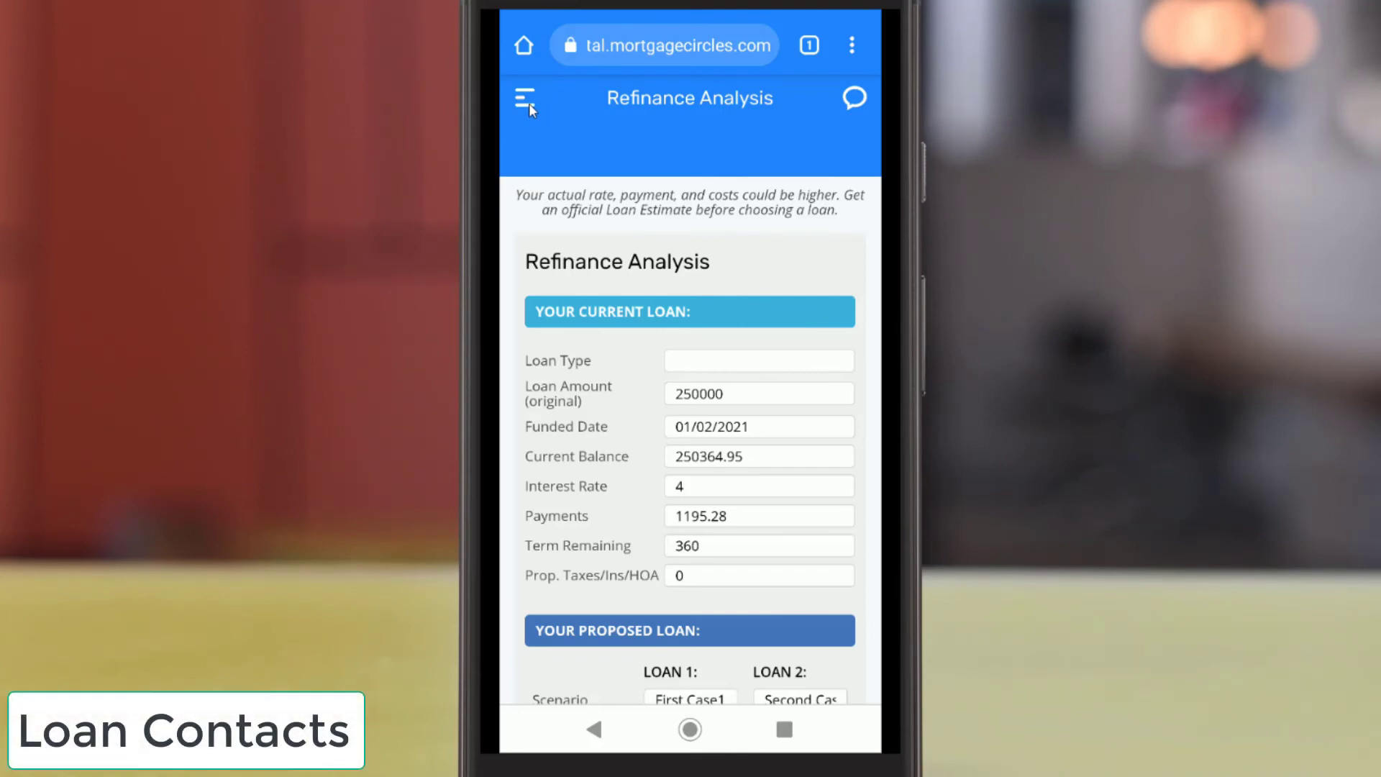
{"action": "left_click", "coordinate": [529, 96]}
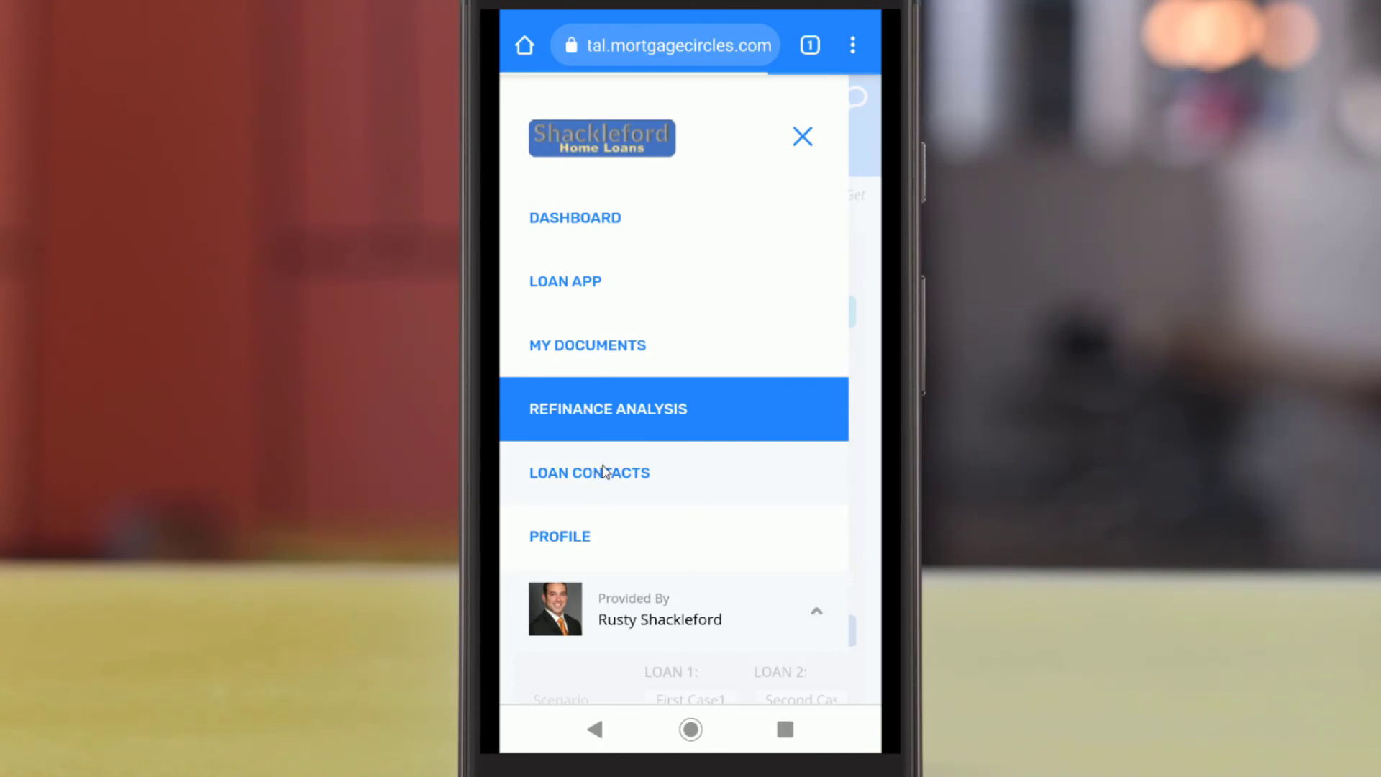
{"action": "left_click", "coordinate": [589, 473]}
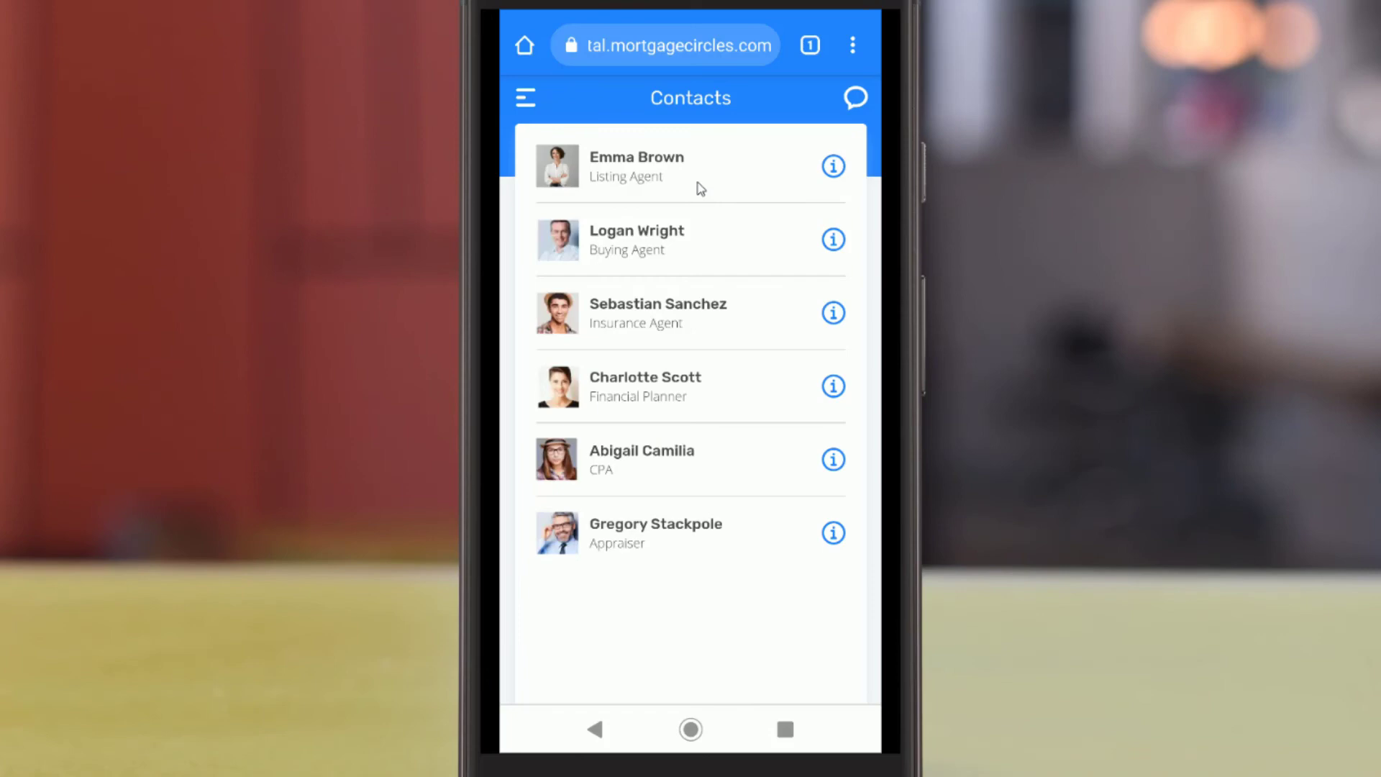
{"action": "mouse_move", "coordinate": [699, 501]}
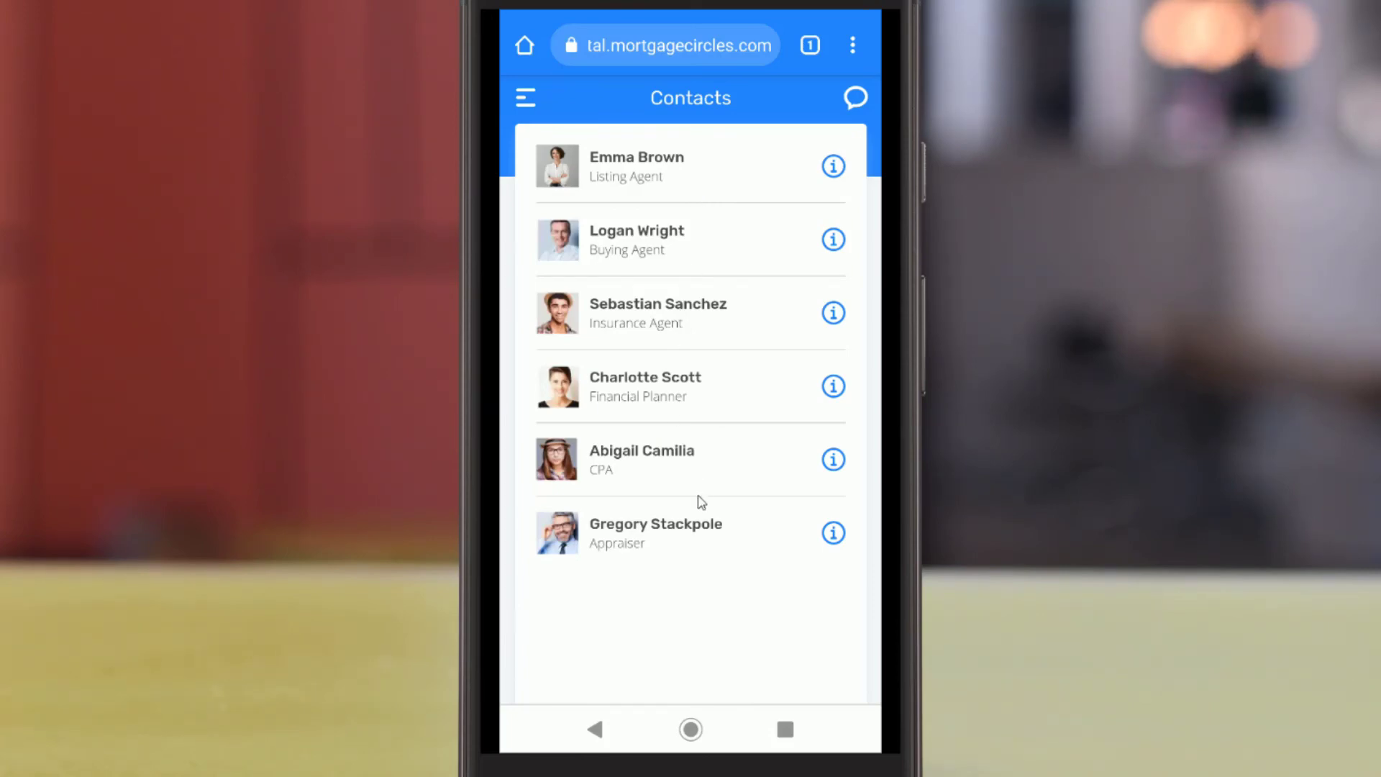
{"action": "mouse_move", "coordinate": [708, 524]}
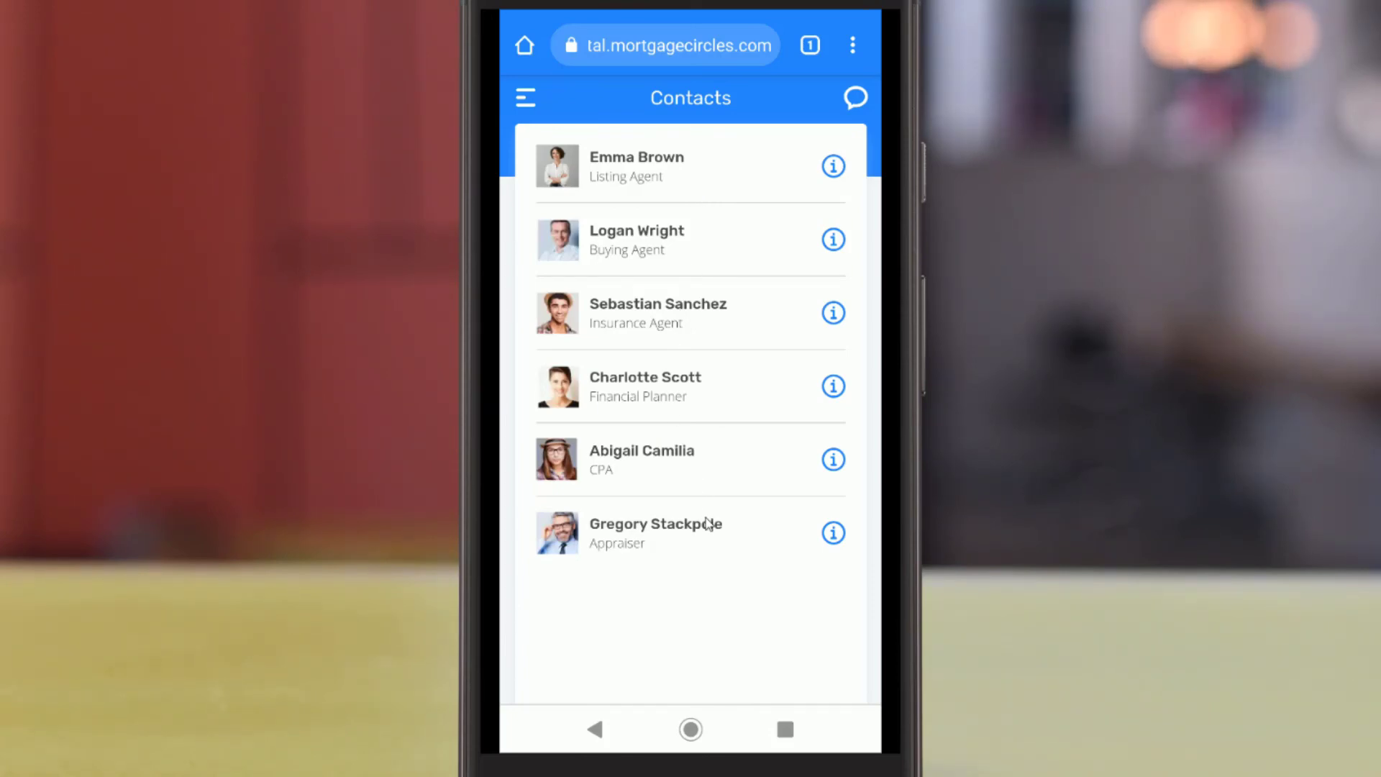
{"action": "mouse_move", "coordinate": [827, 260]}
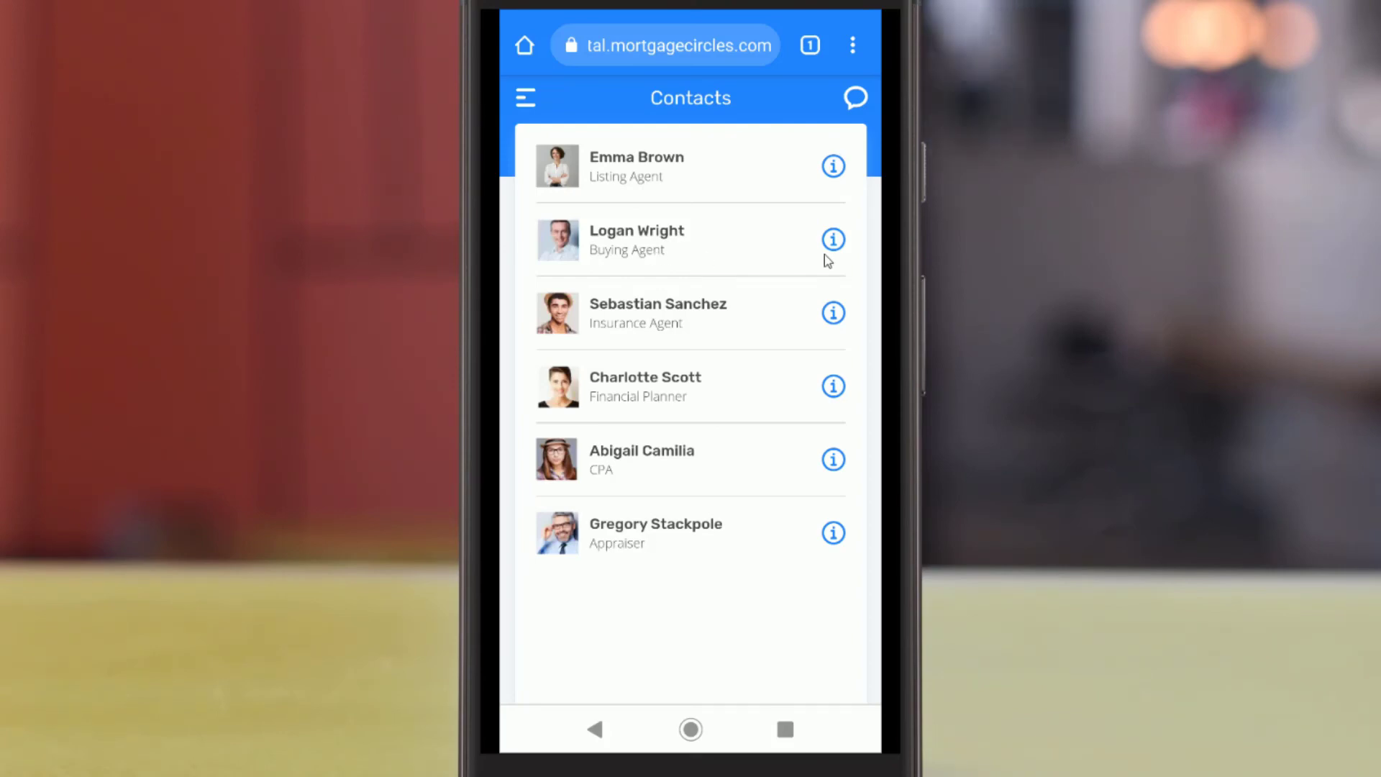
{"action": "left_click", "coordinate": [832, 240]}
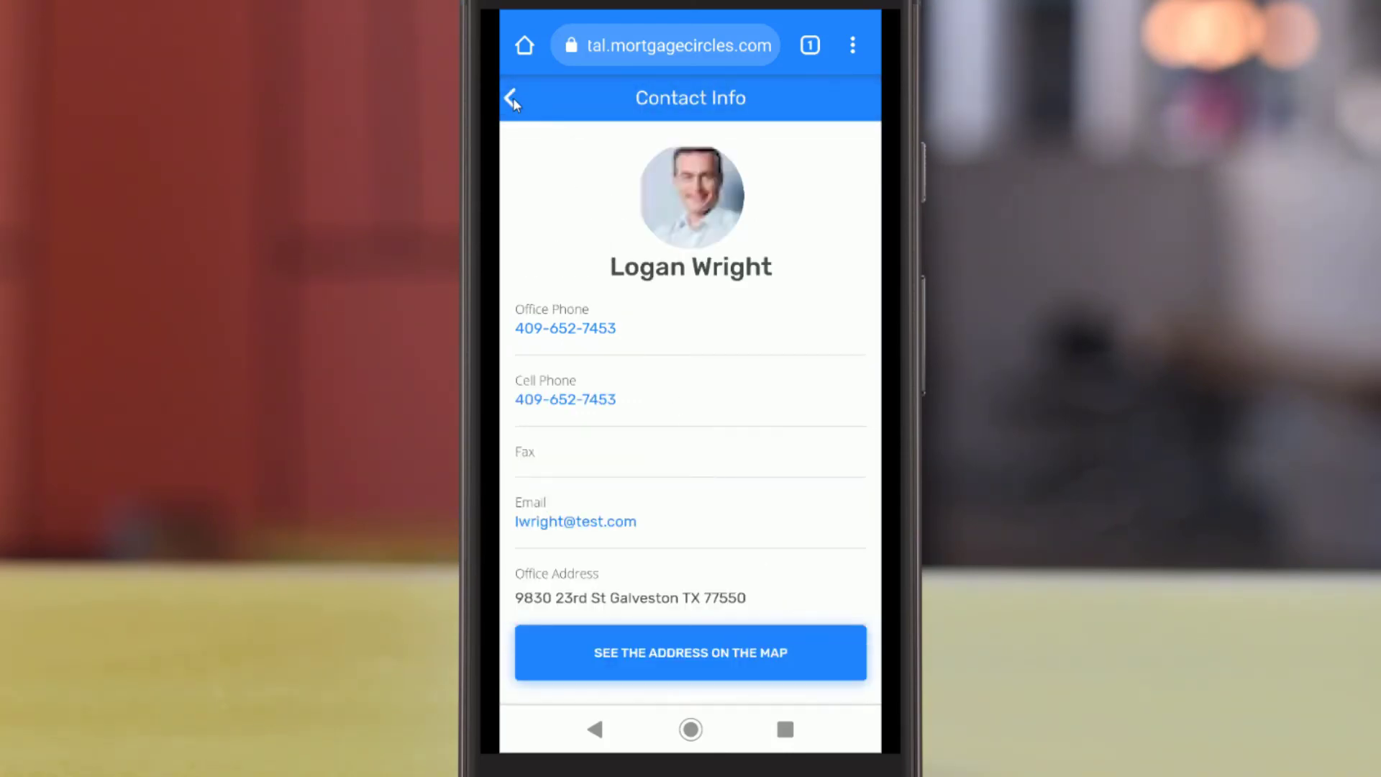
{"action": "left_click", "coordinate": [514, 97]}
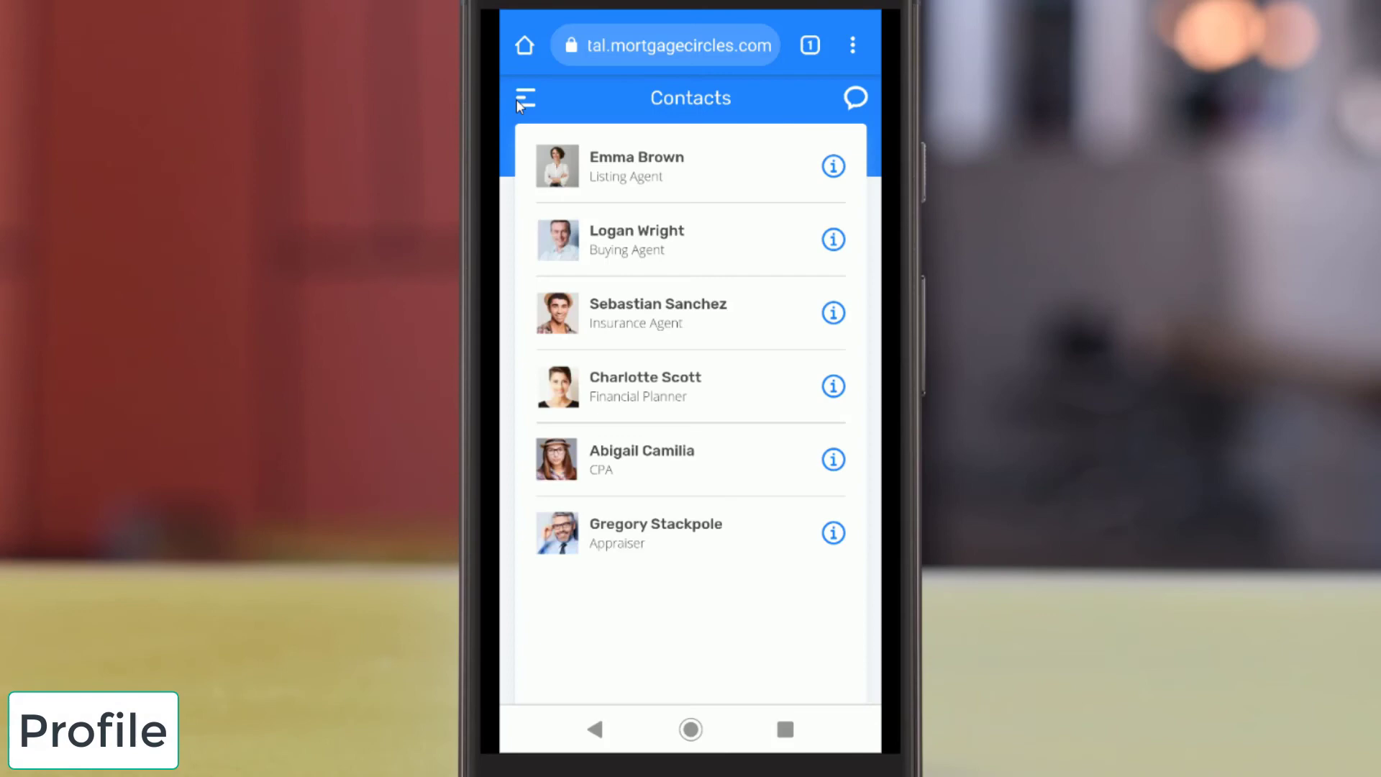
- View the borrower Profile with Conditional Approval status and home address, scrolling down to Logout
{"action": "left_click", "coordinate": [529, 97]}
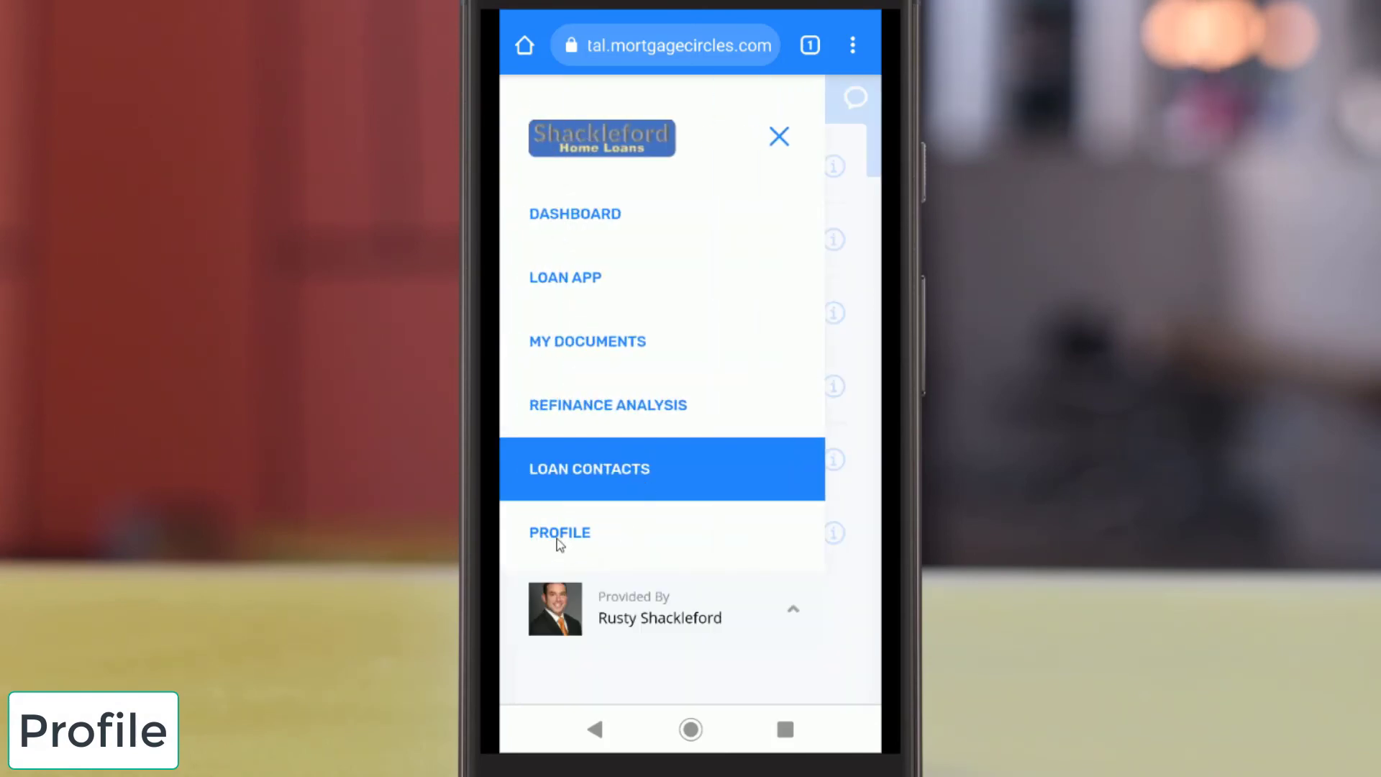
{"action": "left_click", "coordinate": [559, 532]}
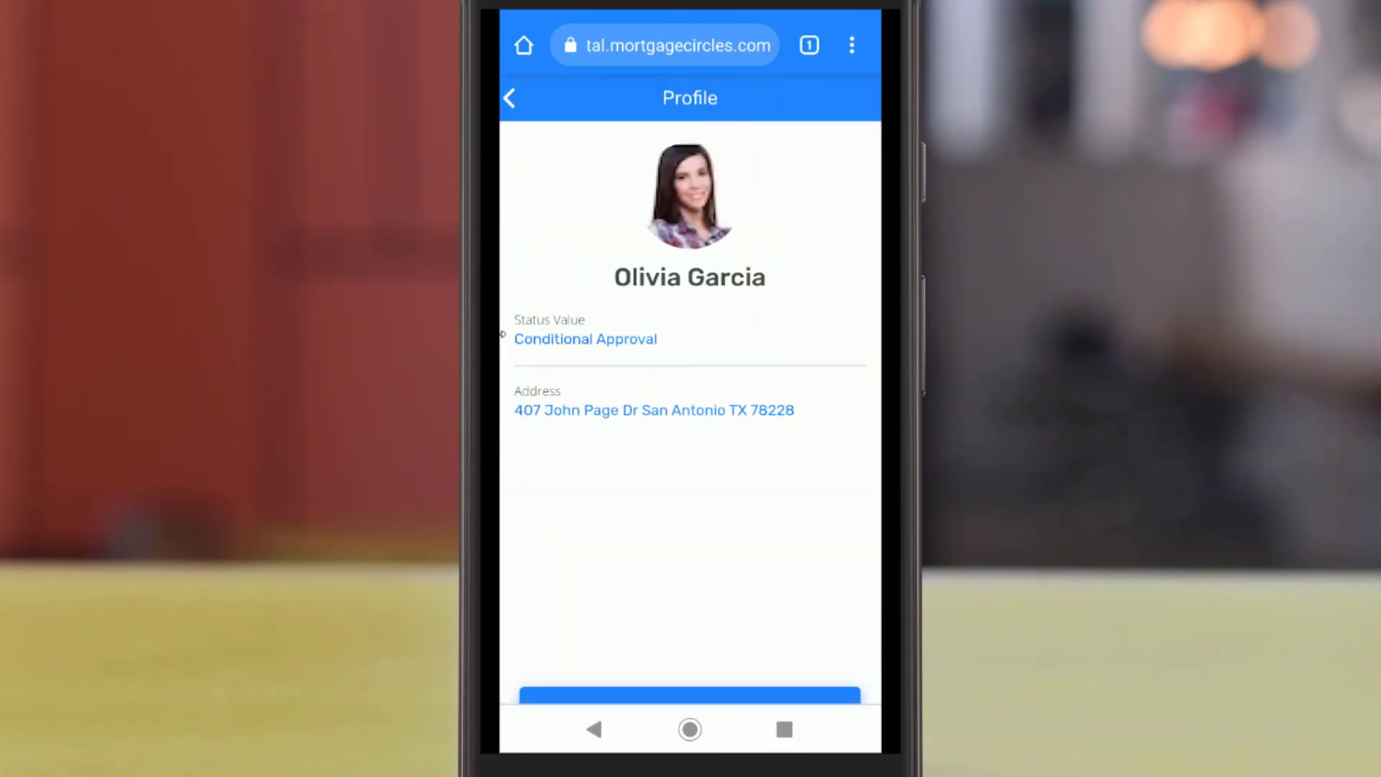
{"action": "mouse_move", "coordinate": [786, 445]}
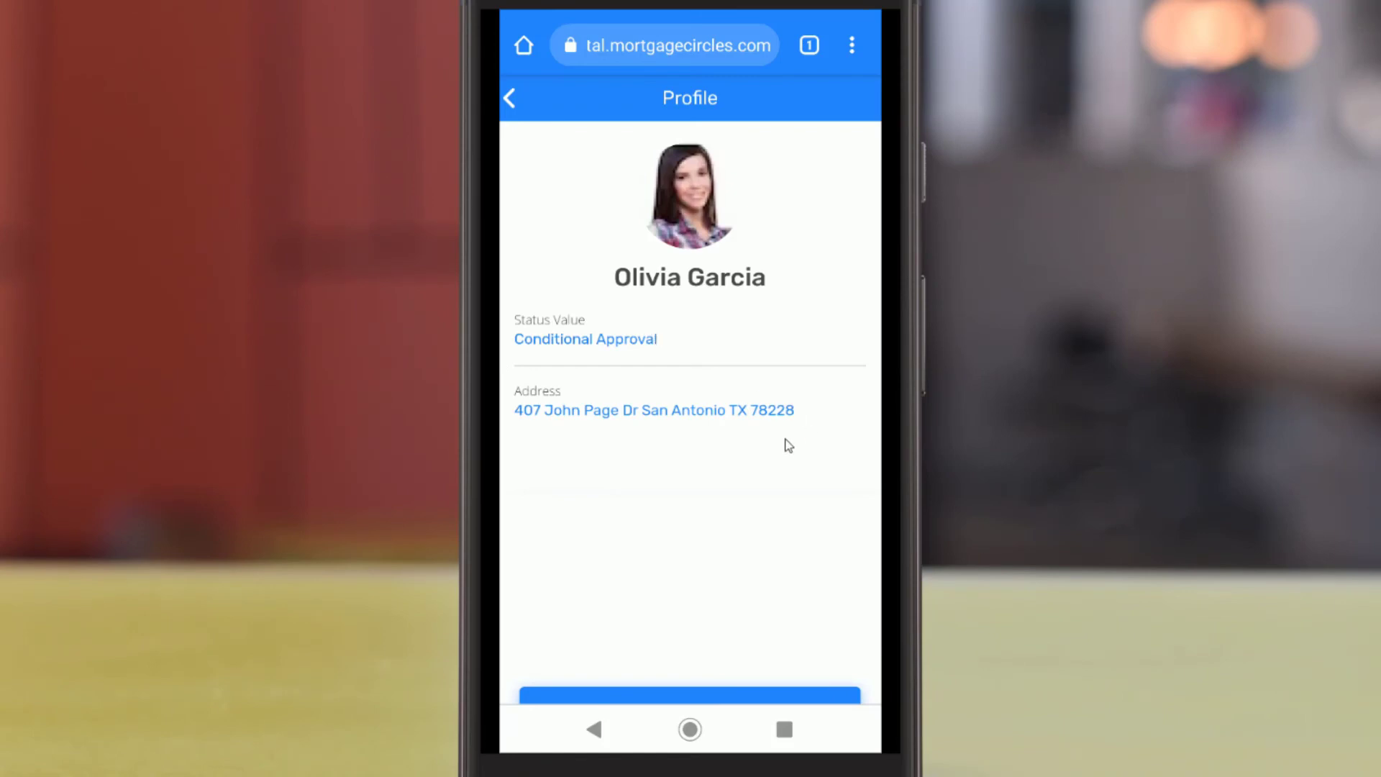
{"action": "scroll", "scroll_direction": "down", "scroll_amount": 3}
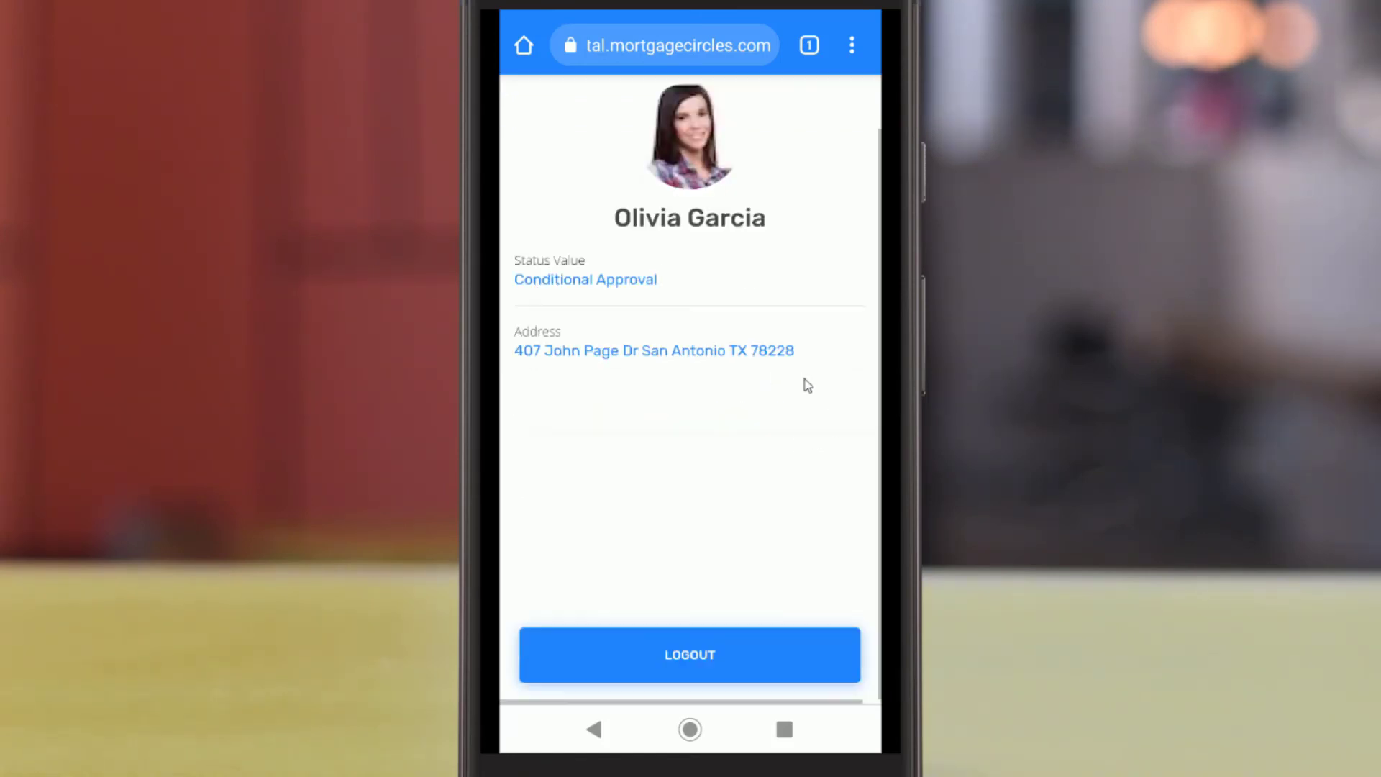
{"action": "mouse_move", "coordinate": [787, 672]}
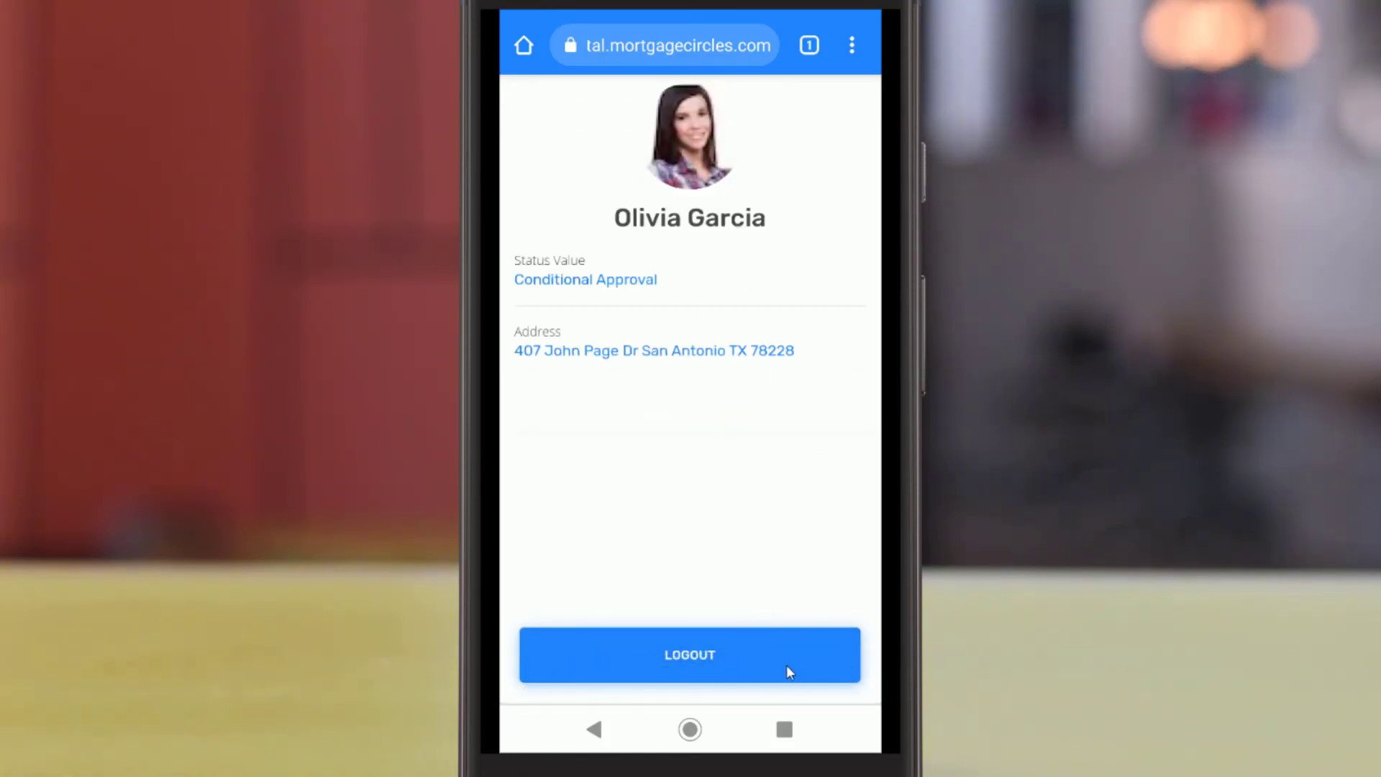
{"action": "mouse_move", "coordinate": [767, 557]}
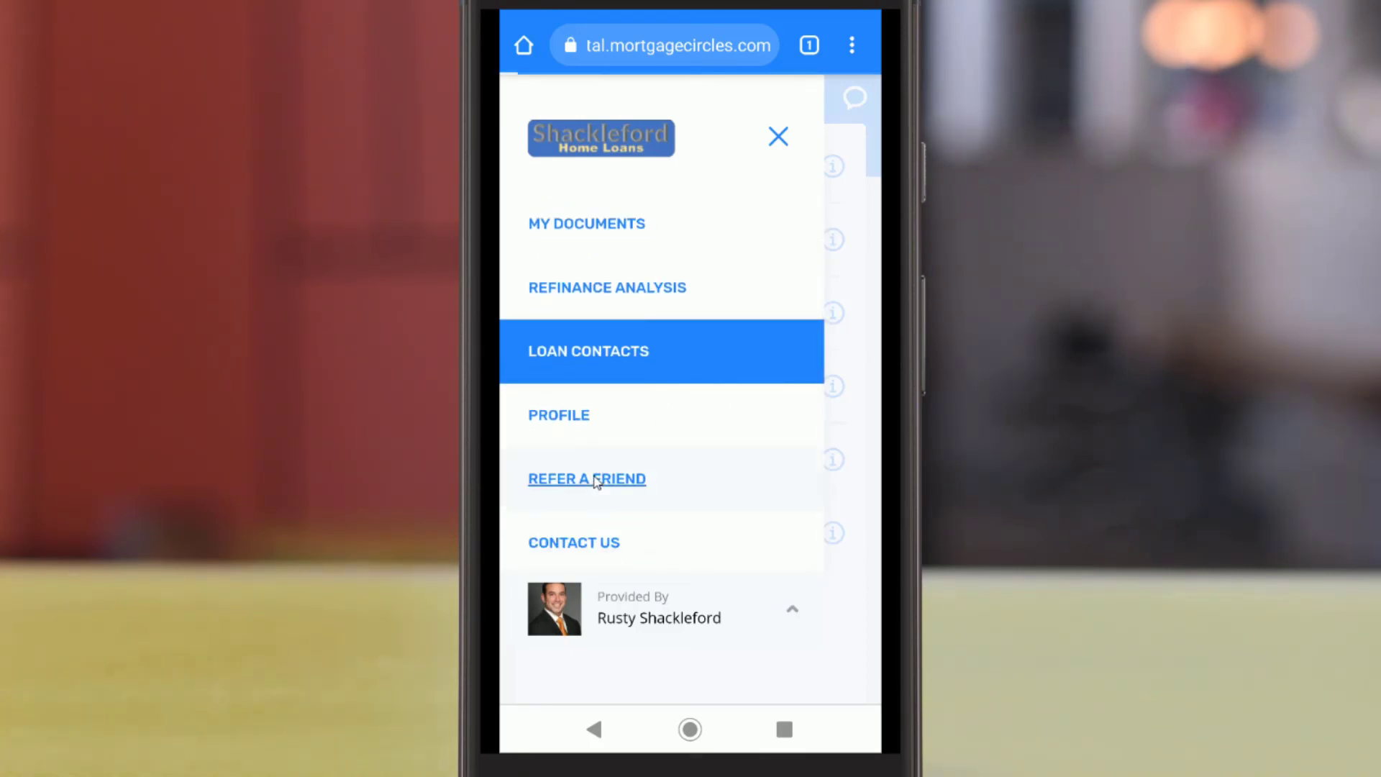
- Open Refer A Friend and enter the friend's first and last name
{"action": "left_click", "coordinate": [586, 478]}
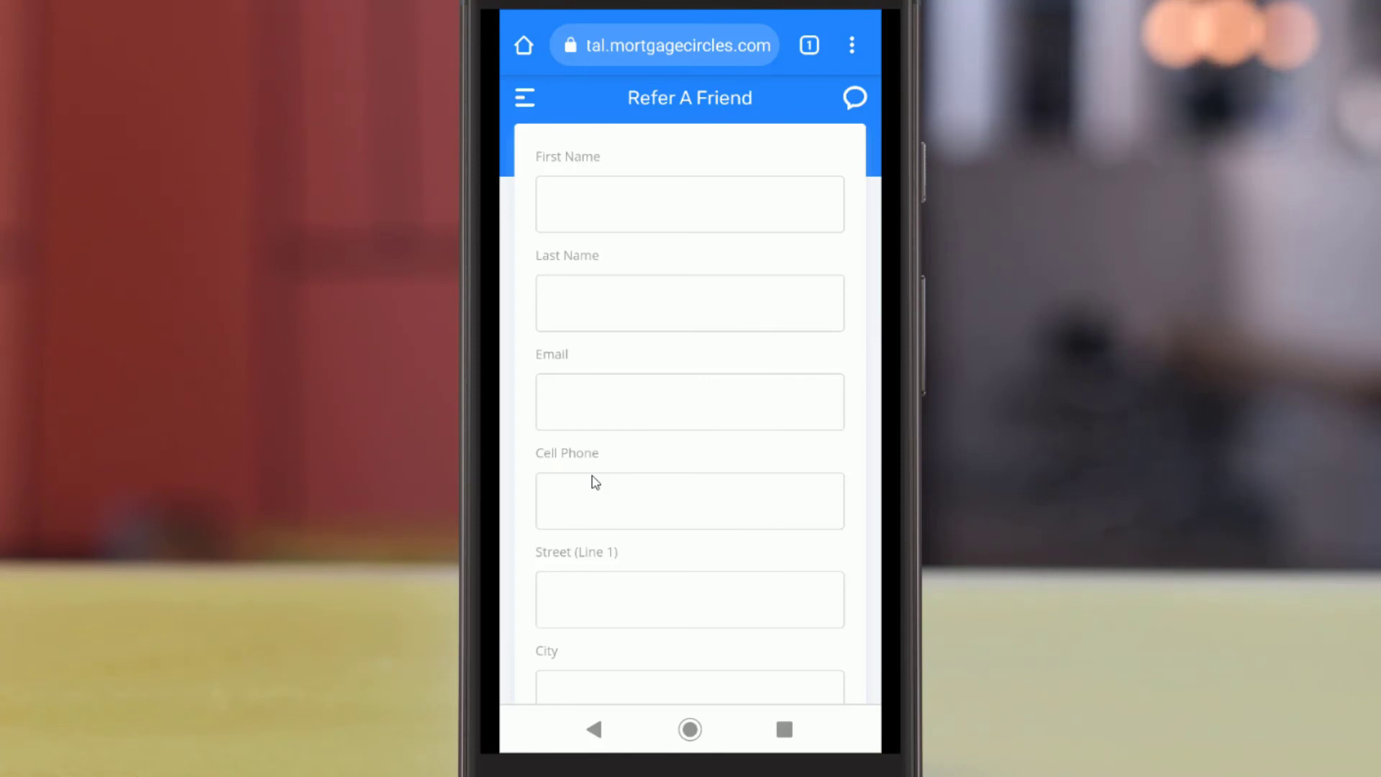
{"action": "mouse_move", "coordinate": [613, 204]}
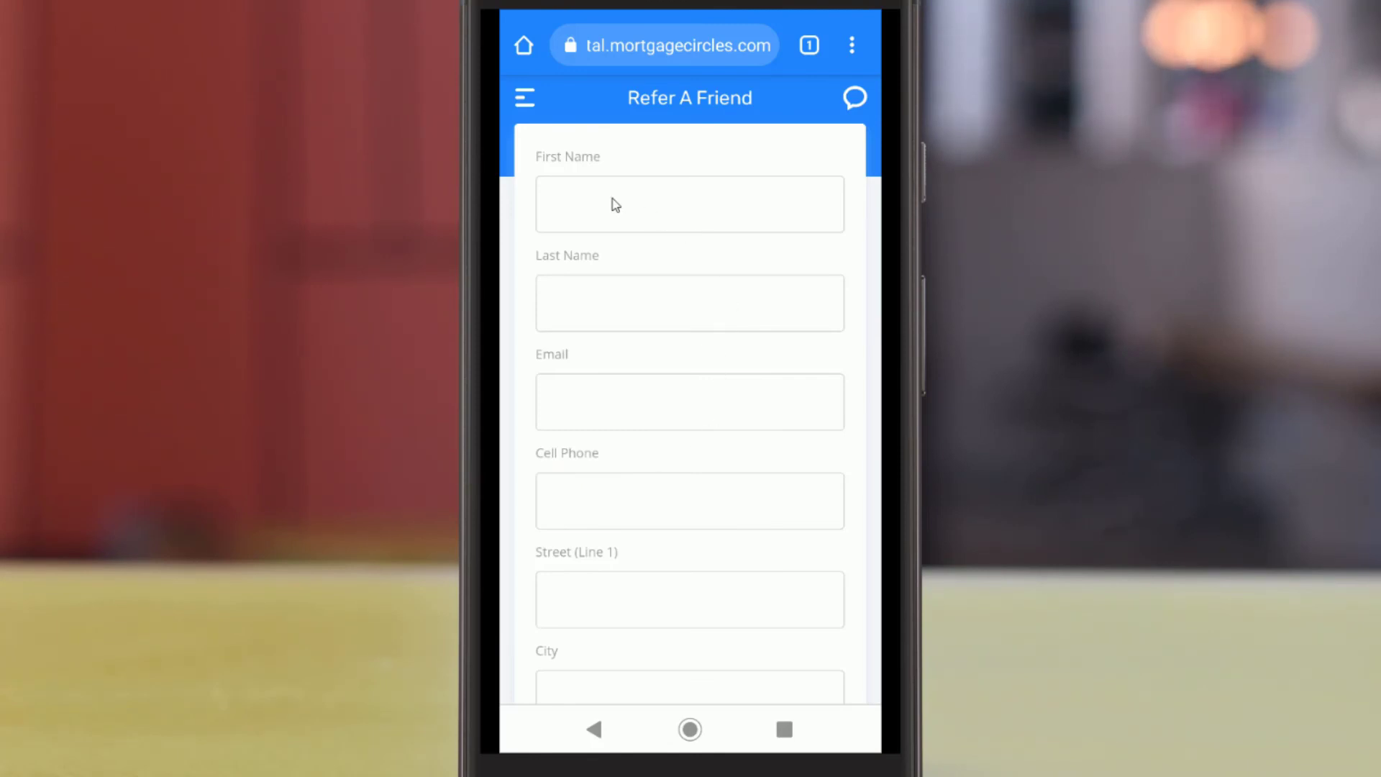
{"action": "left_click", "coordinate": [689, 204]}
{"action": "type", "text": "PHil"}
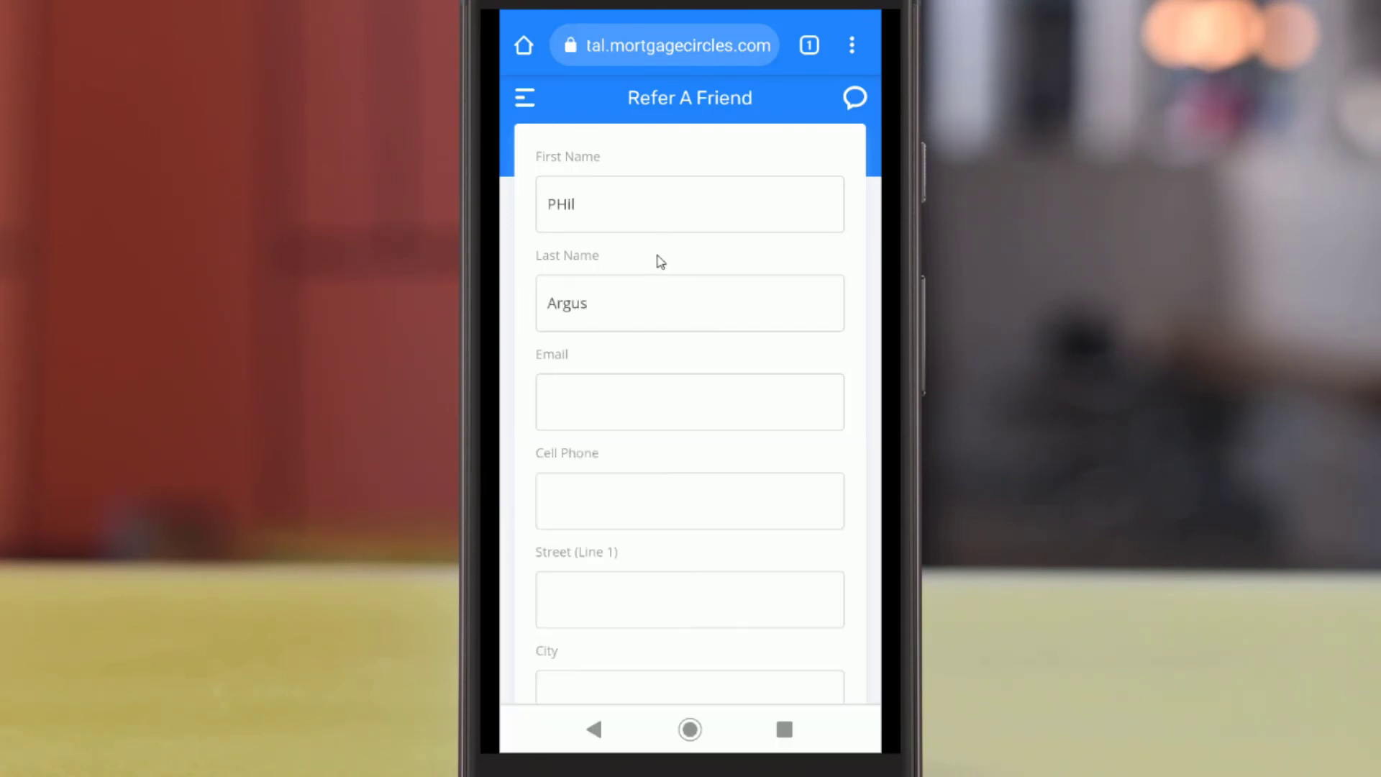
{"action": "scroll", "scroll_direction": "down", "scroll_amount": 3}
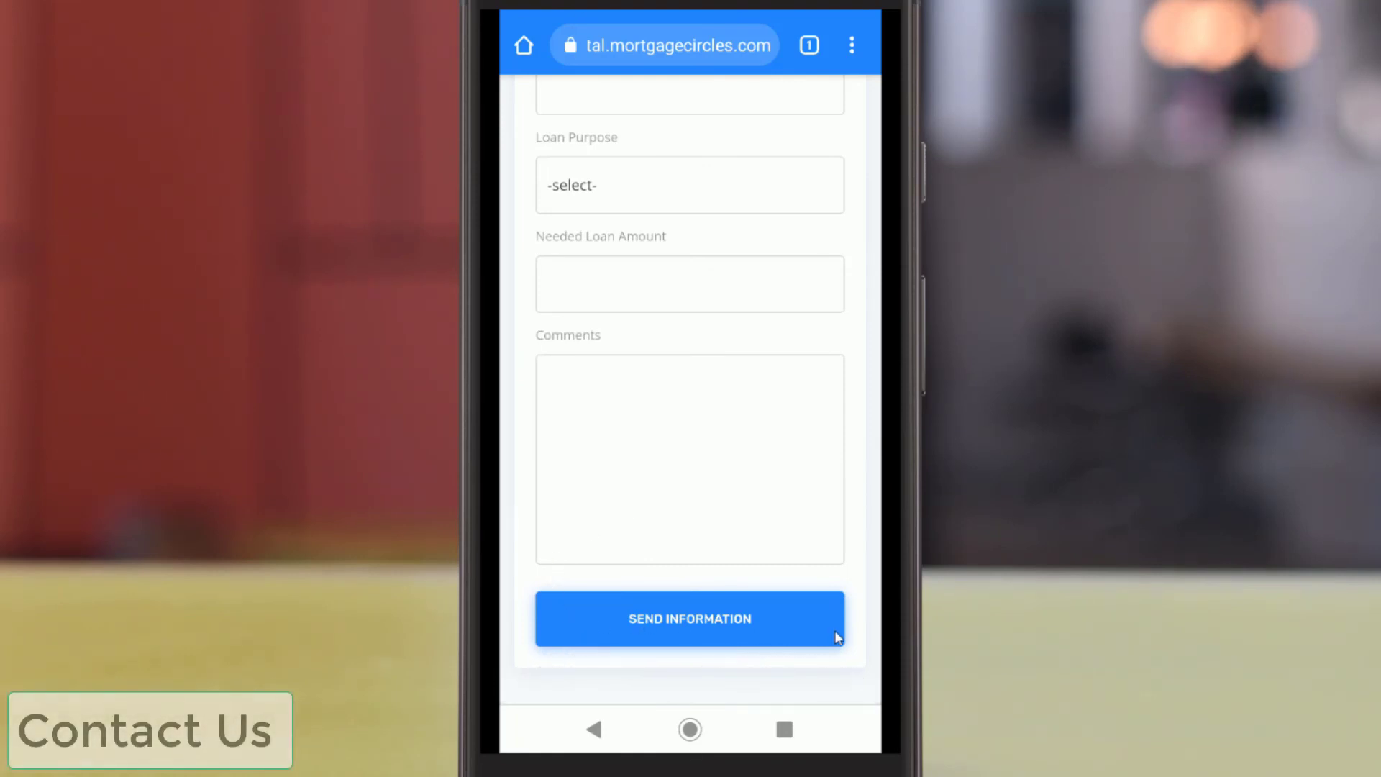
{"action": "scroll", "scroll_direction": "up", "scroll_amount": 3}
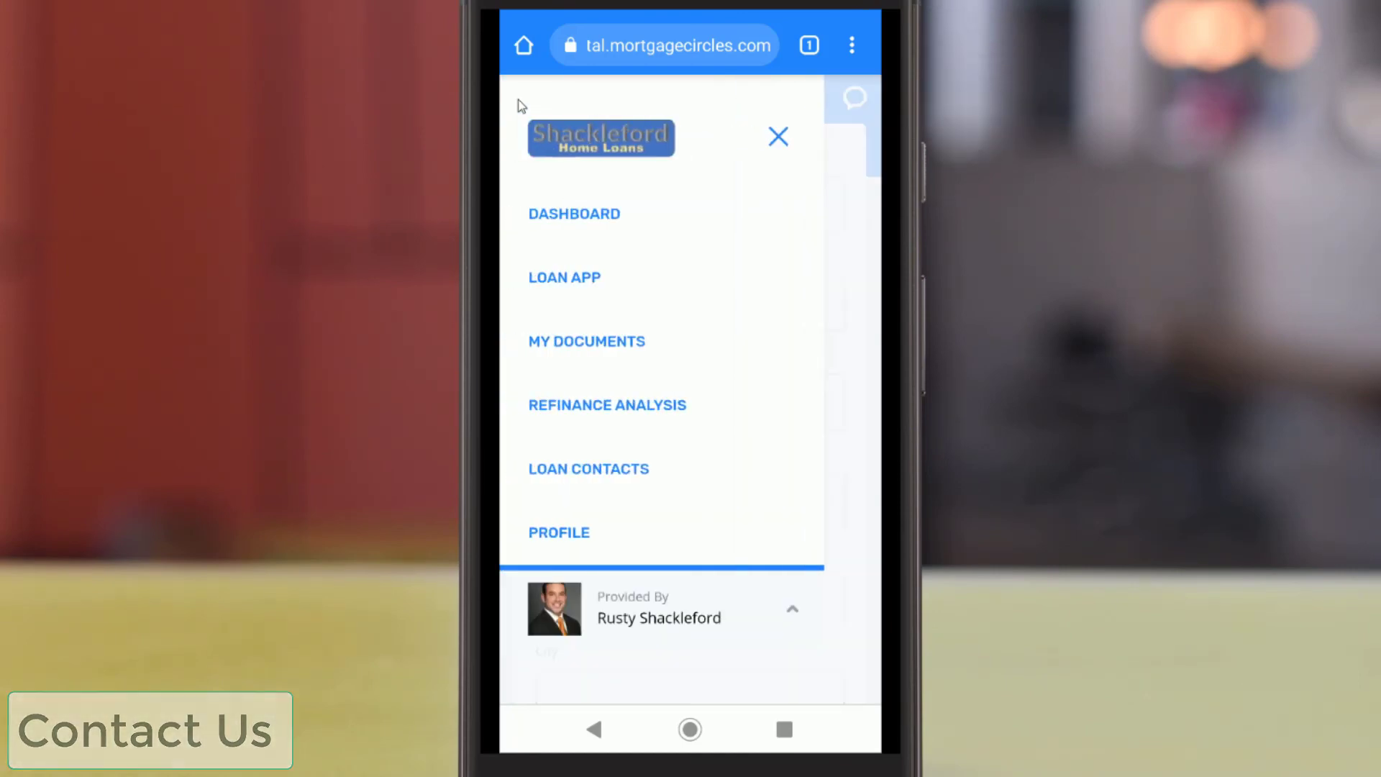
- Open Contact Us to review the loan officer's office and cell phones, fax, email and address
{"action": "scroll", "scroll_direction": "down", "scroll_amount": 3}
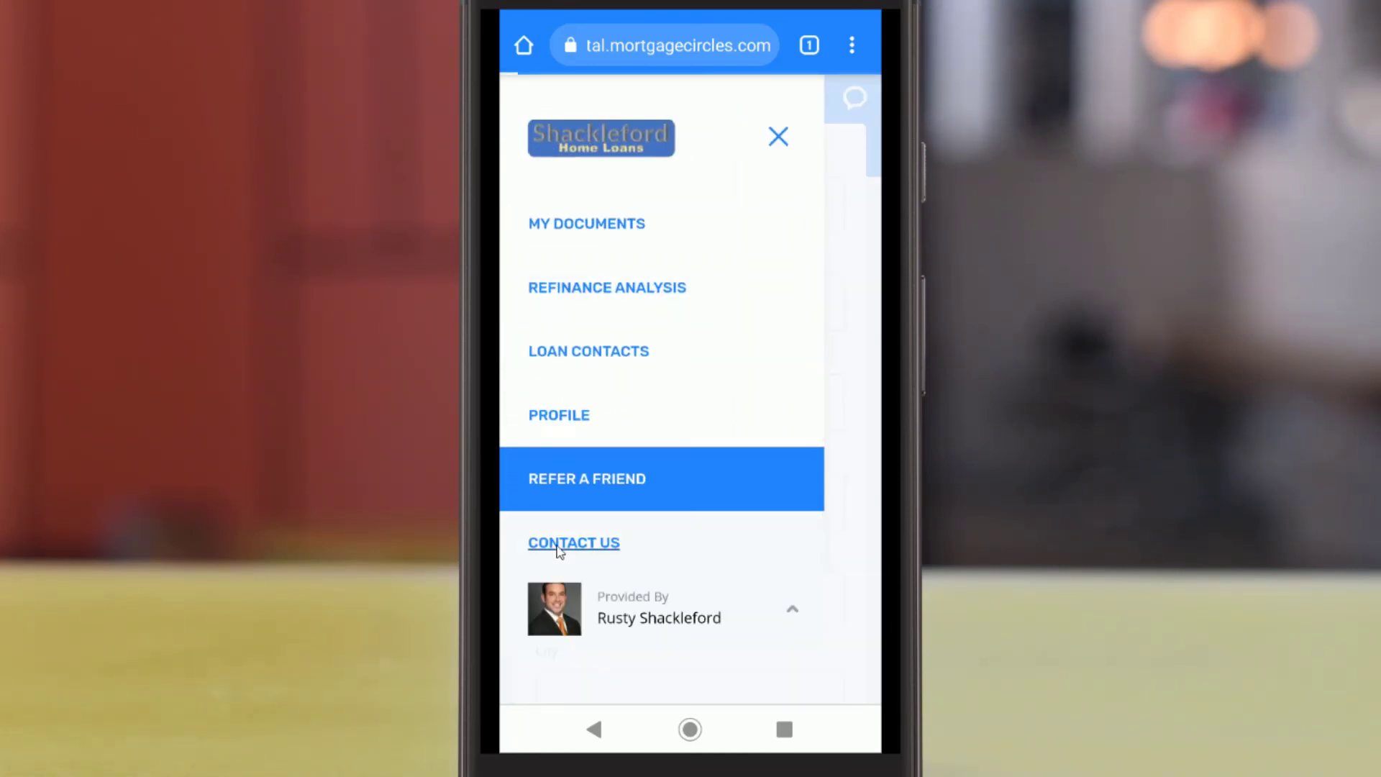
{"action": "left_click", "coordinate": [573, 543]}
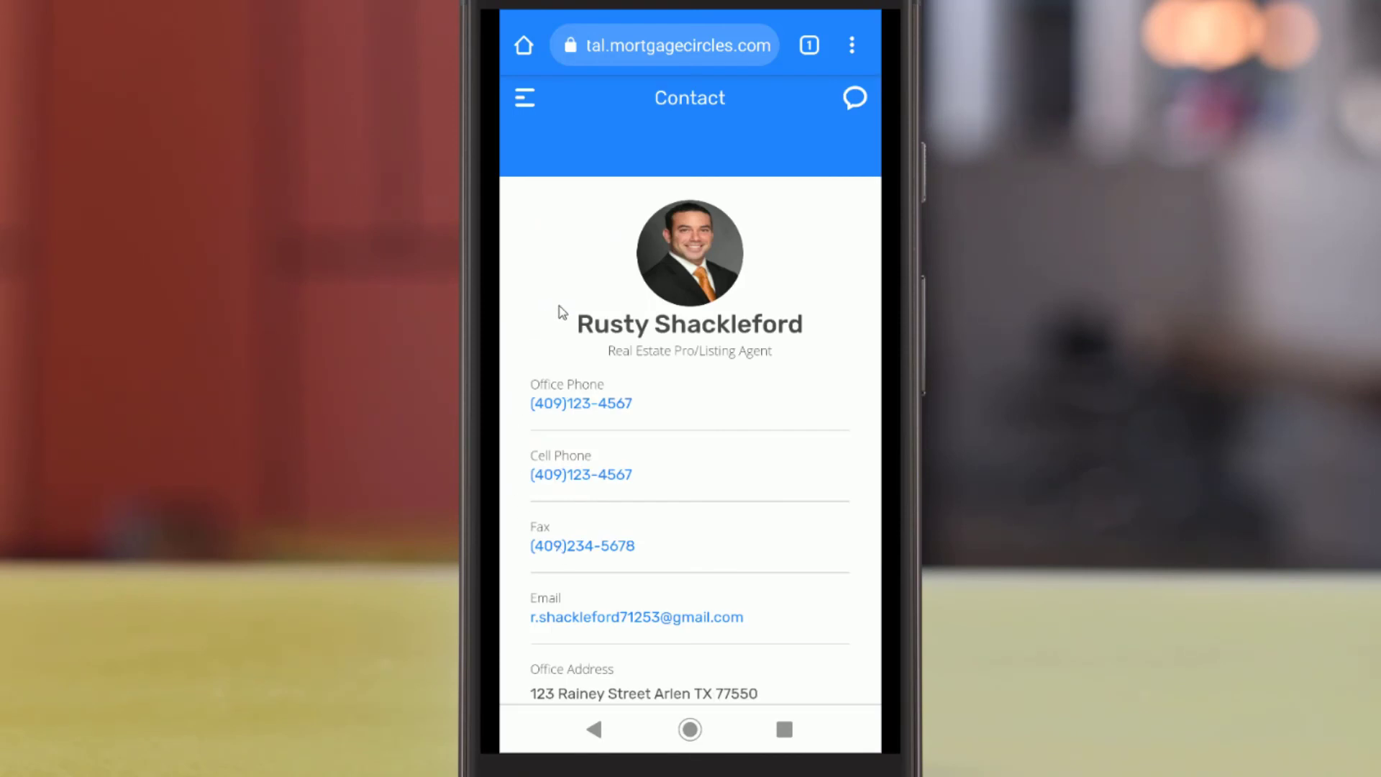
{"action": "scroll", "scroll_direction": "down", "scroll_amount": 3}
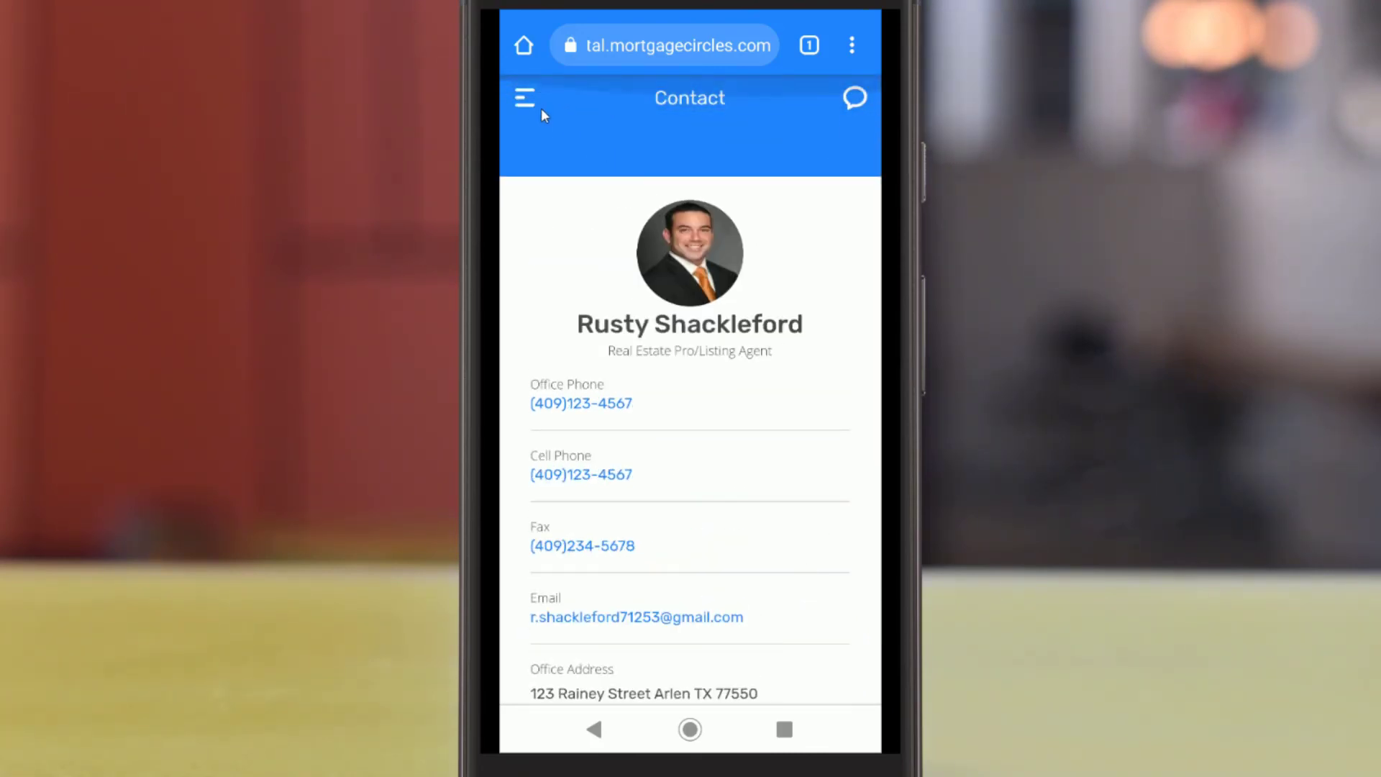
{"action": "left_click", "coordinate": [522, 95]}
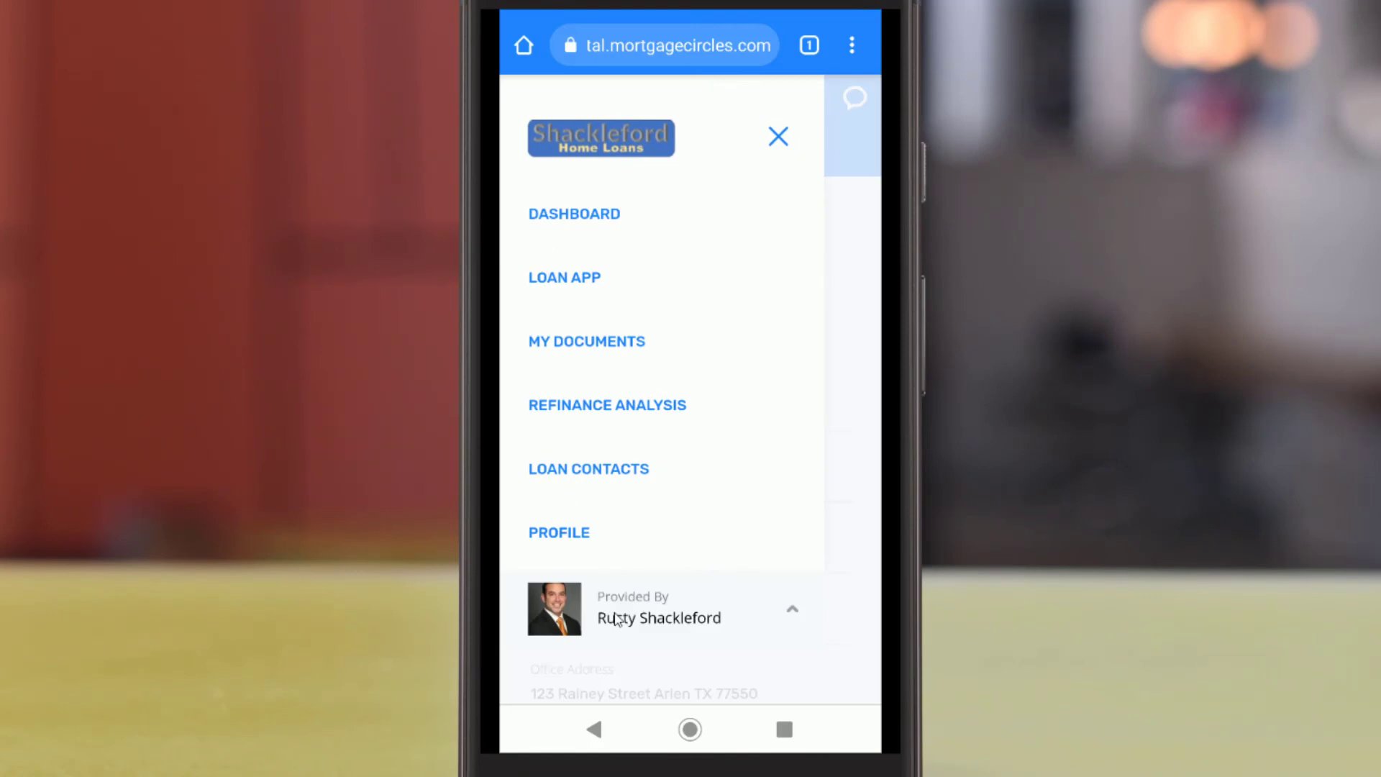